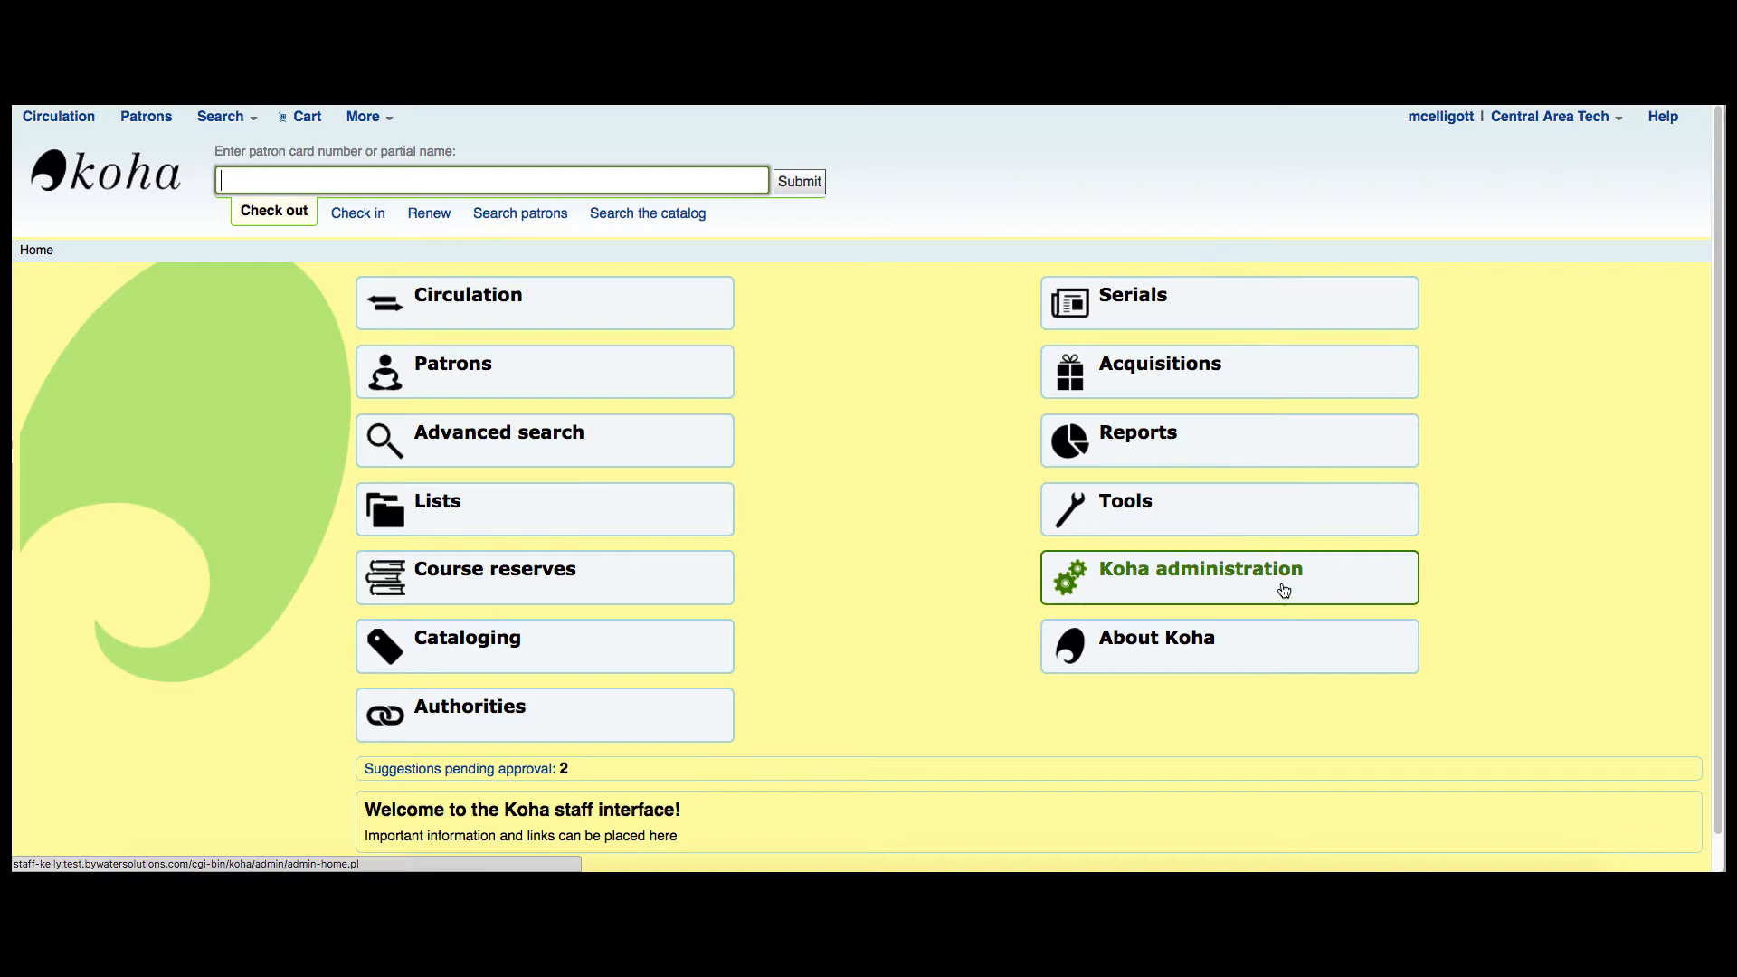
# - Go from the staff home page into Koha administration and head to Patron categories
pyautogui.click(1199, 568)
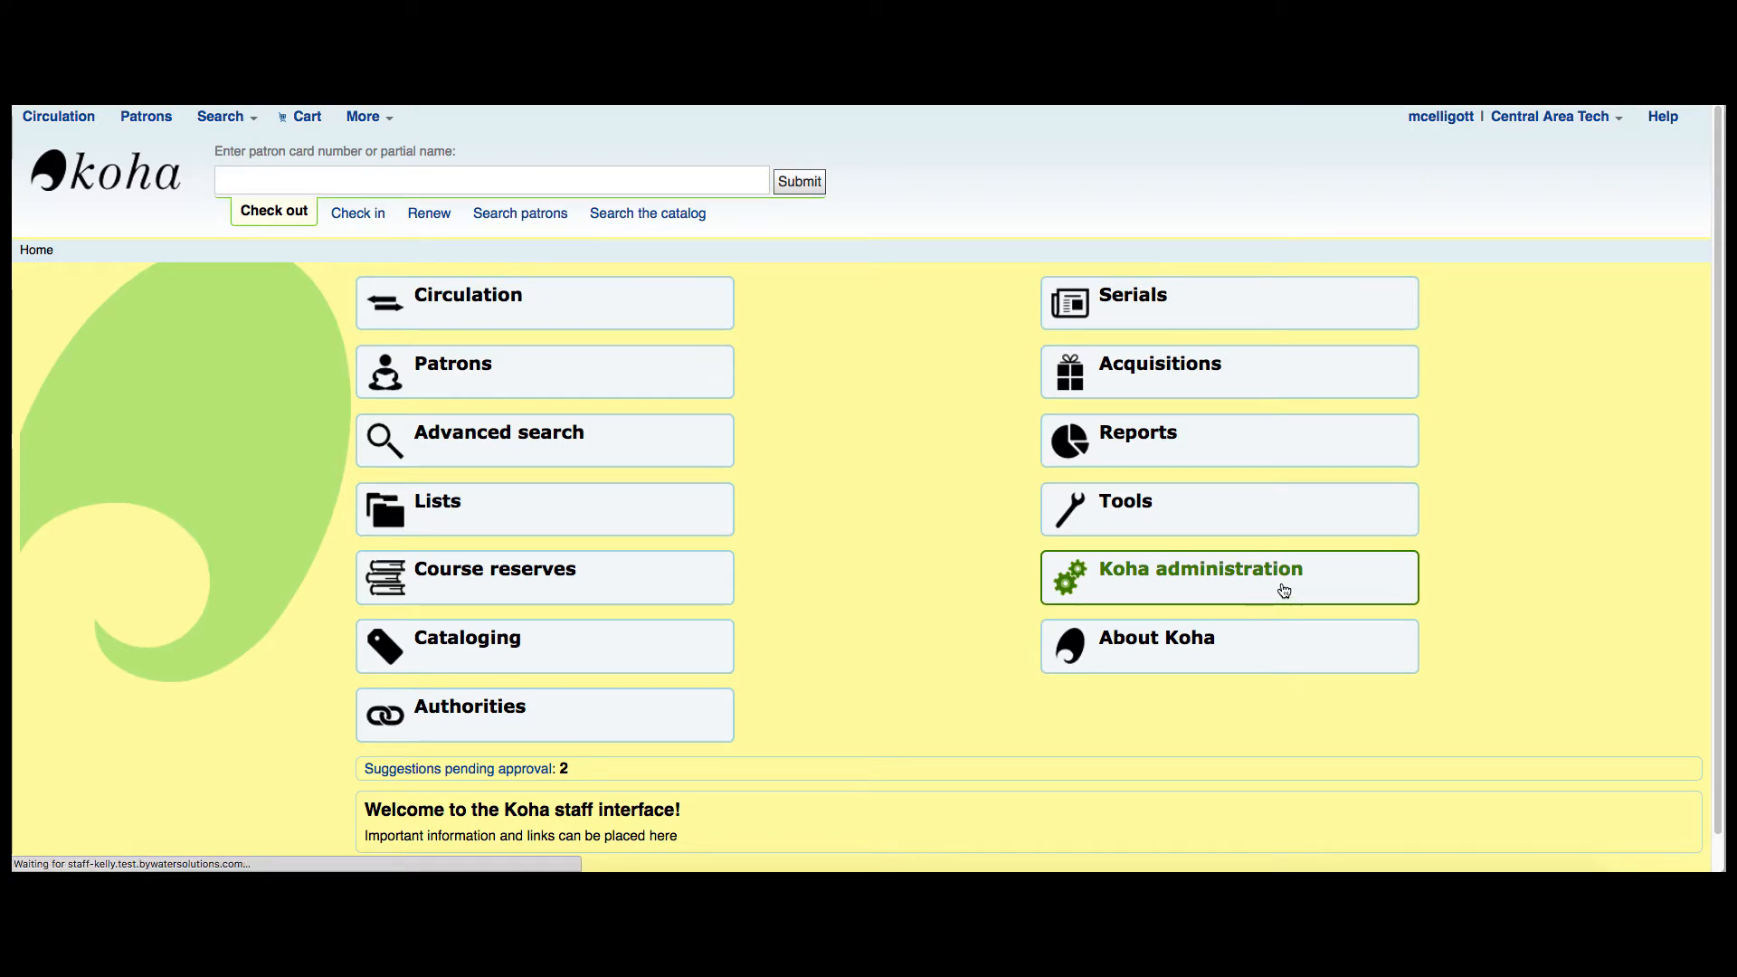
pyautogui.click(1199, 568)
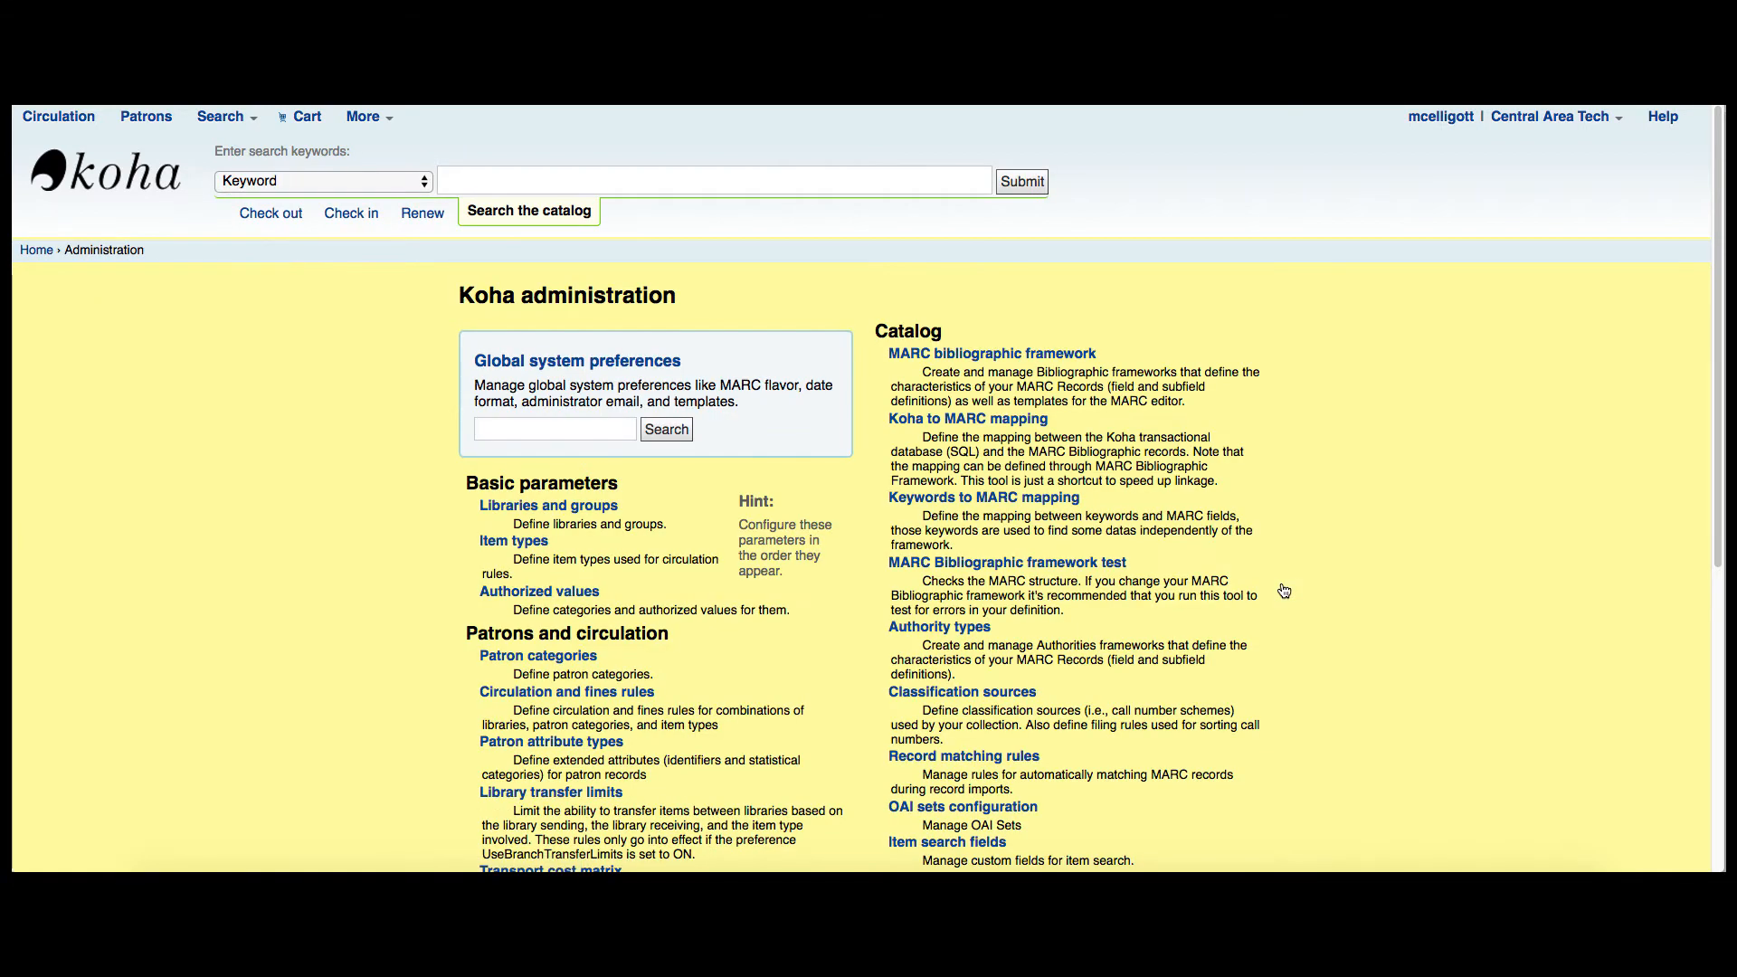
pyautogui.moveTo(831, 525)
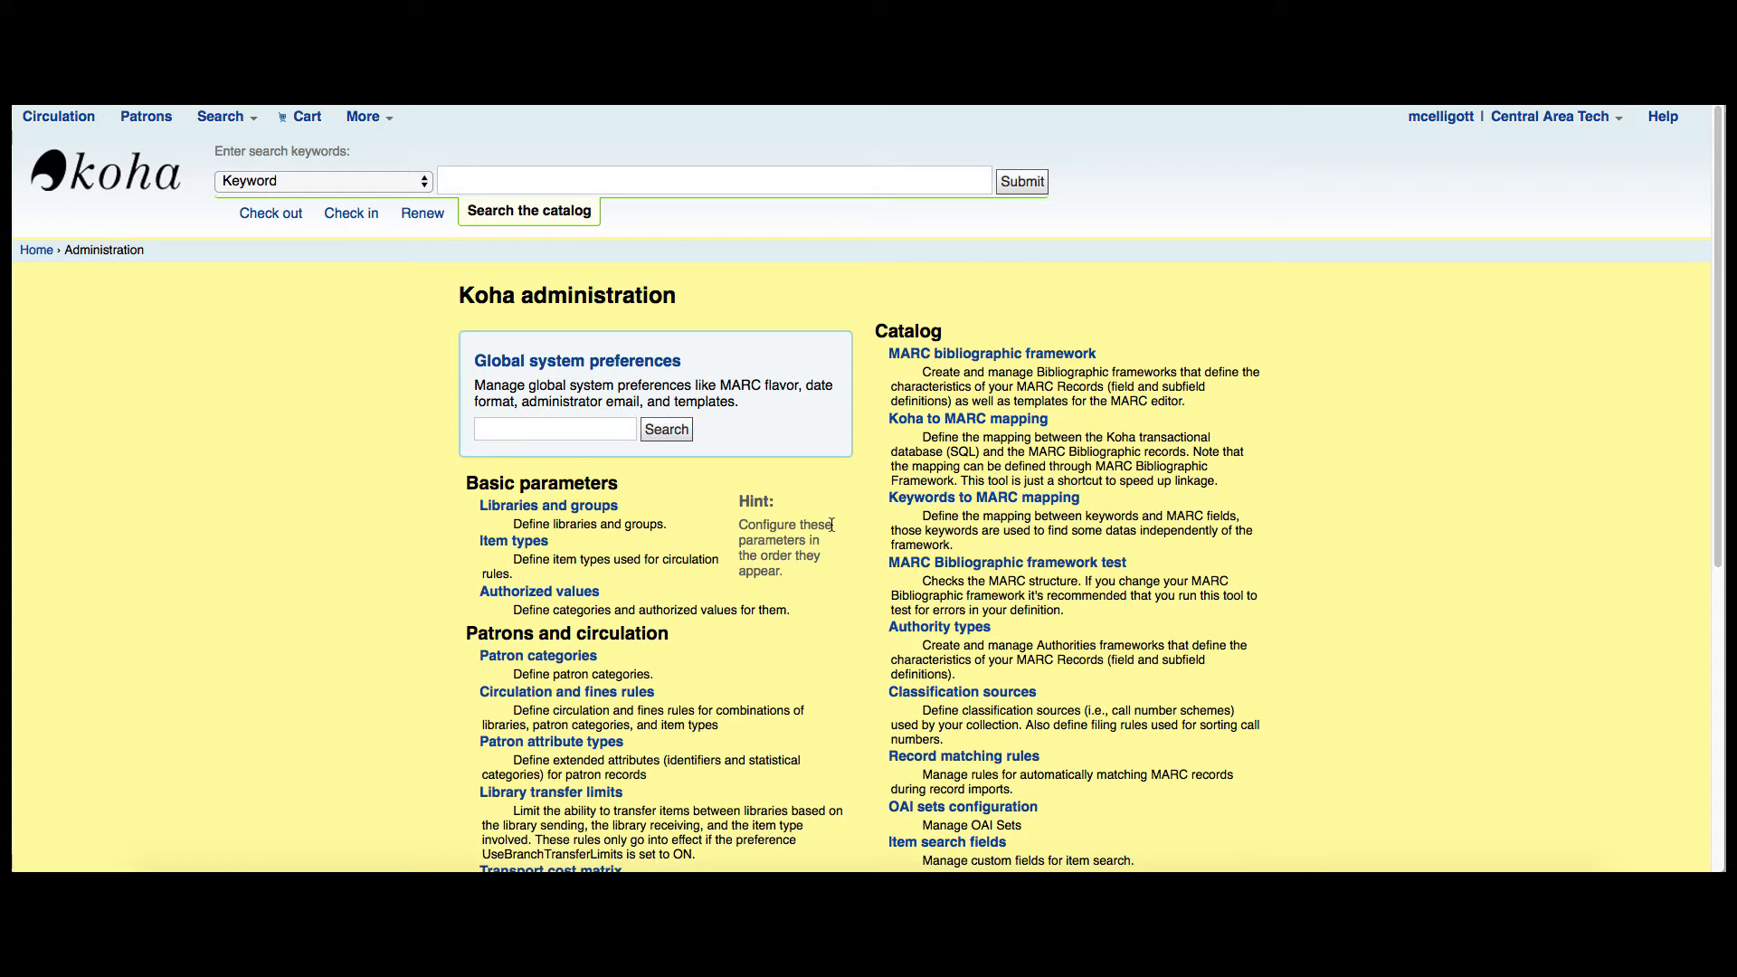
pyautogui.moveTo(545, 673)
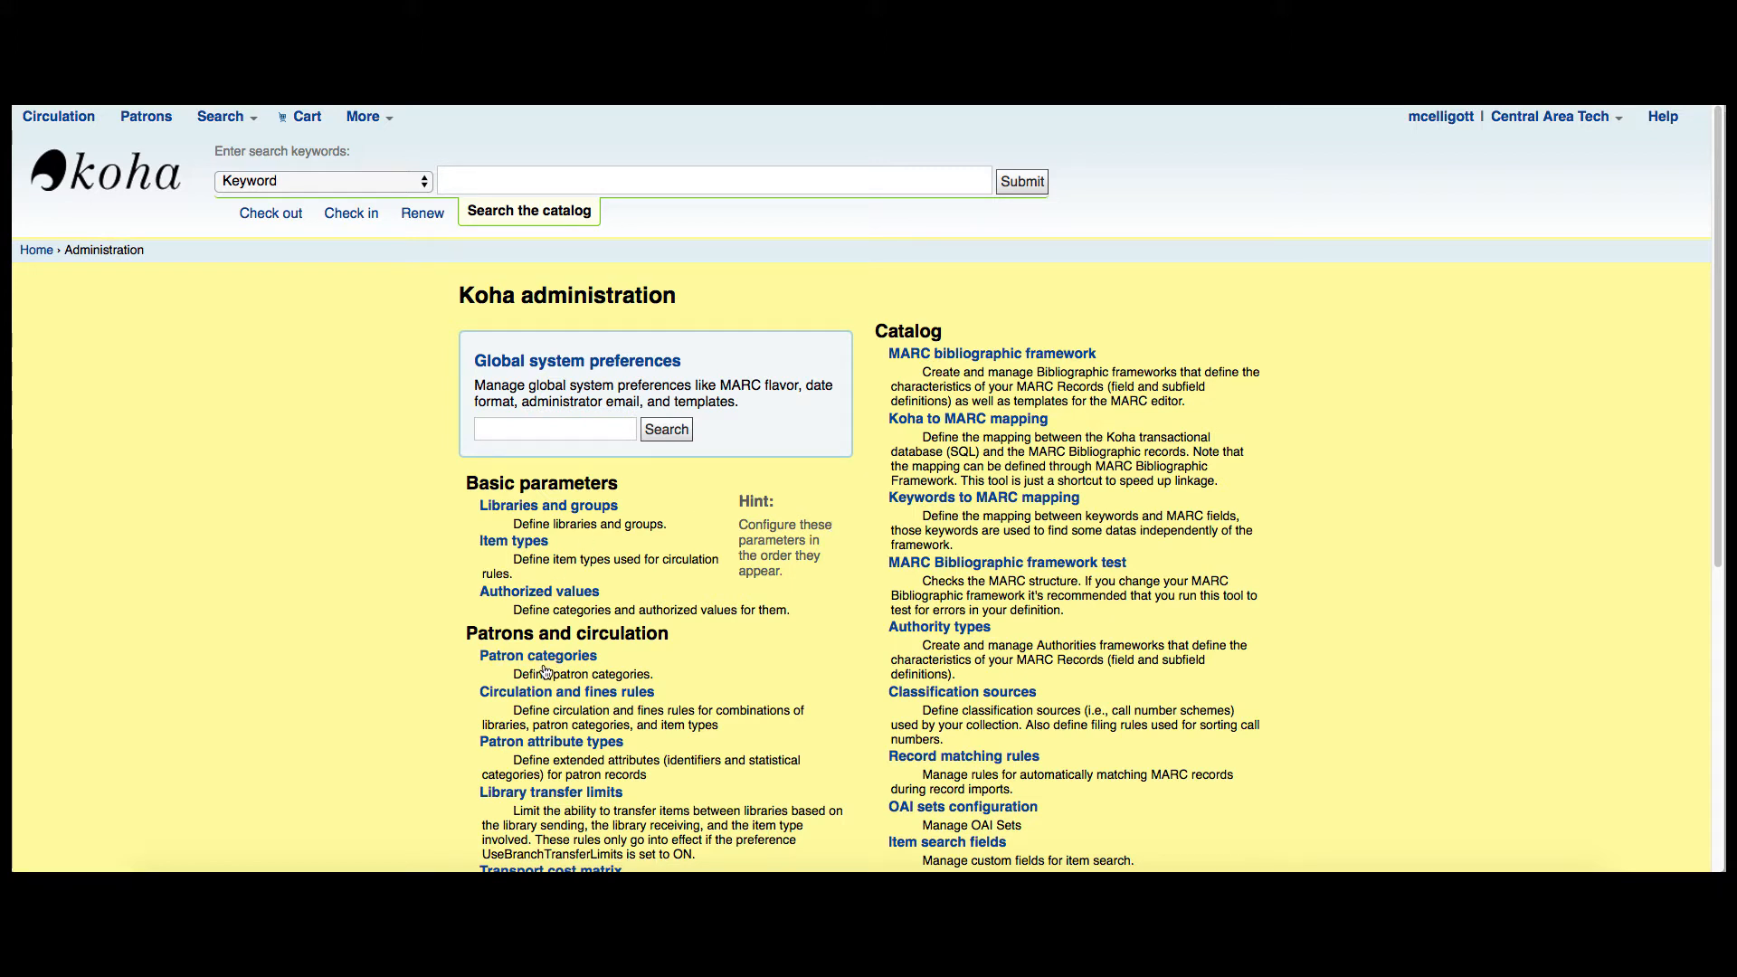
pyautogui.moveTo(537, 655)
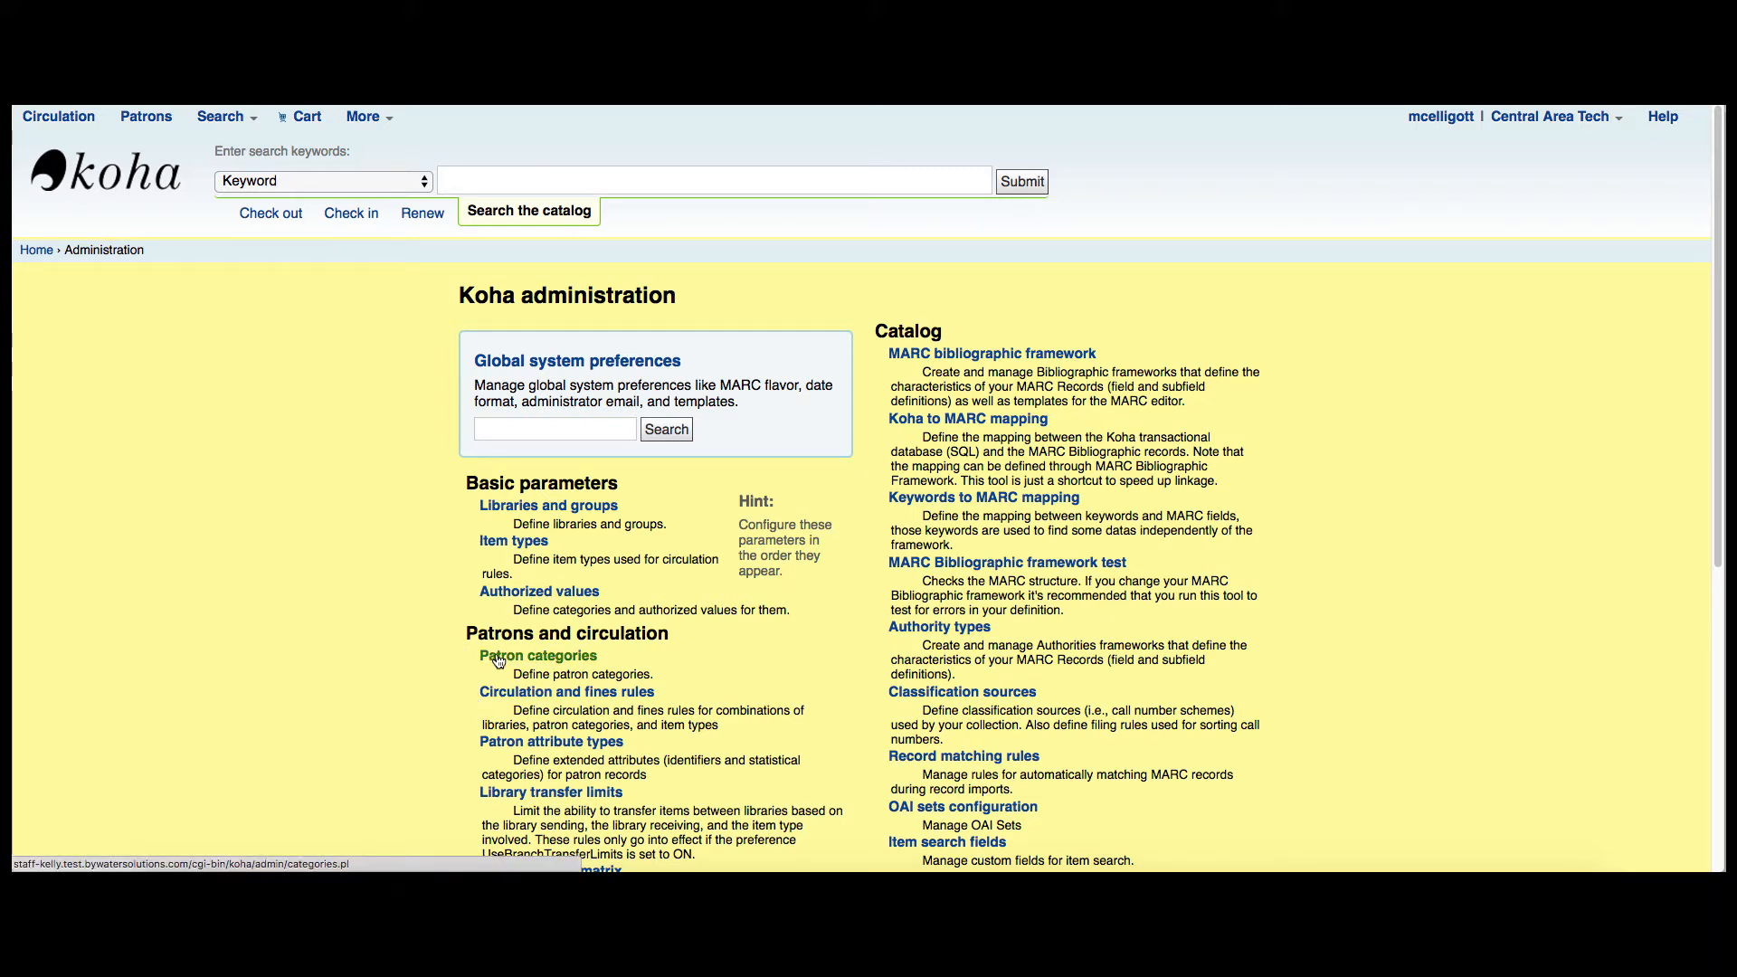
pyautogui.click(538, 655)
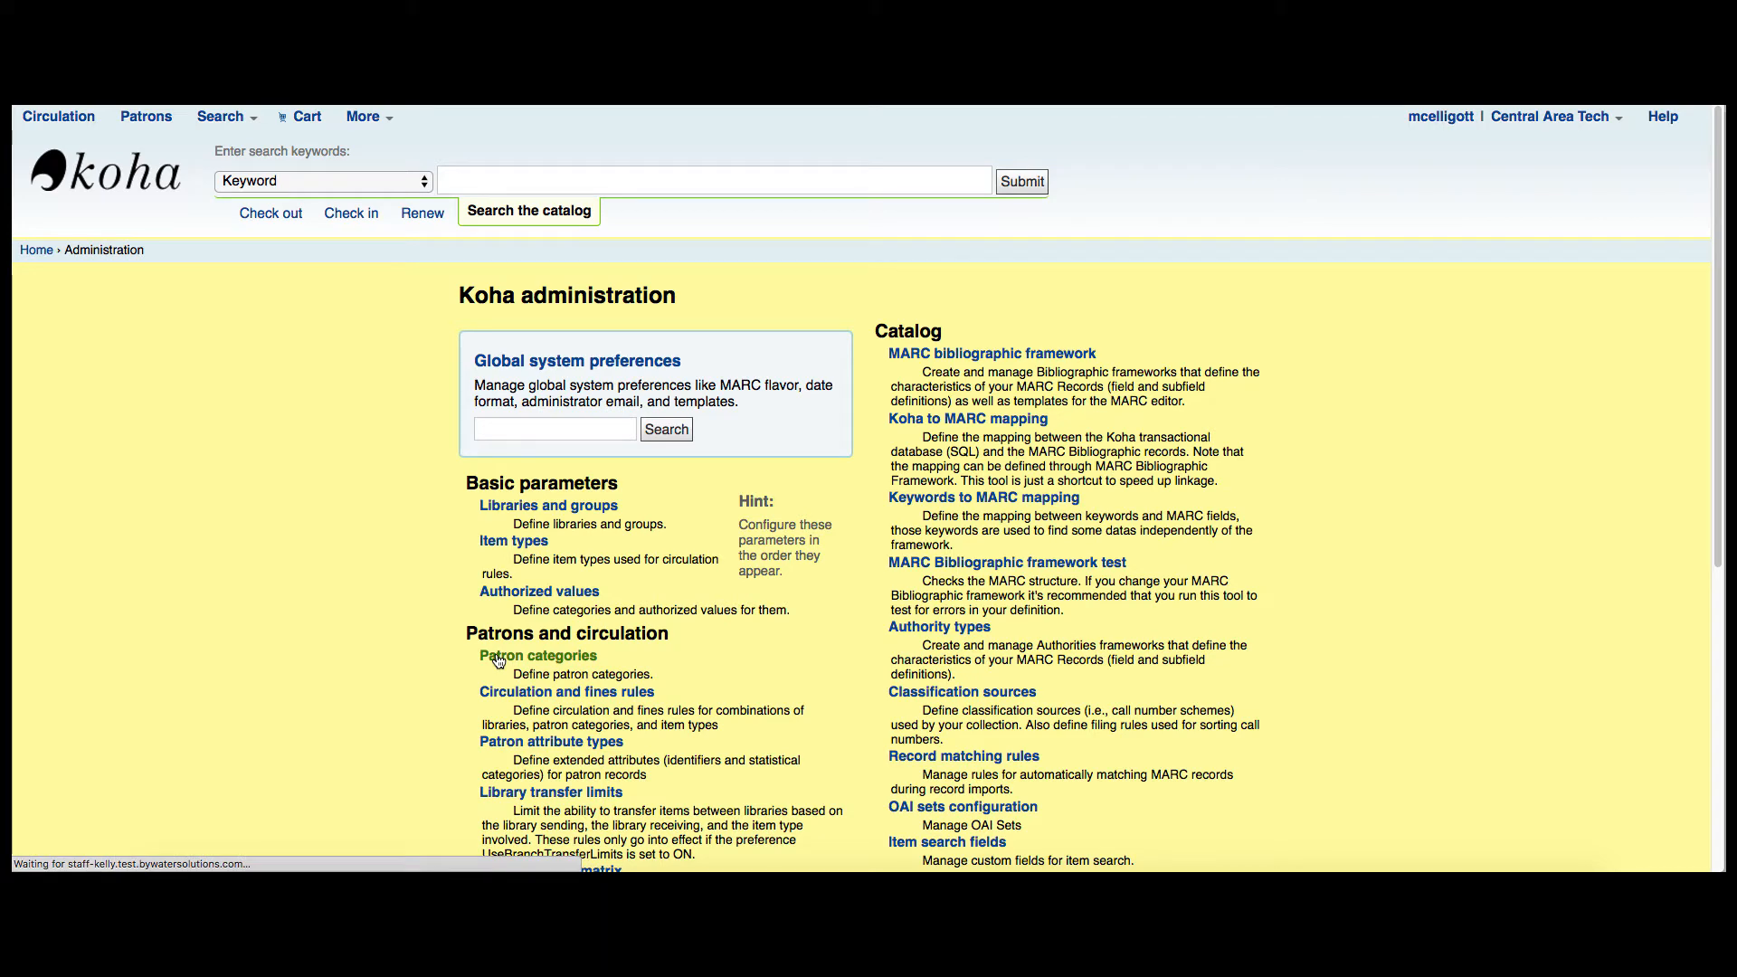
# - Show the patron categories table and begin a new patron category
pyautogui.click(537, 655)
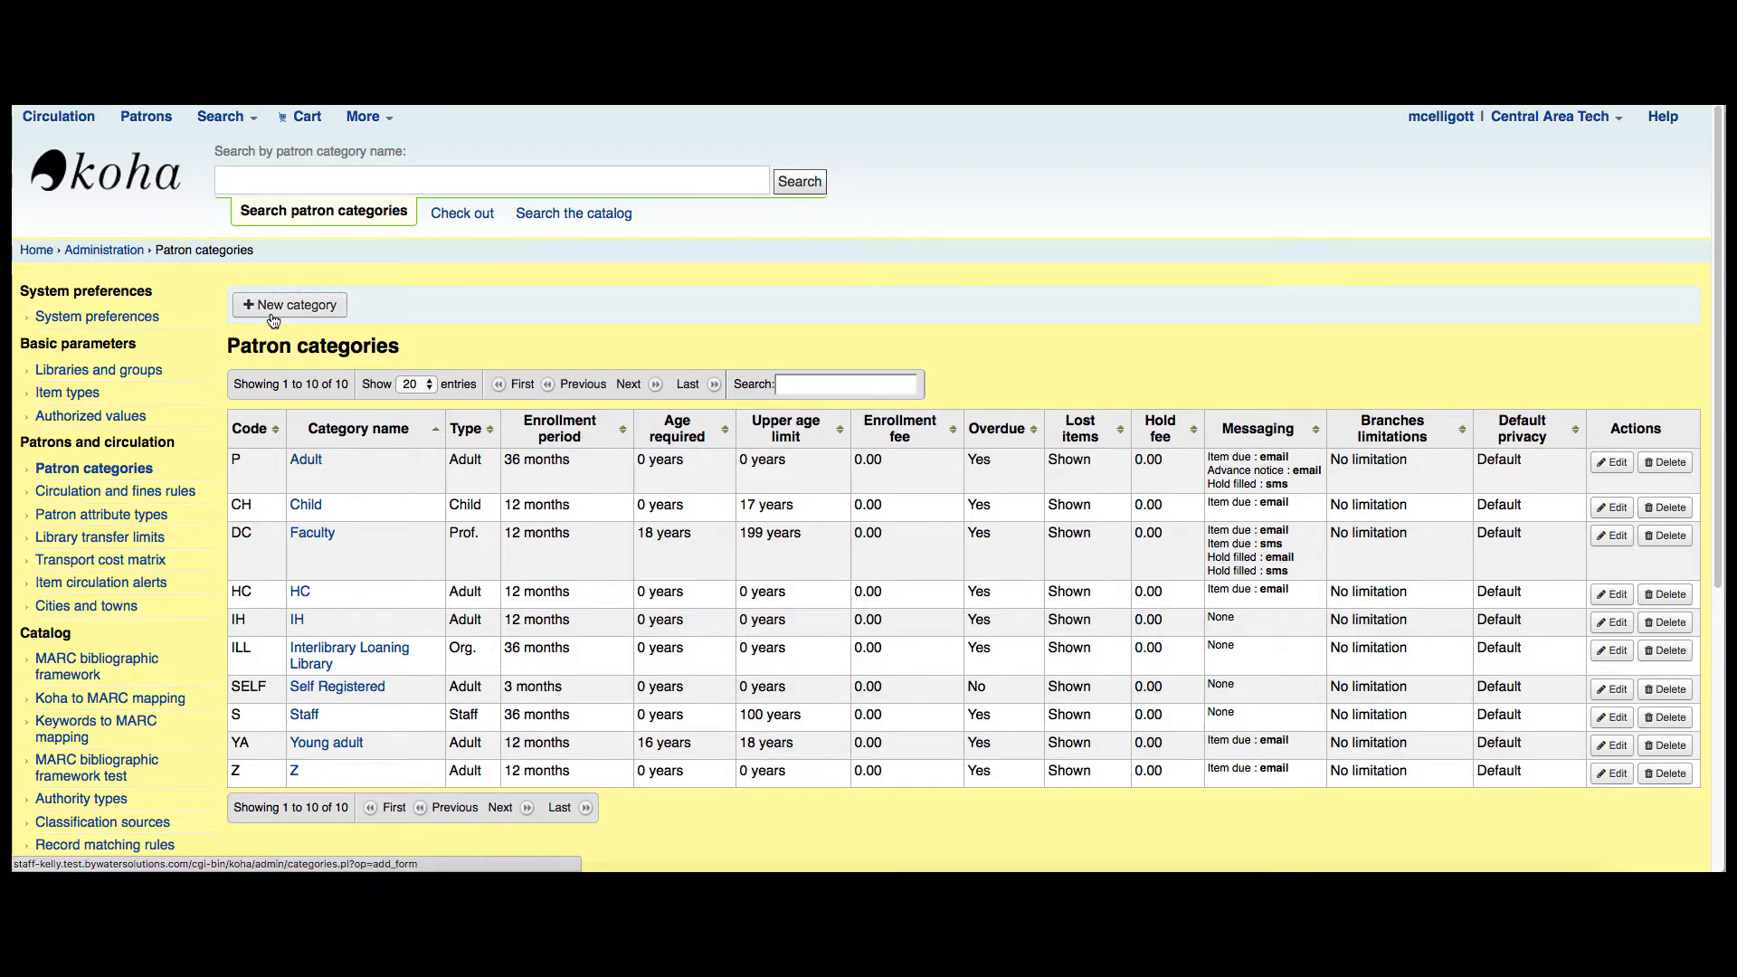
pyautogui.click(289, 304)
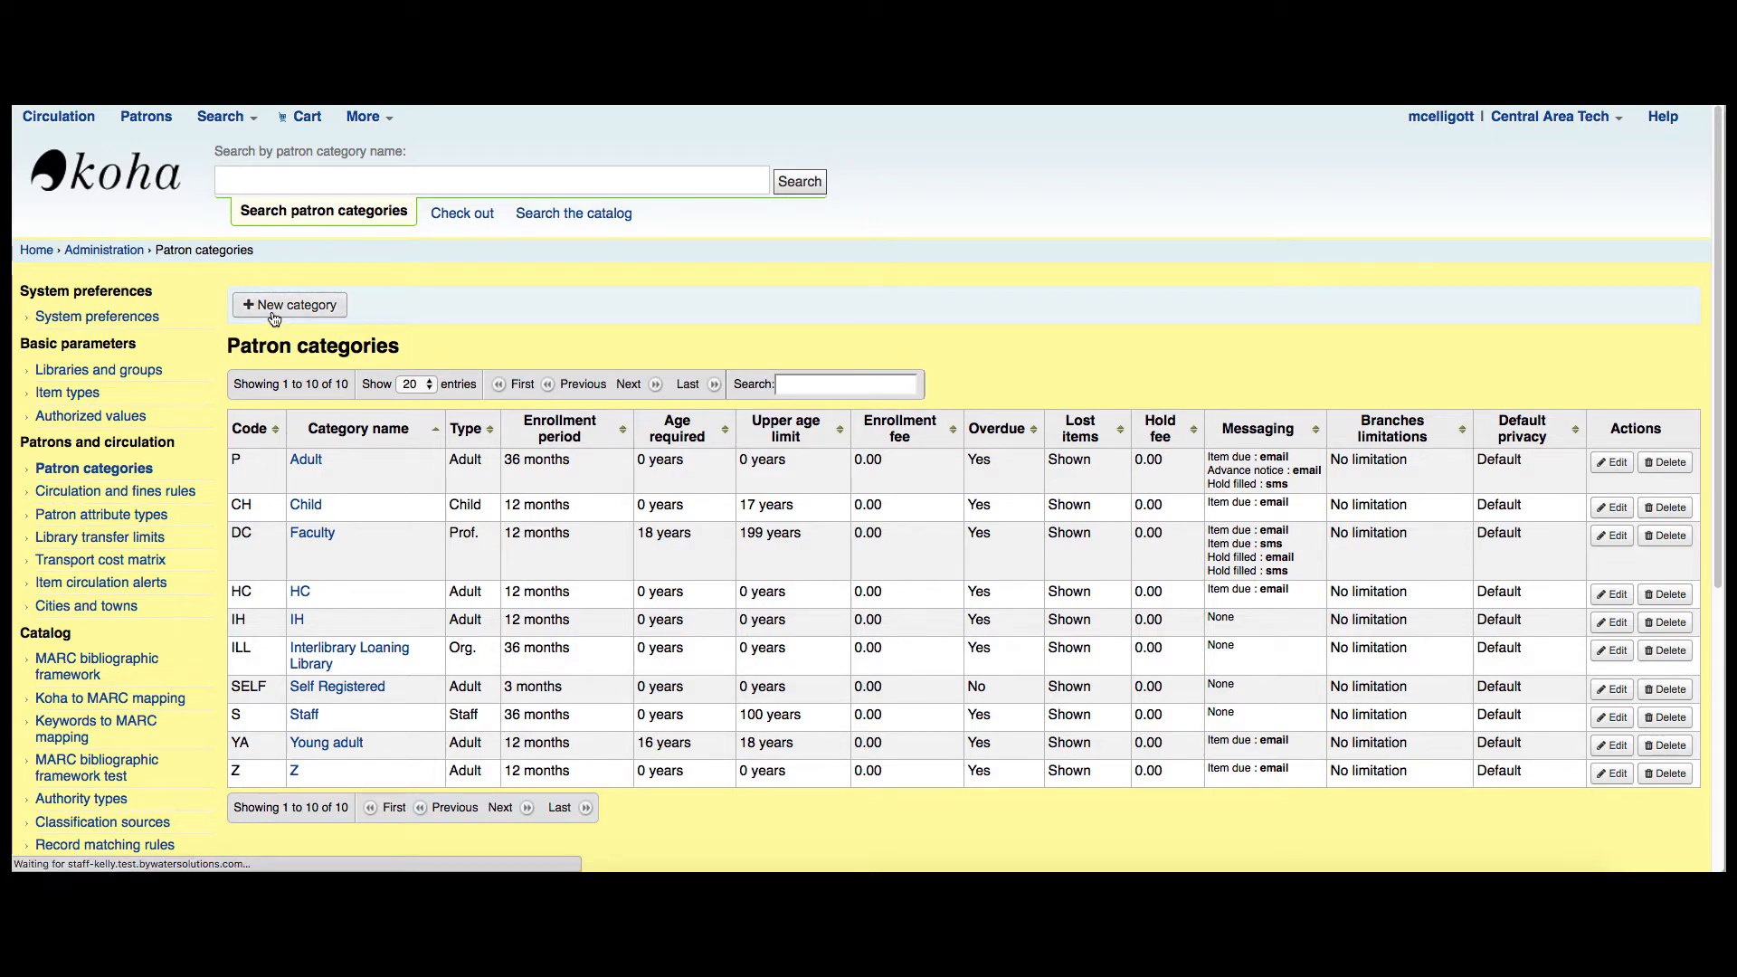
# - Fill the new category with code STAT, description Statistical Patron and a 999-month enrollment period
pyautogui.click(288, 304)
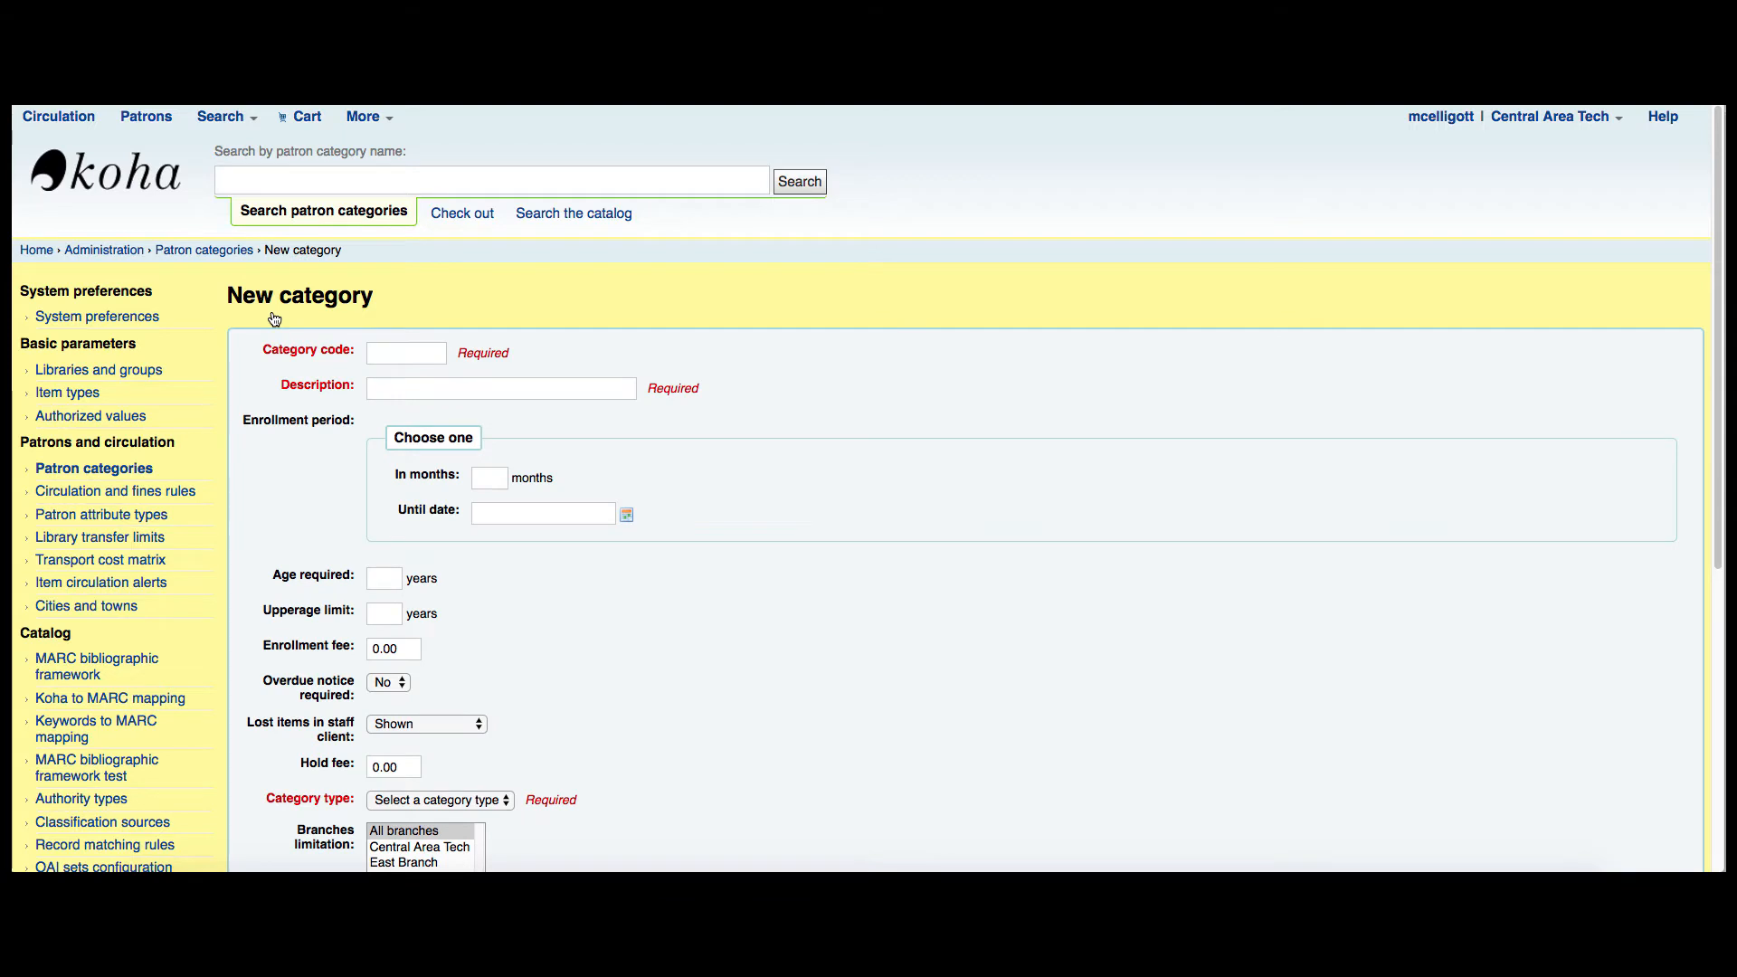
pyautogui.click(405, 353)
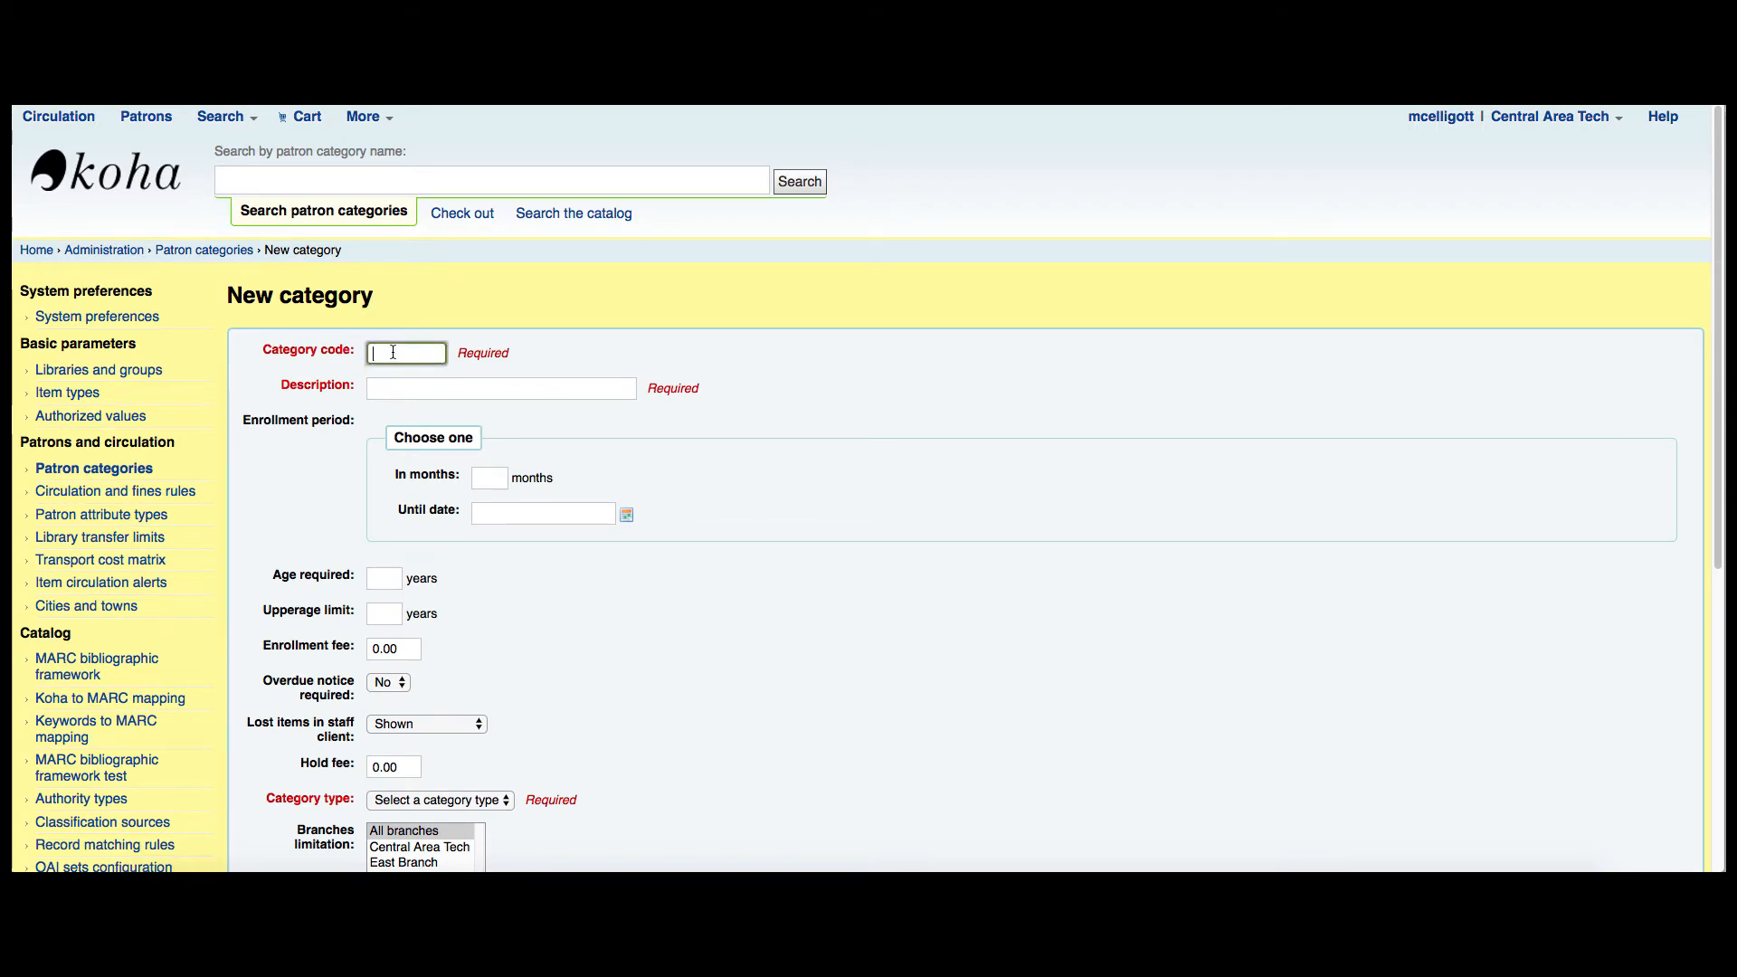
pyautogui.write('STAT')
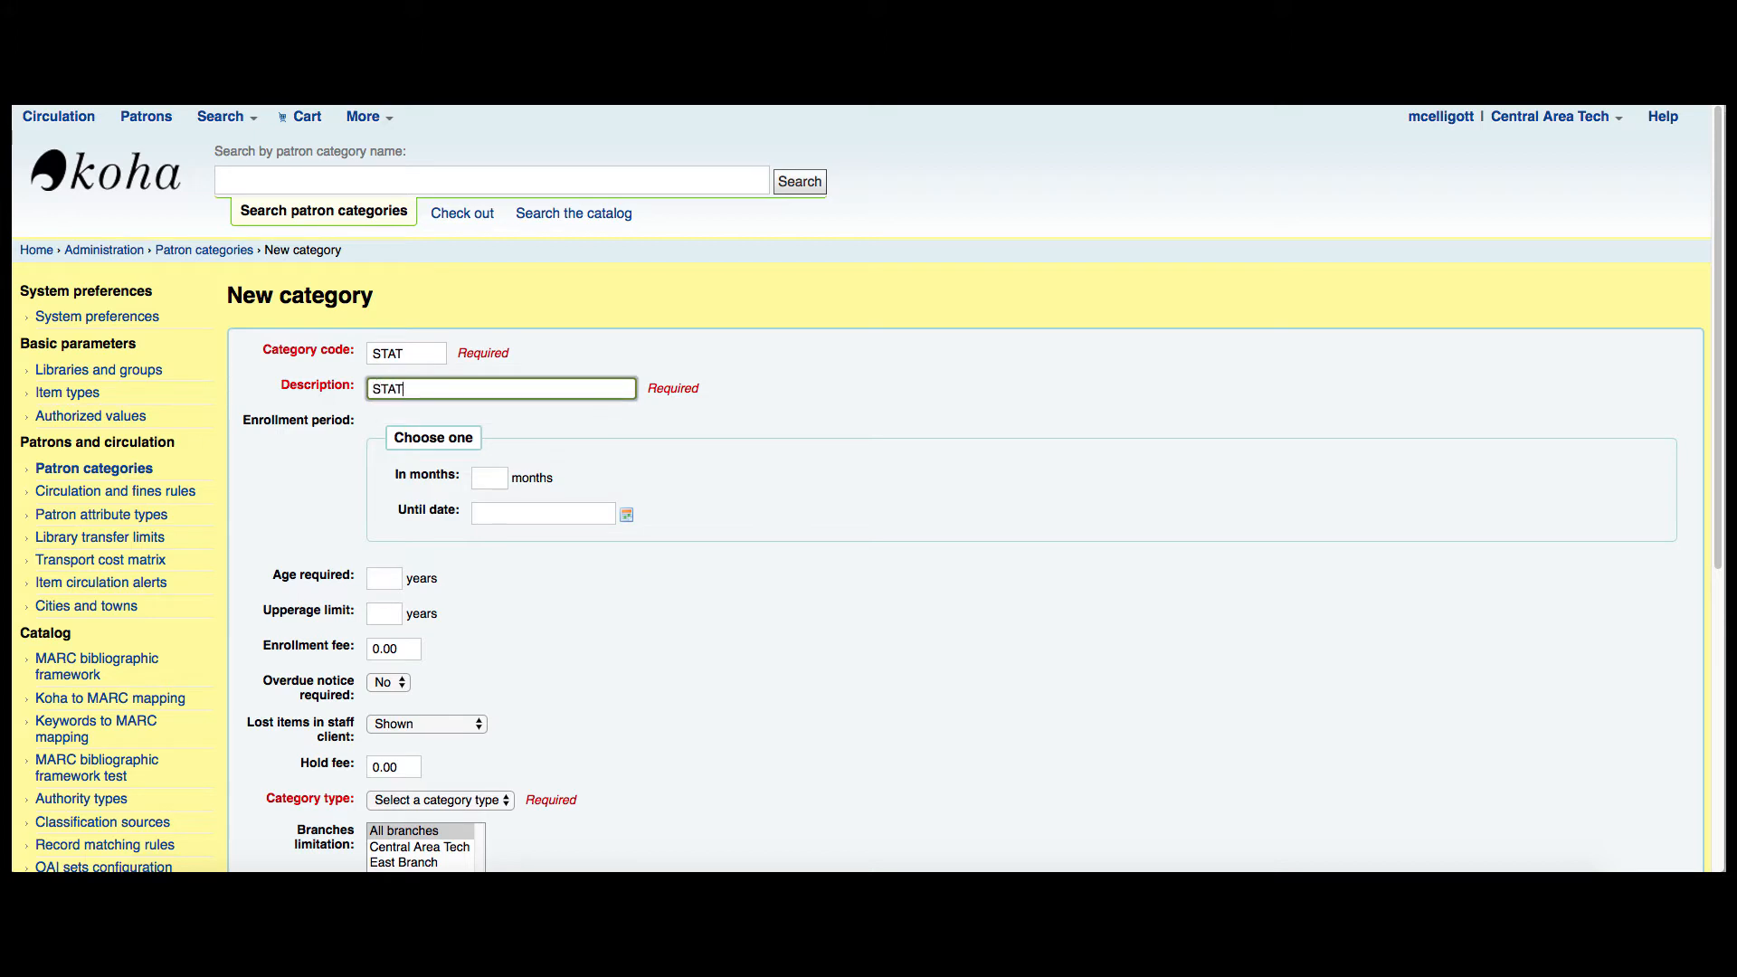
pyautogui.write('Statistical P')
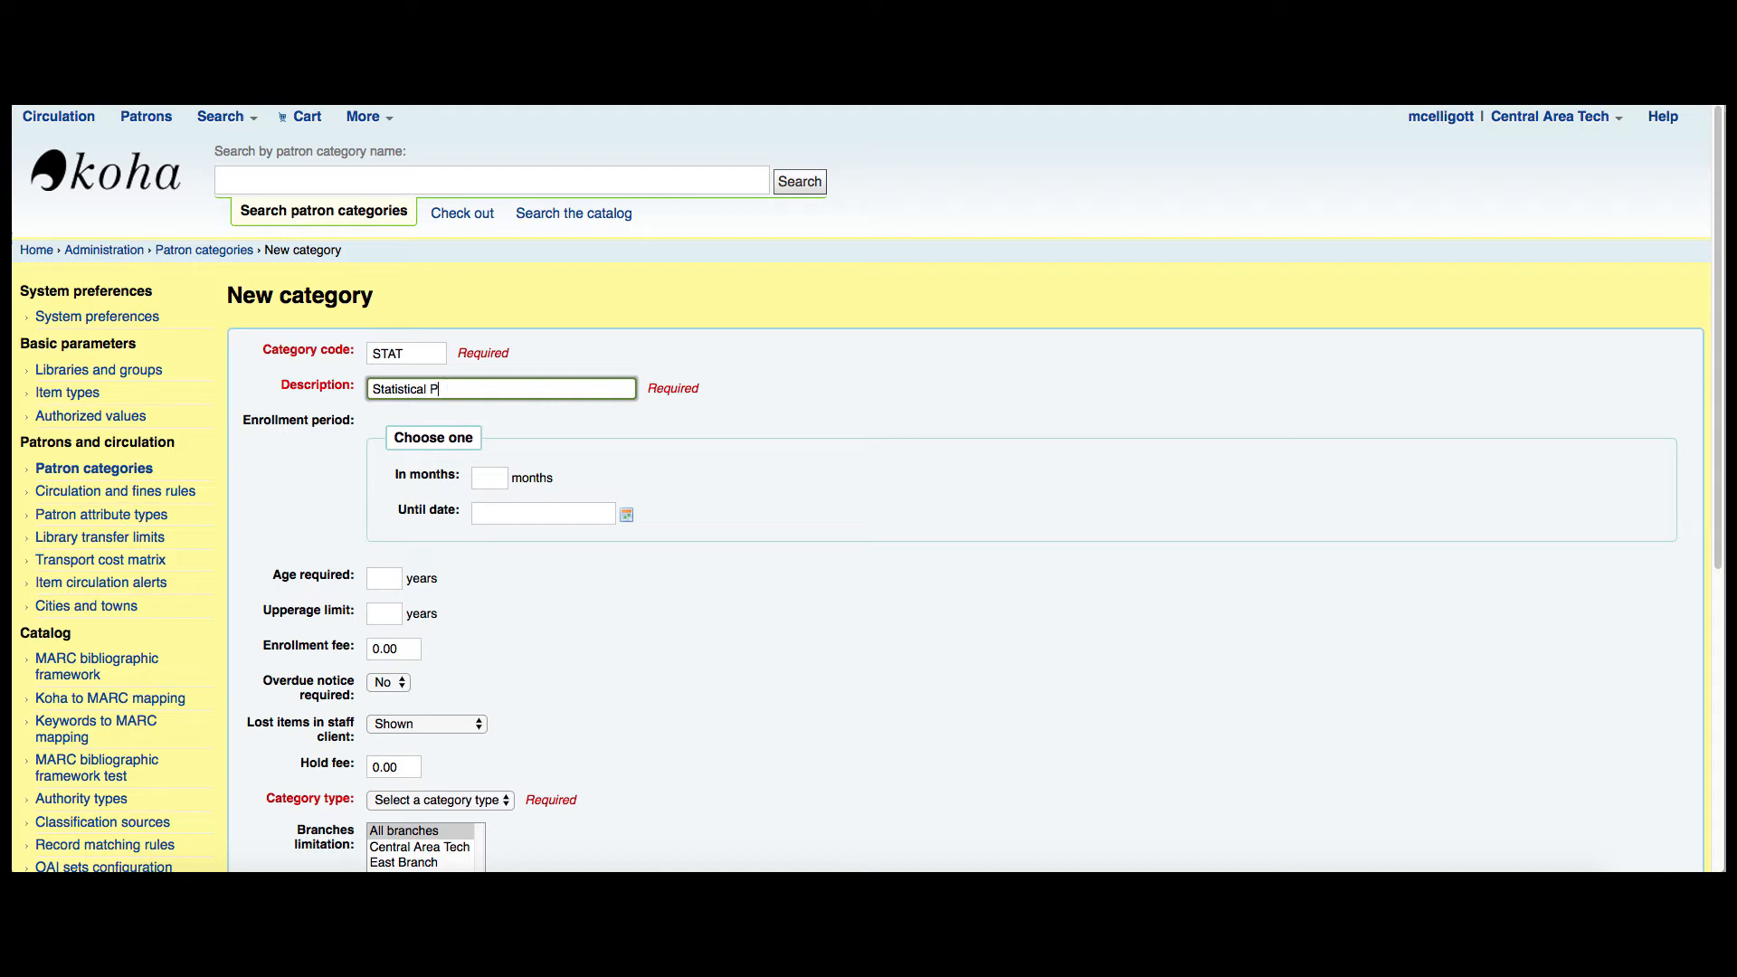
pyautogui.write('atron')
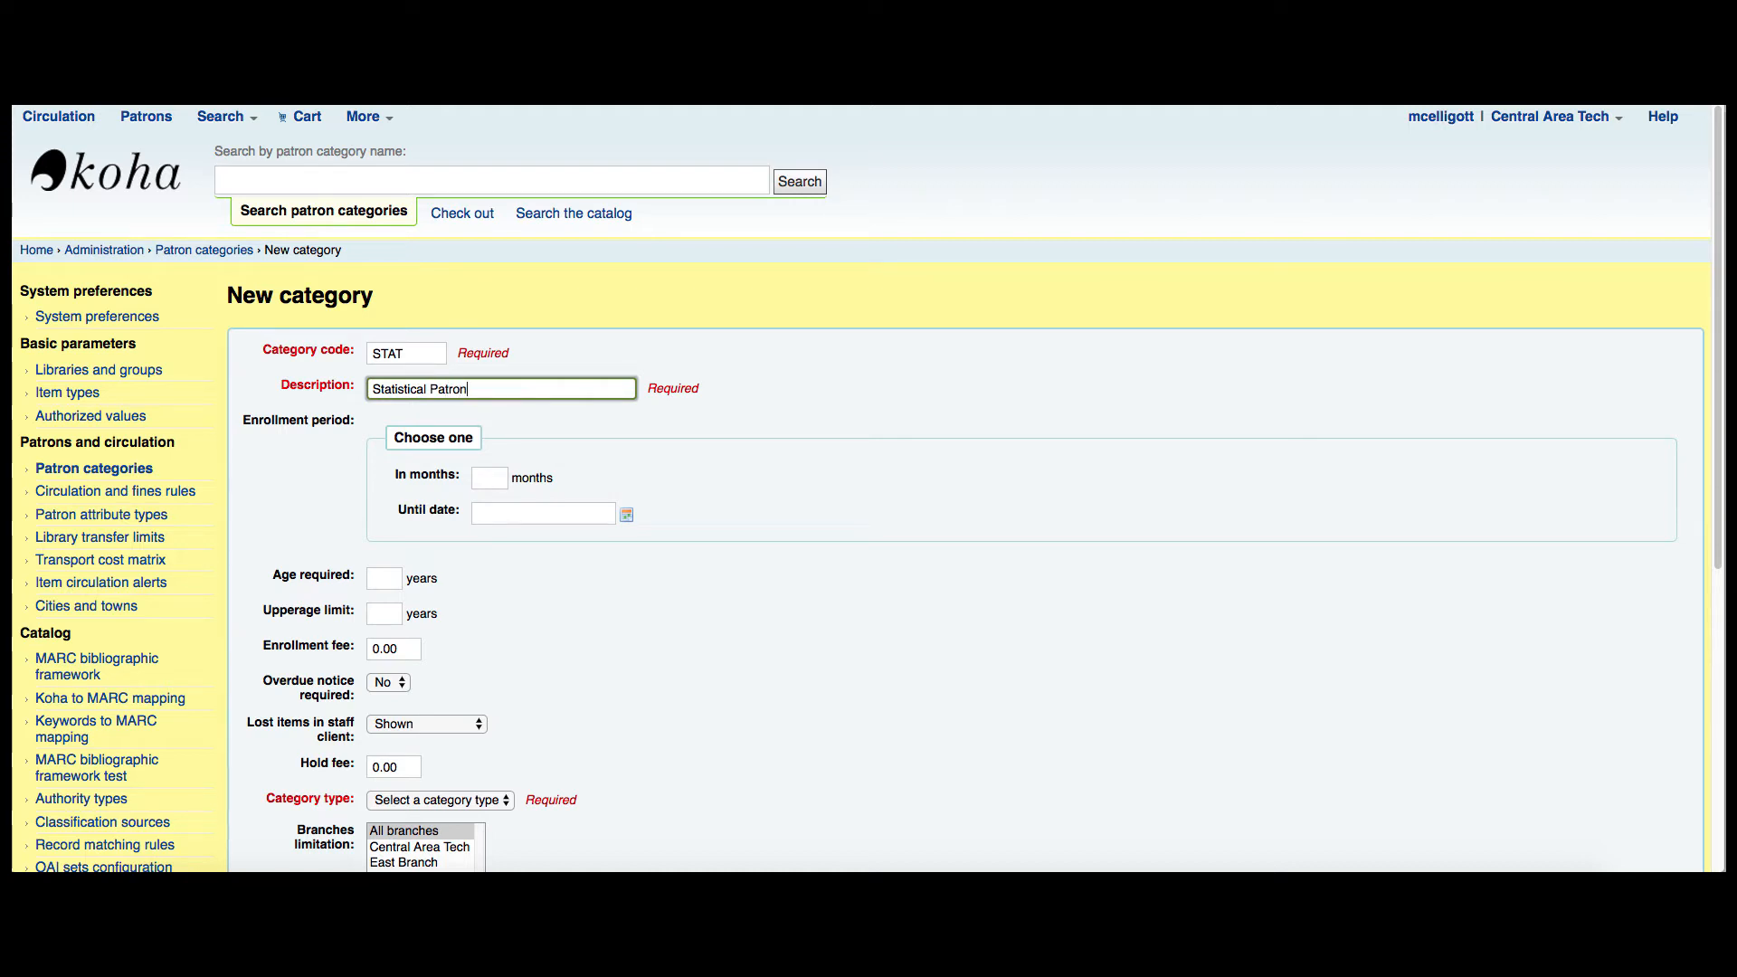
pyautogui.click(490, 477)
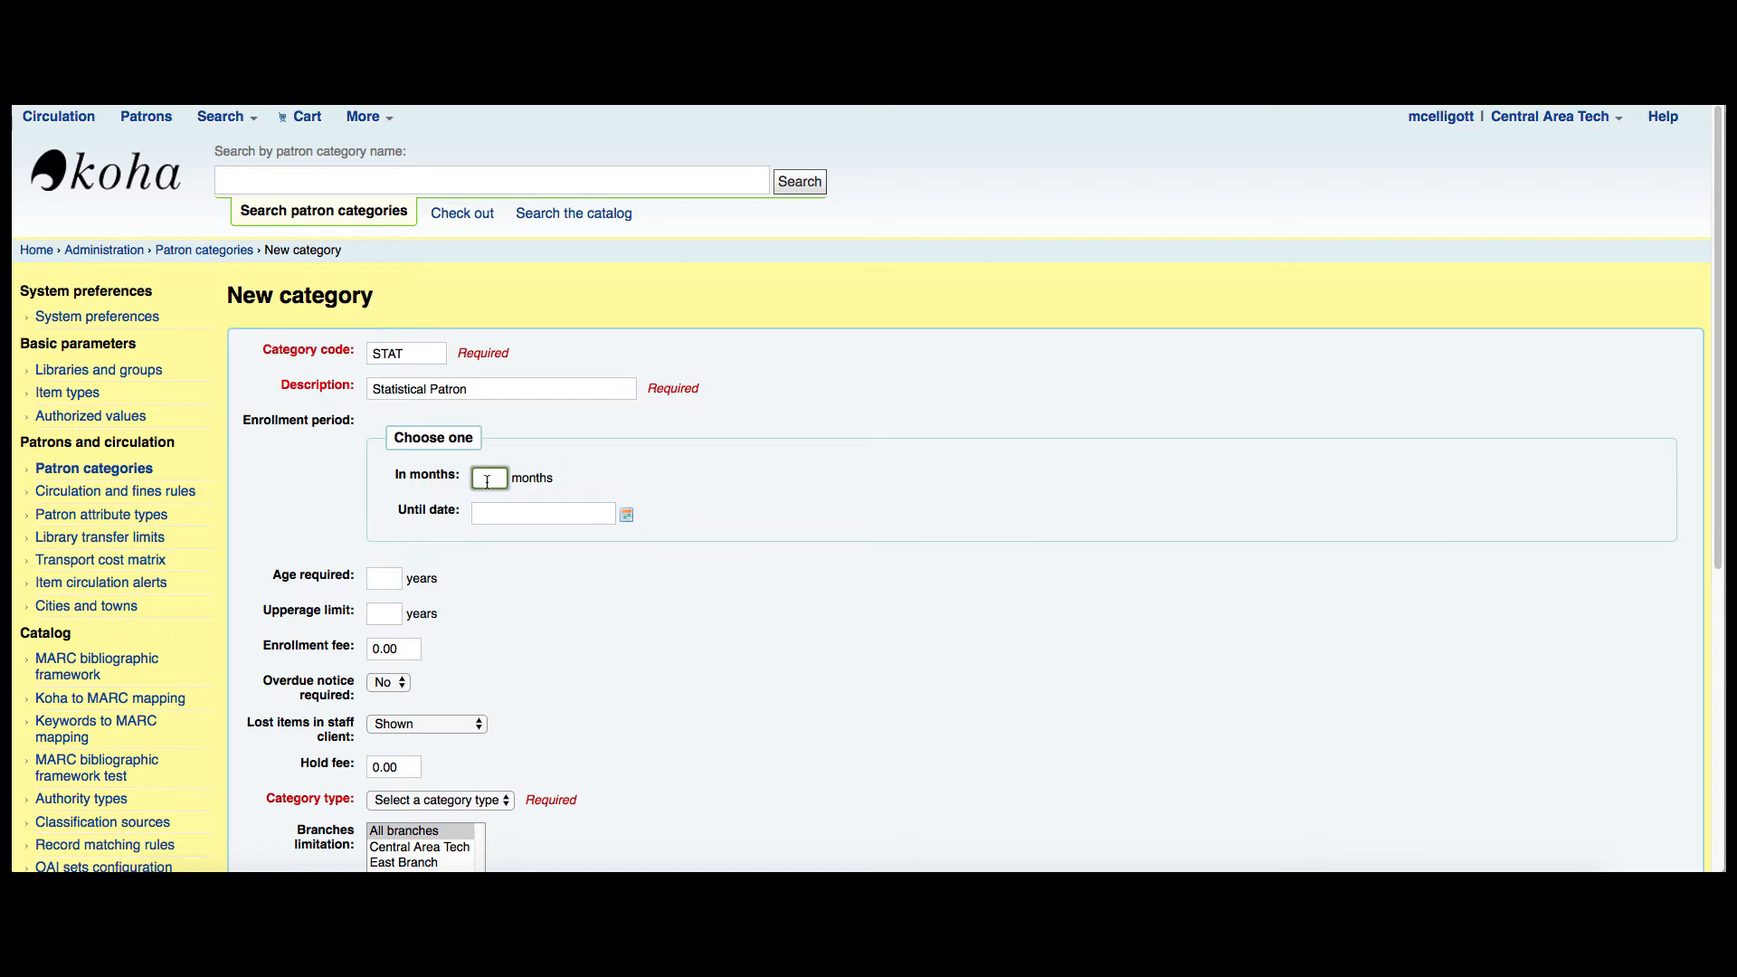
pyautogui.write('999')
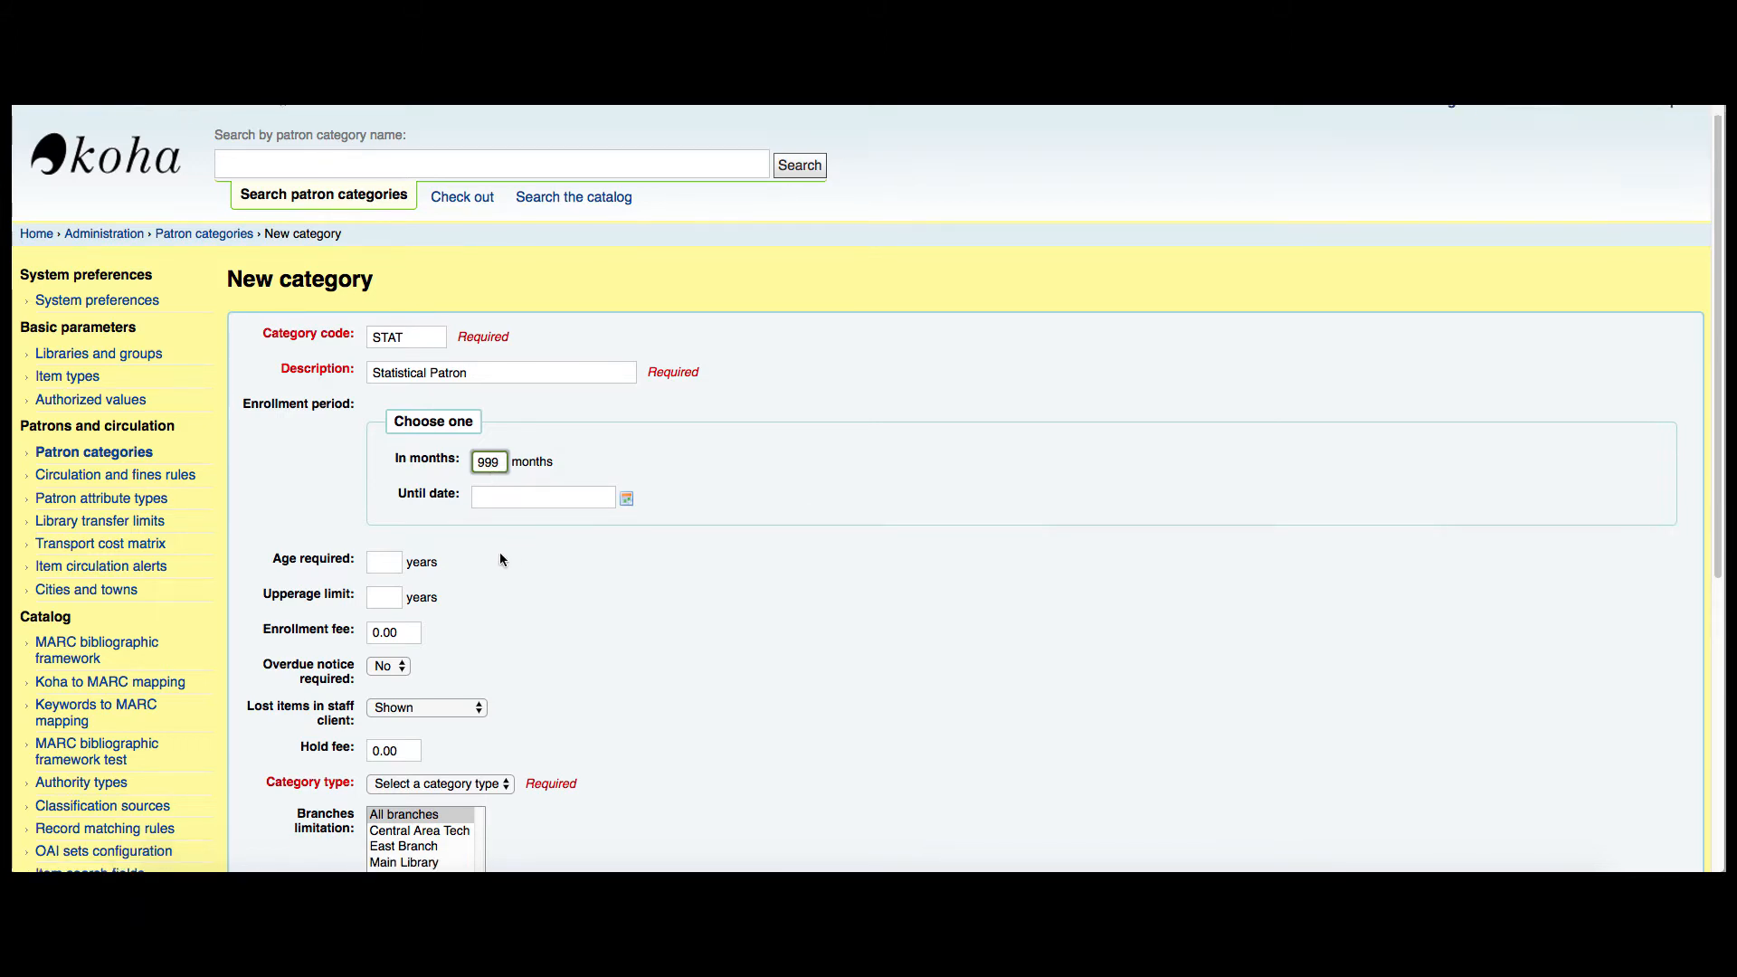
# - Set the category type to Statistical and review the remaining settings
pyautogui.scroll(-3)
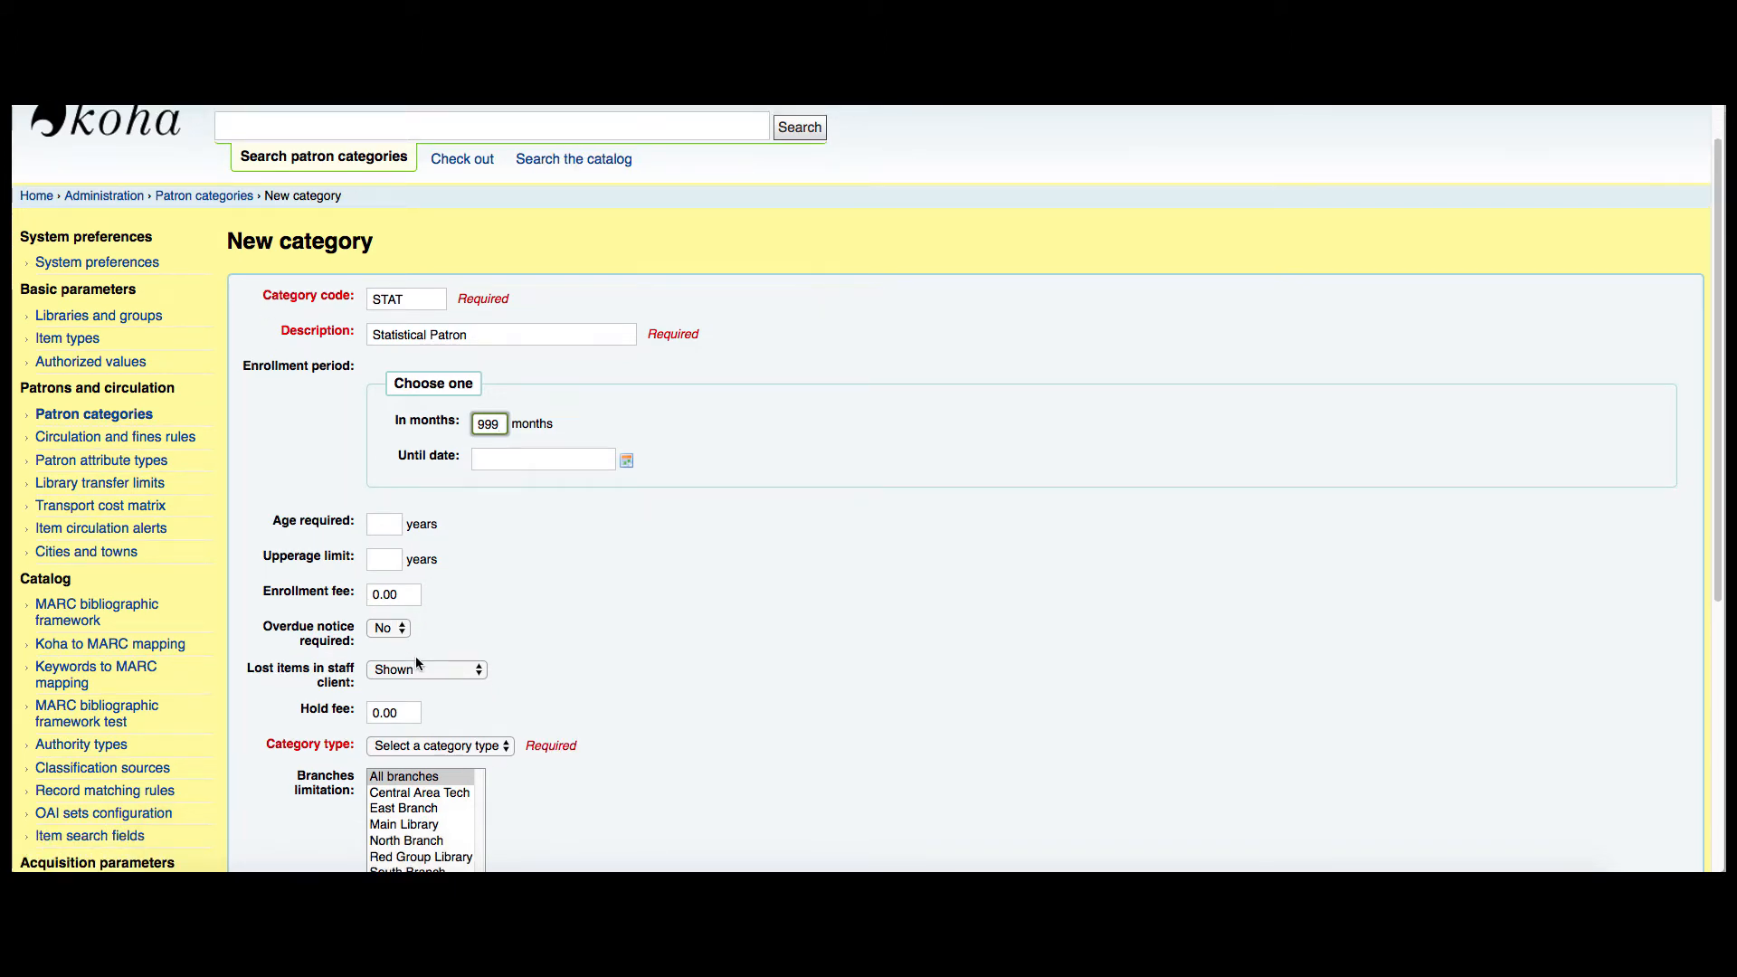
pyautogui.scroll(-3)
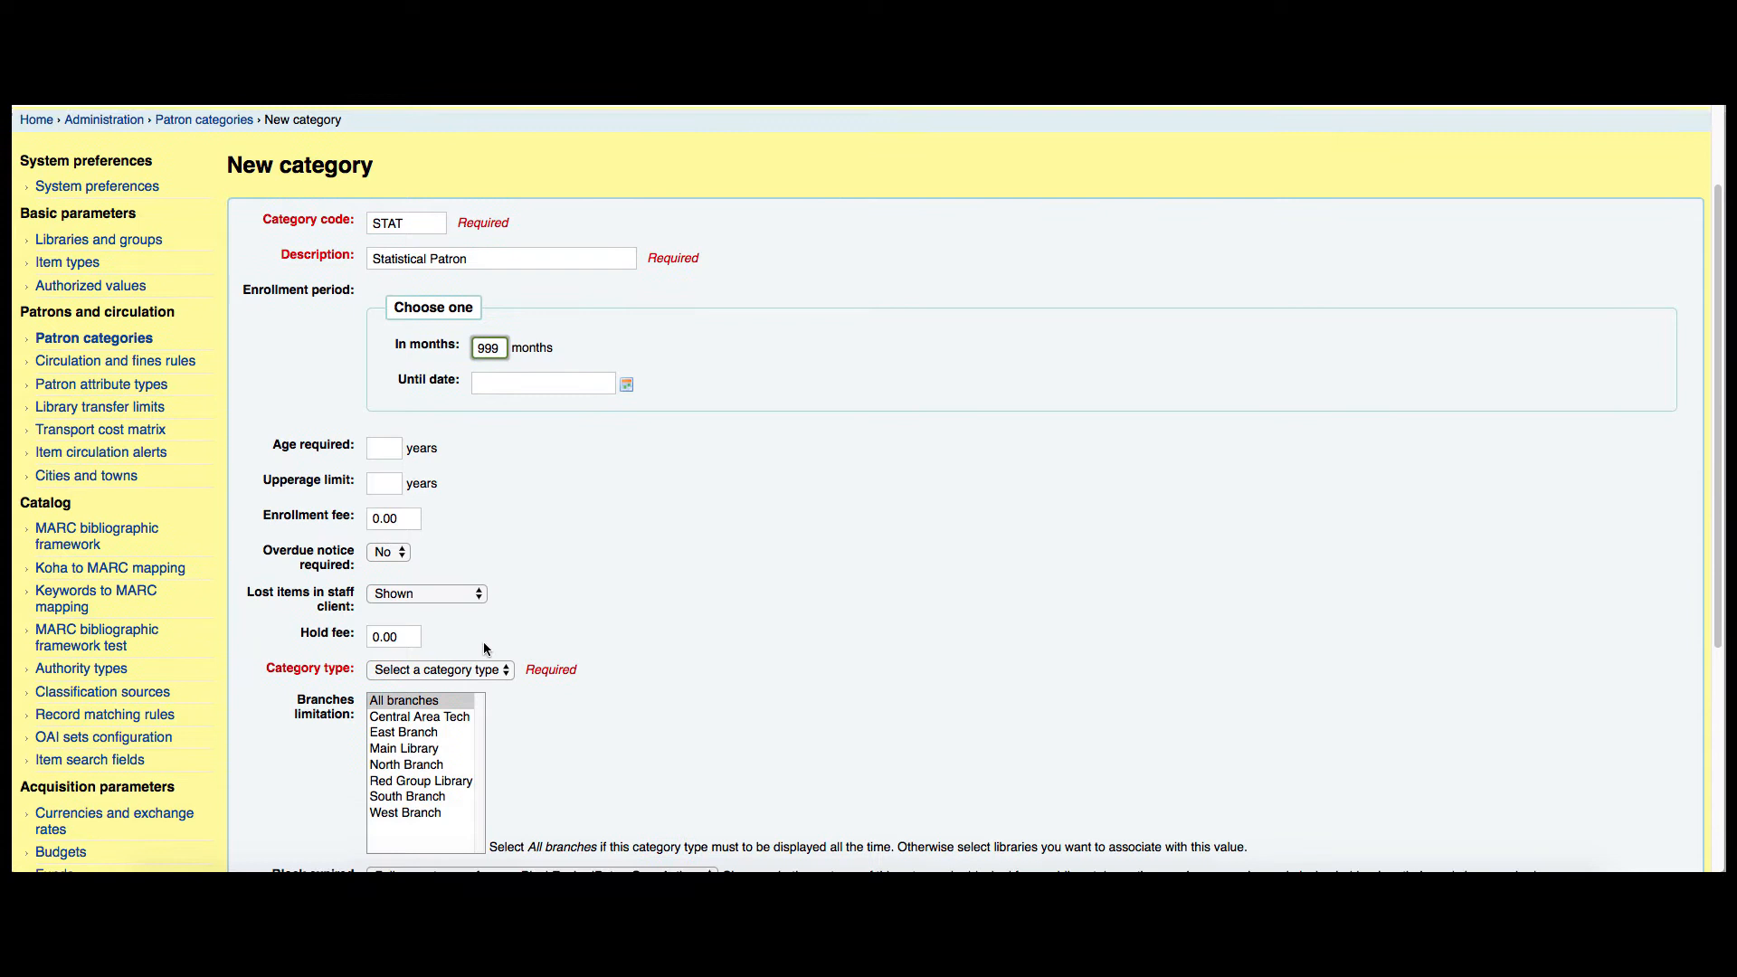
pyautogui.scroll(-3)
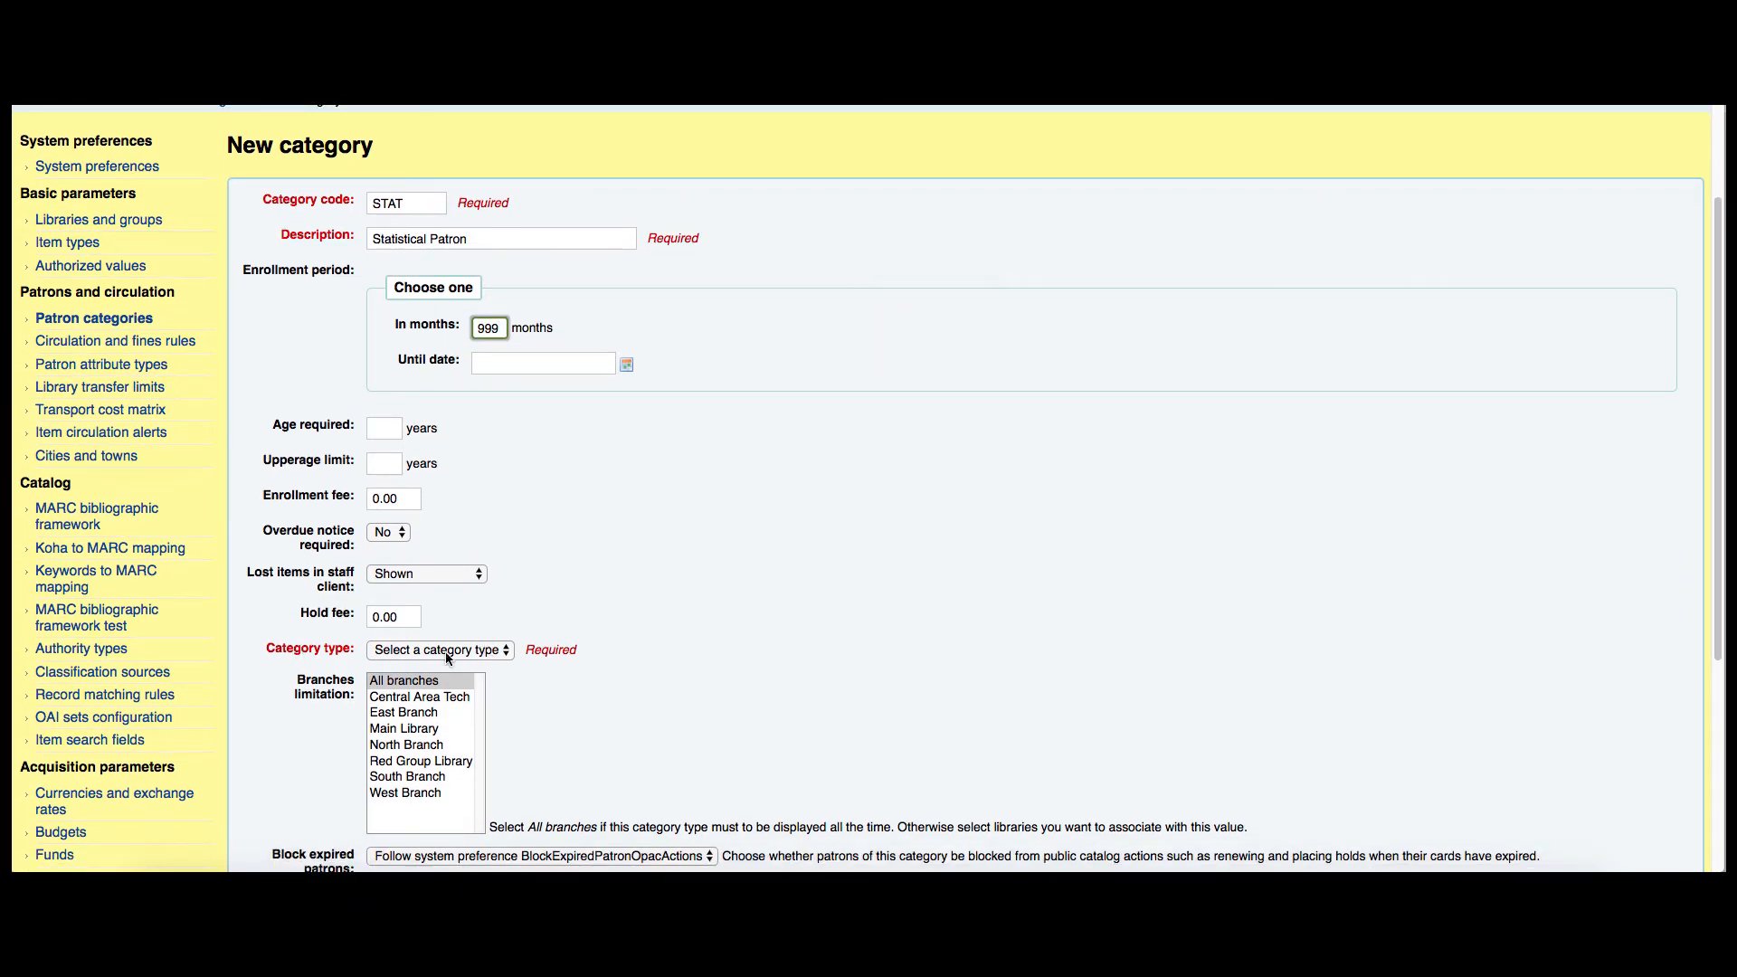
pyautogui.click(438, 649)
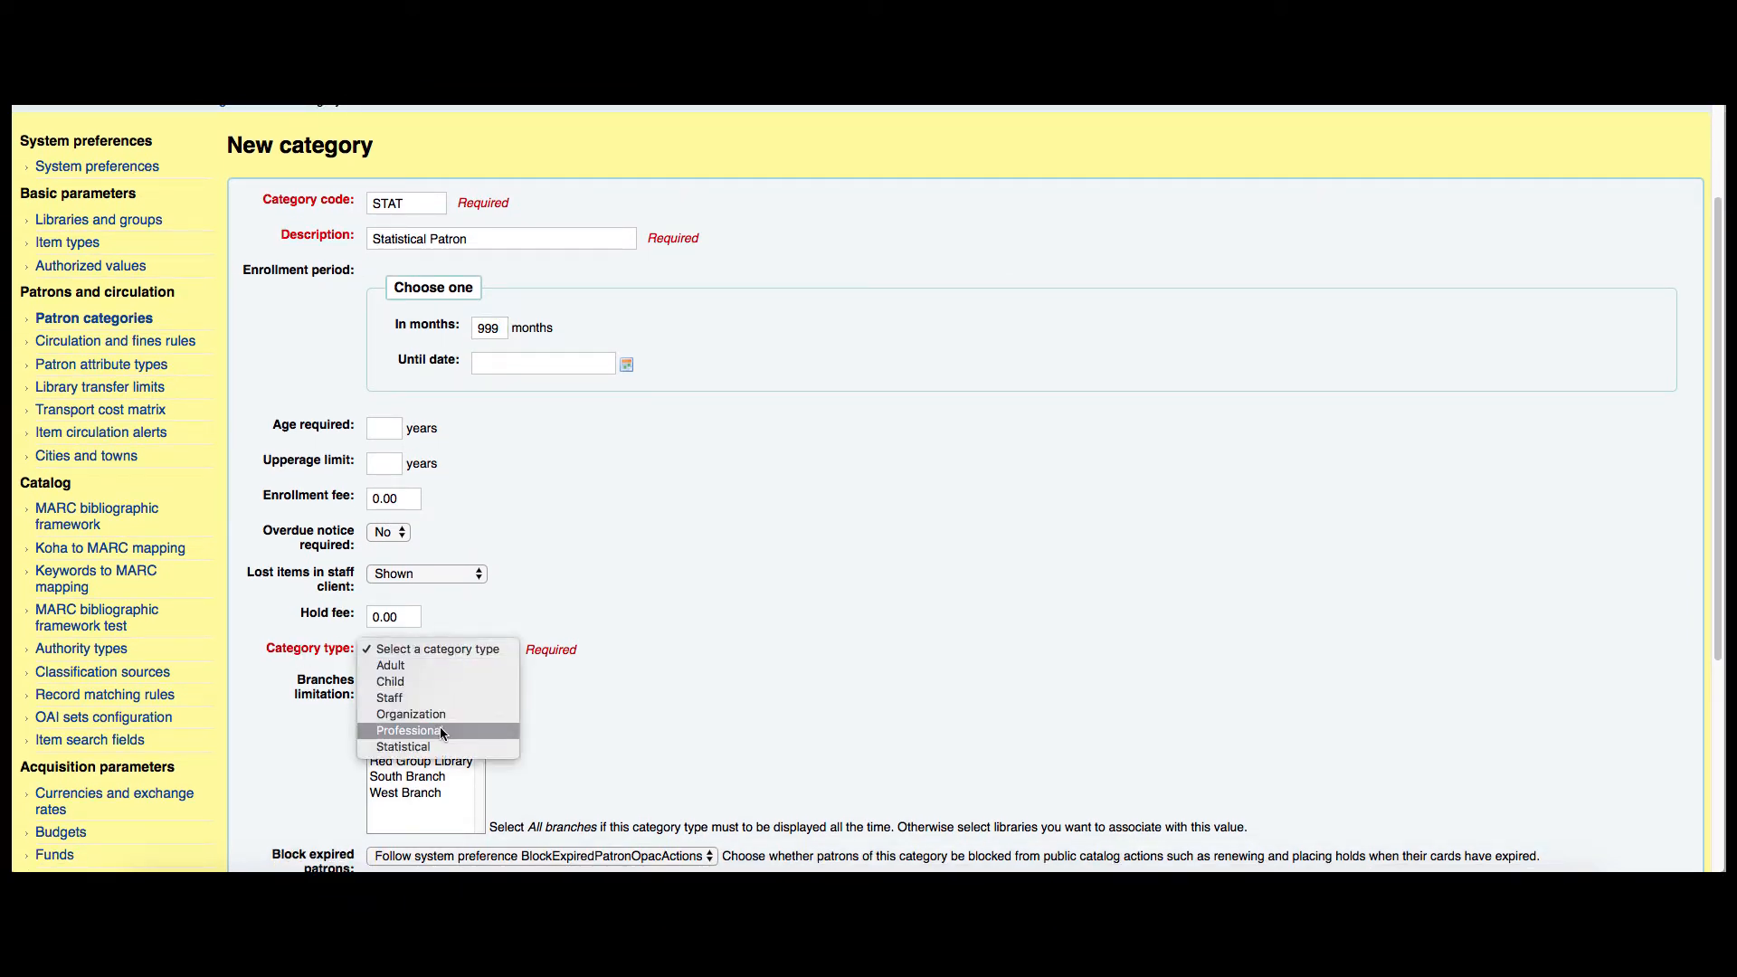
pyautogui.moveTo(413, 747)
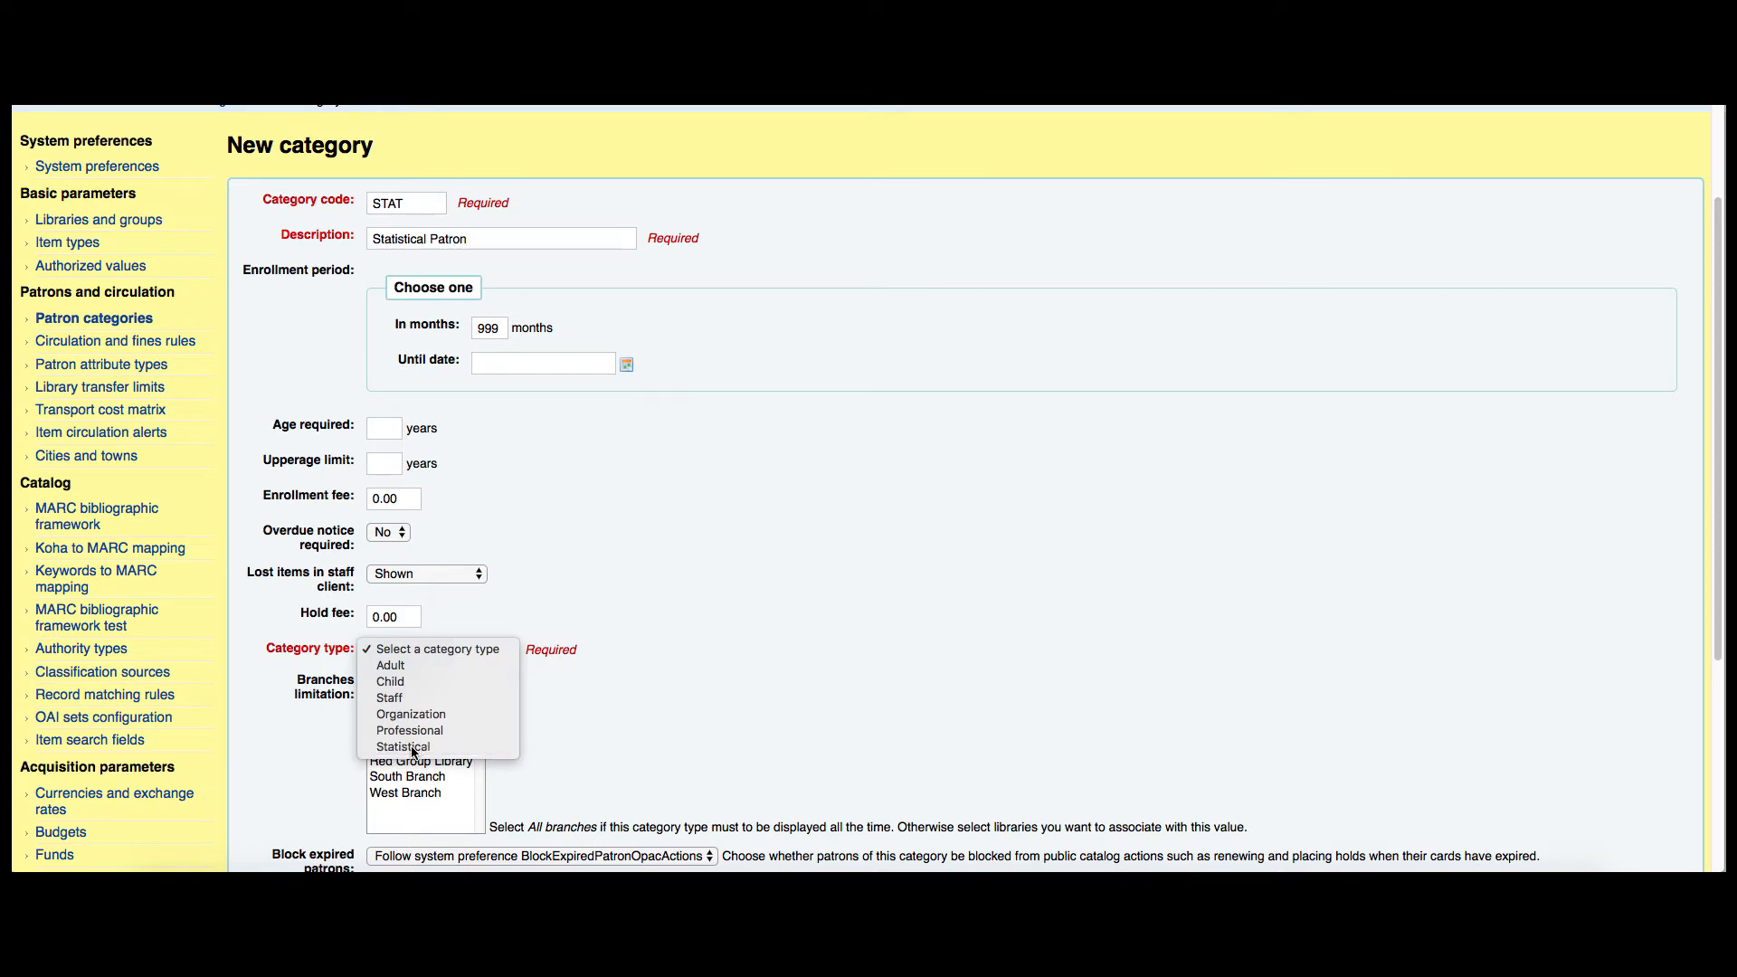
pyautogui.click(402, 746)
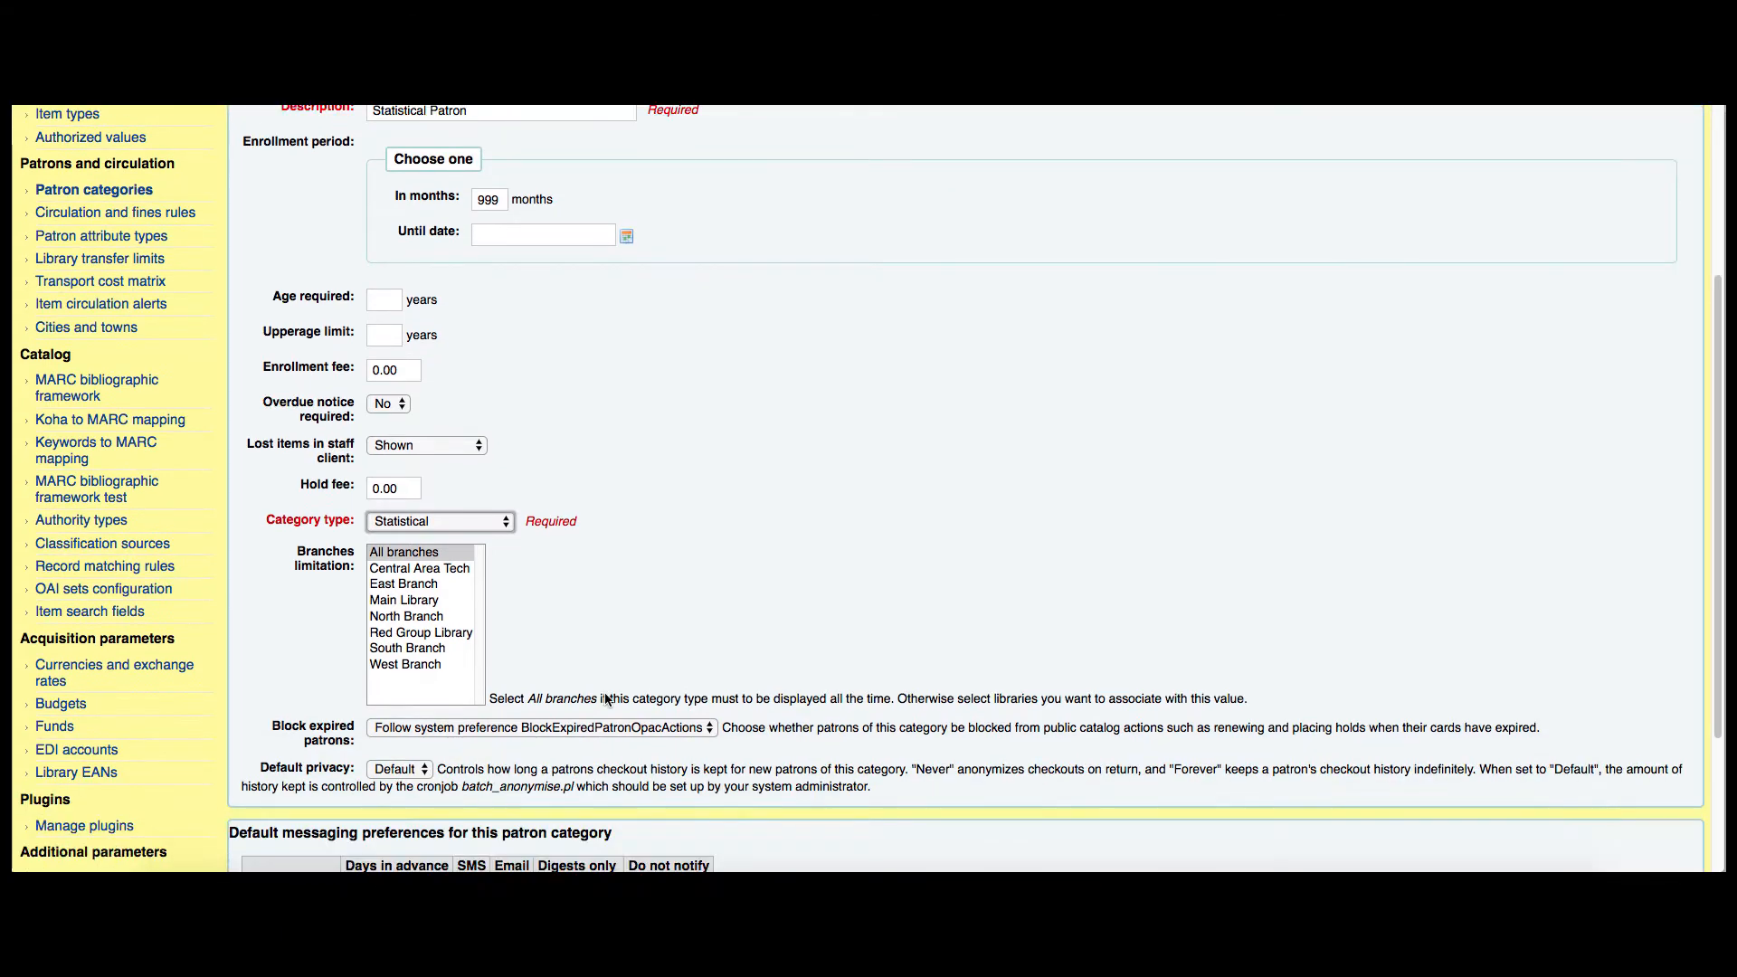
pyautogui.scroll(-3)
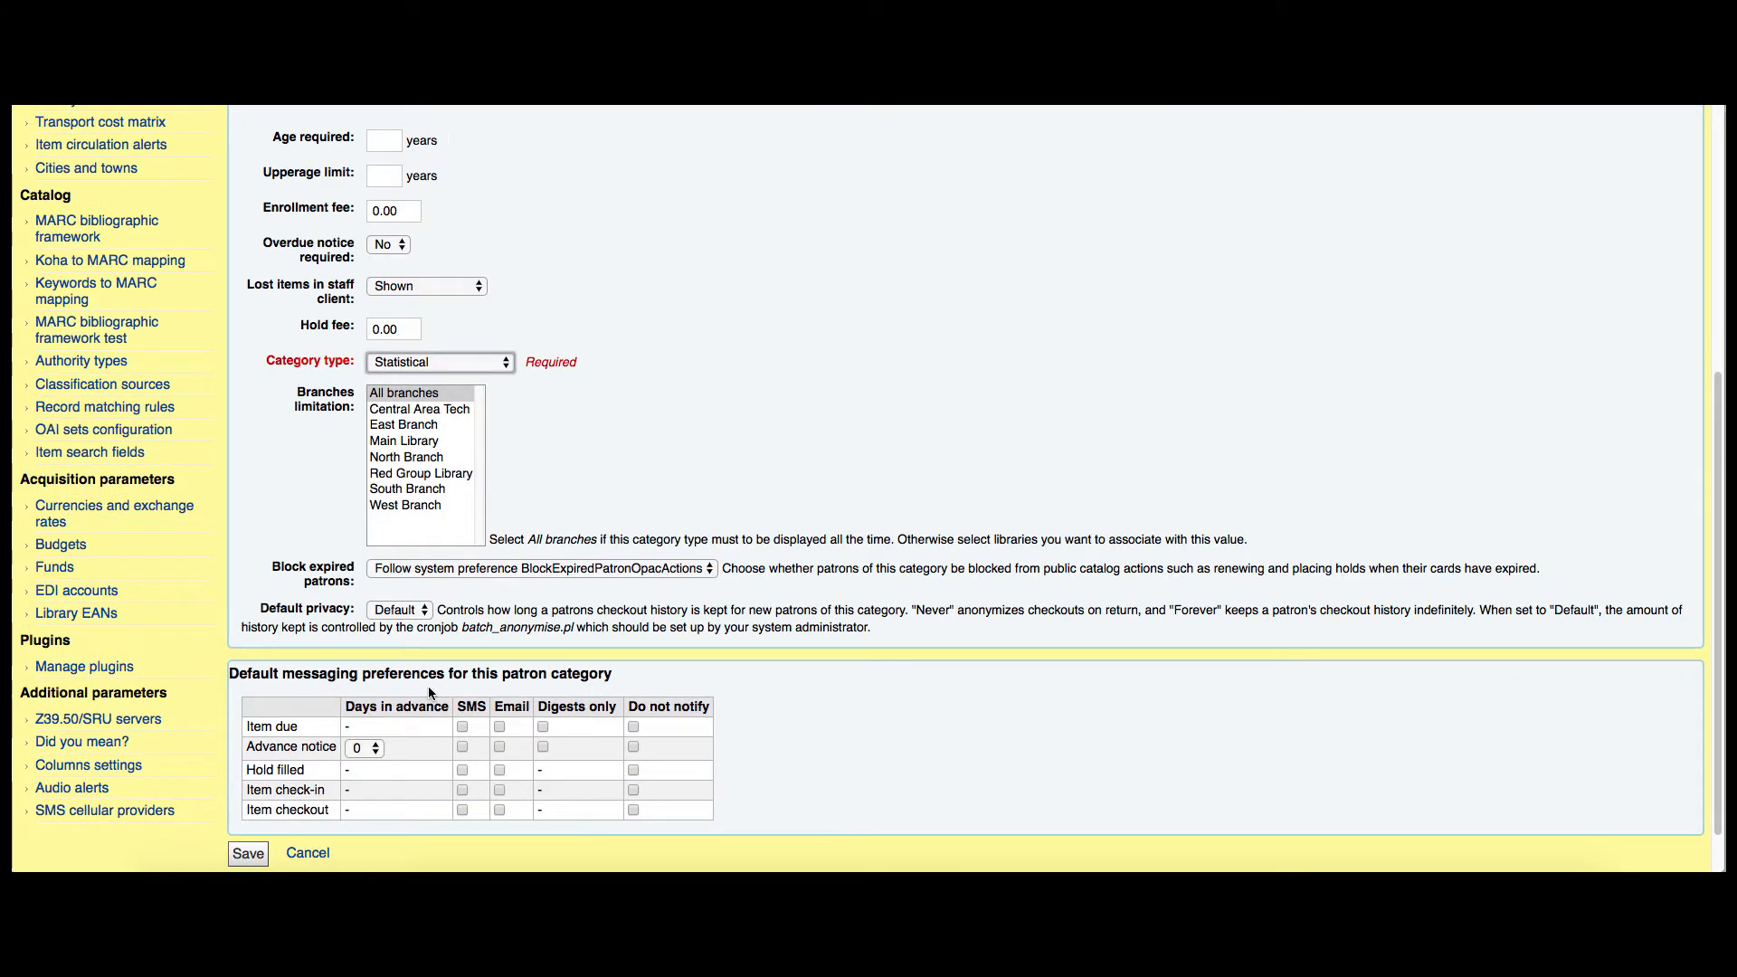
# - Save the STAT Statistical Patron category so it joins the patron categories list
pyautogui.click(248, 852)
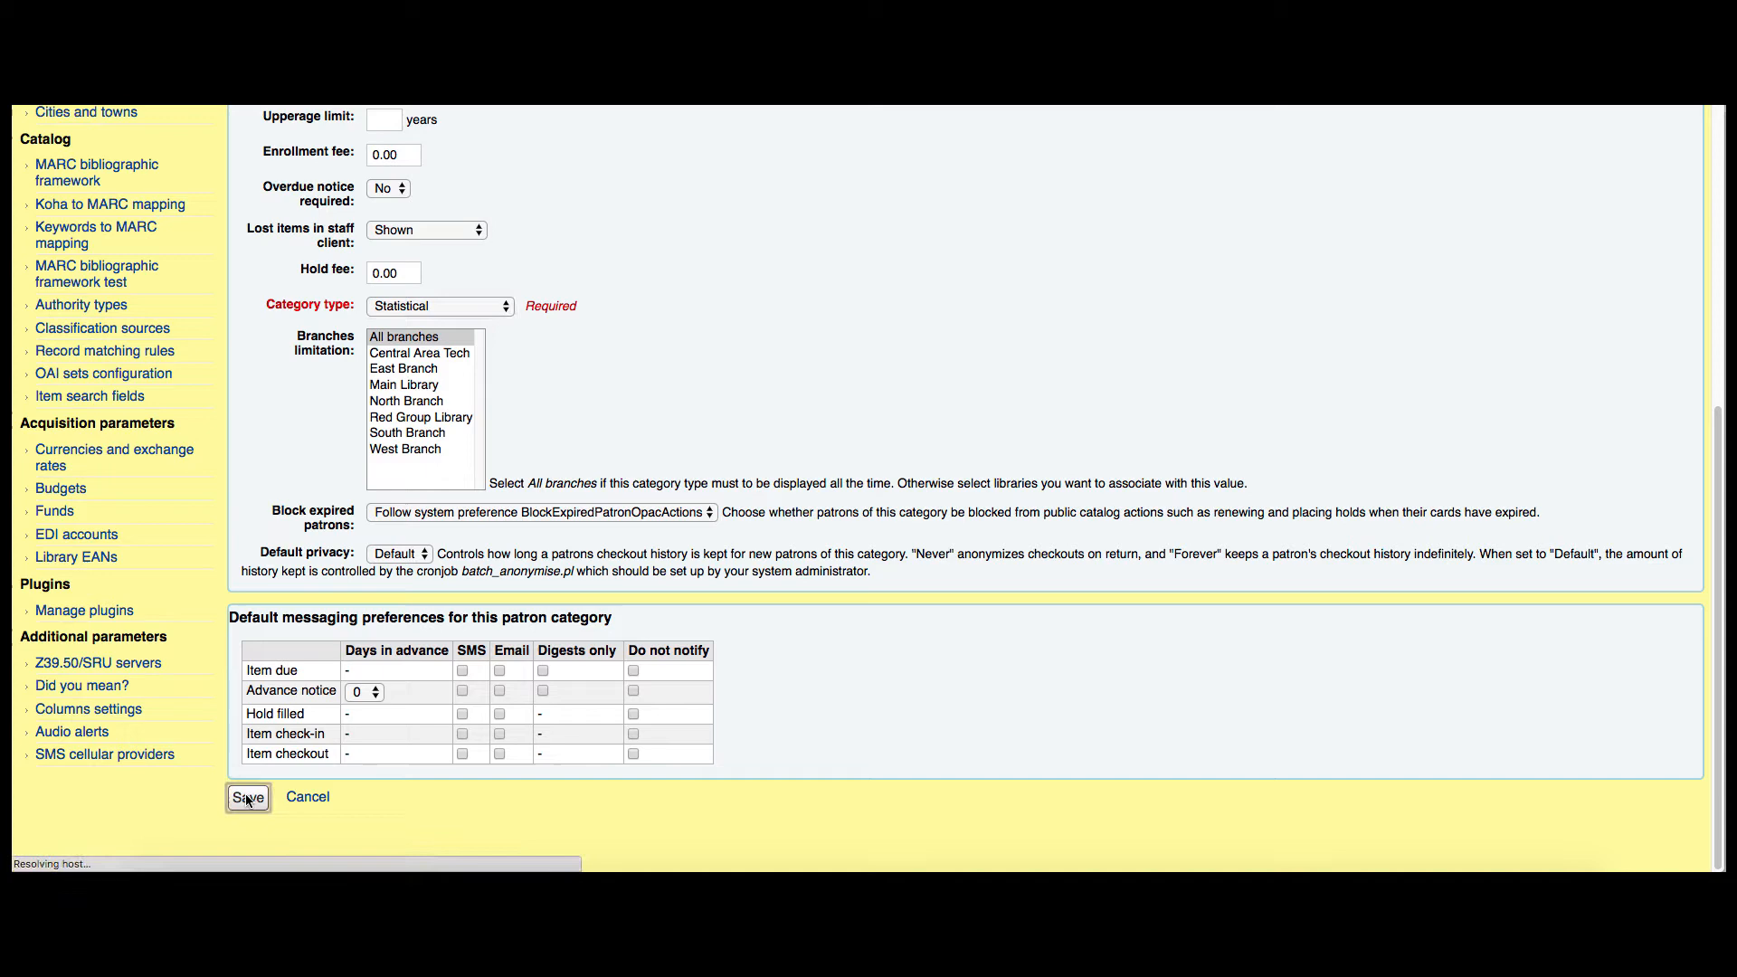
pyautogui.click(248, 796)
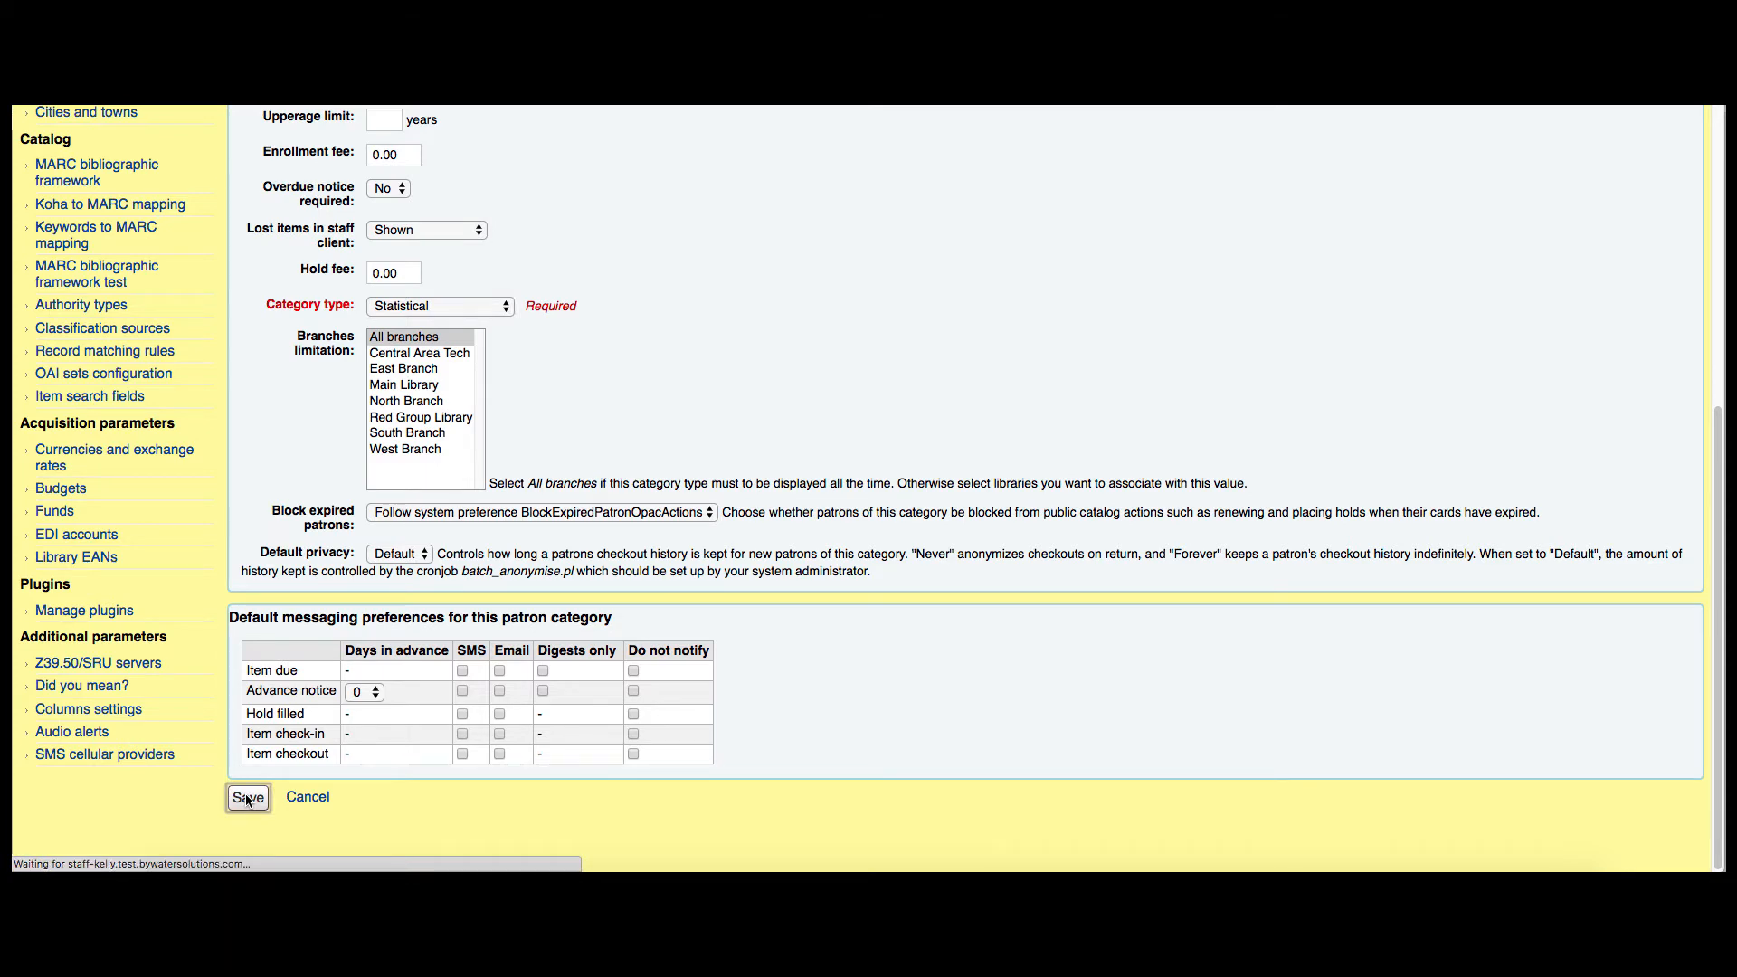
pyautogui.click(248, 796)
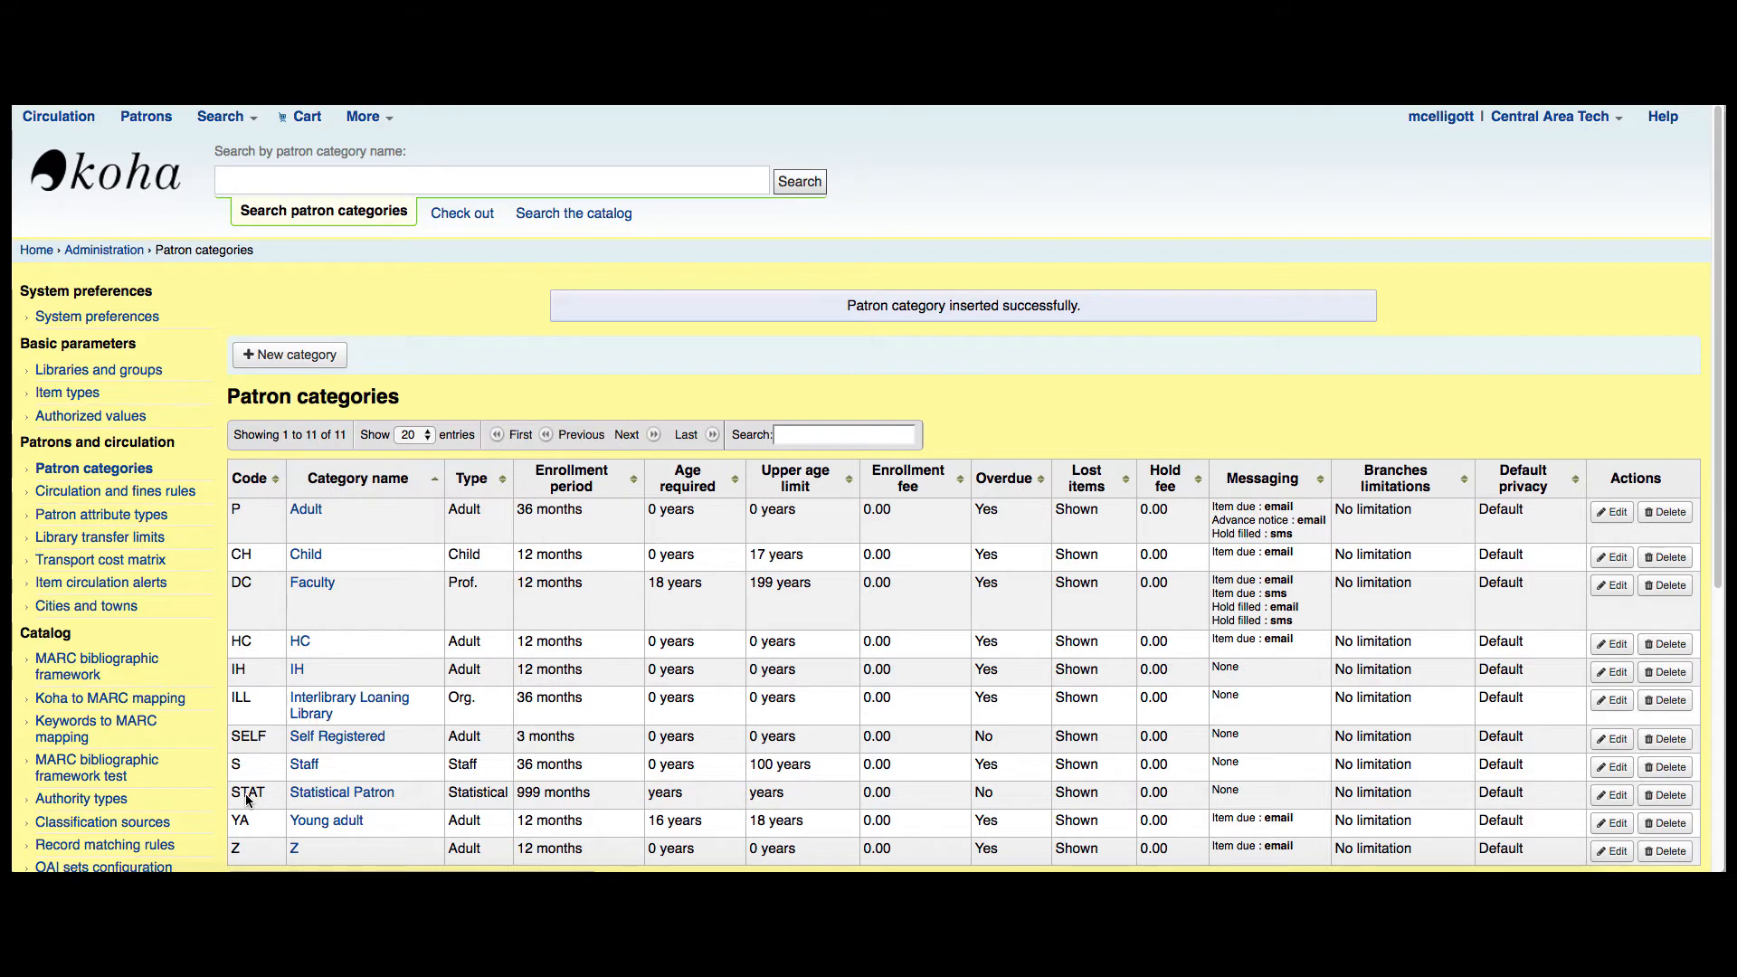
pyautogui.moveTo(233, 602)
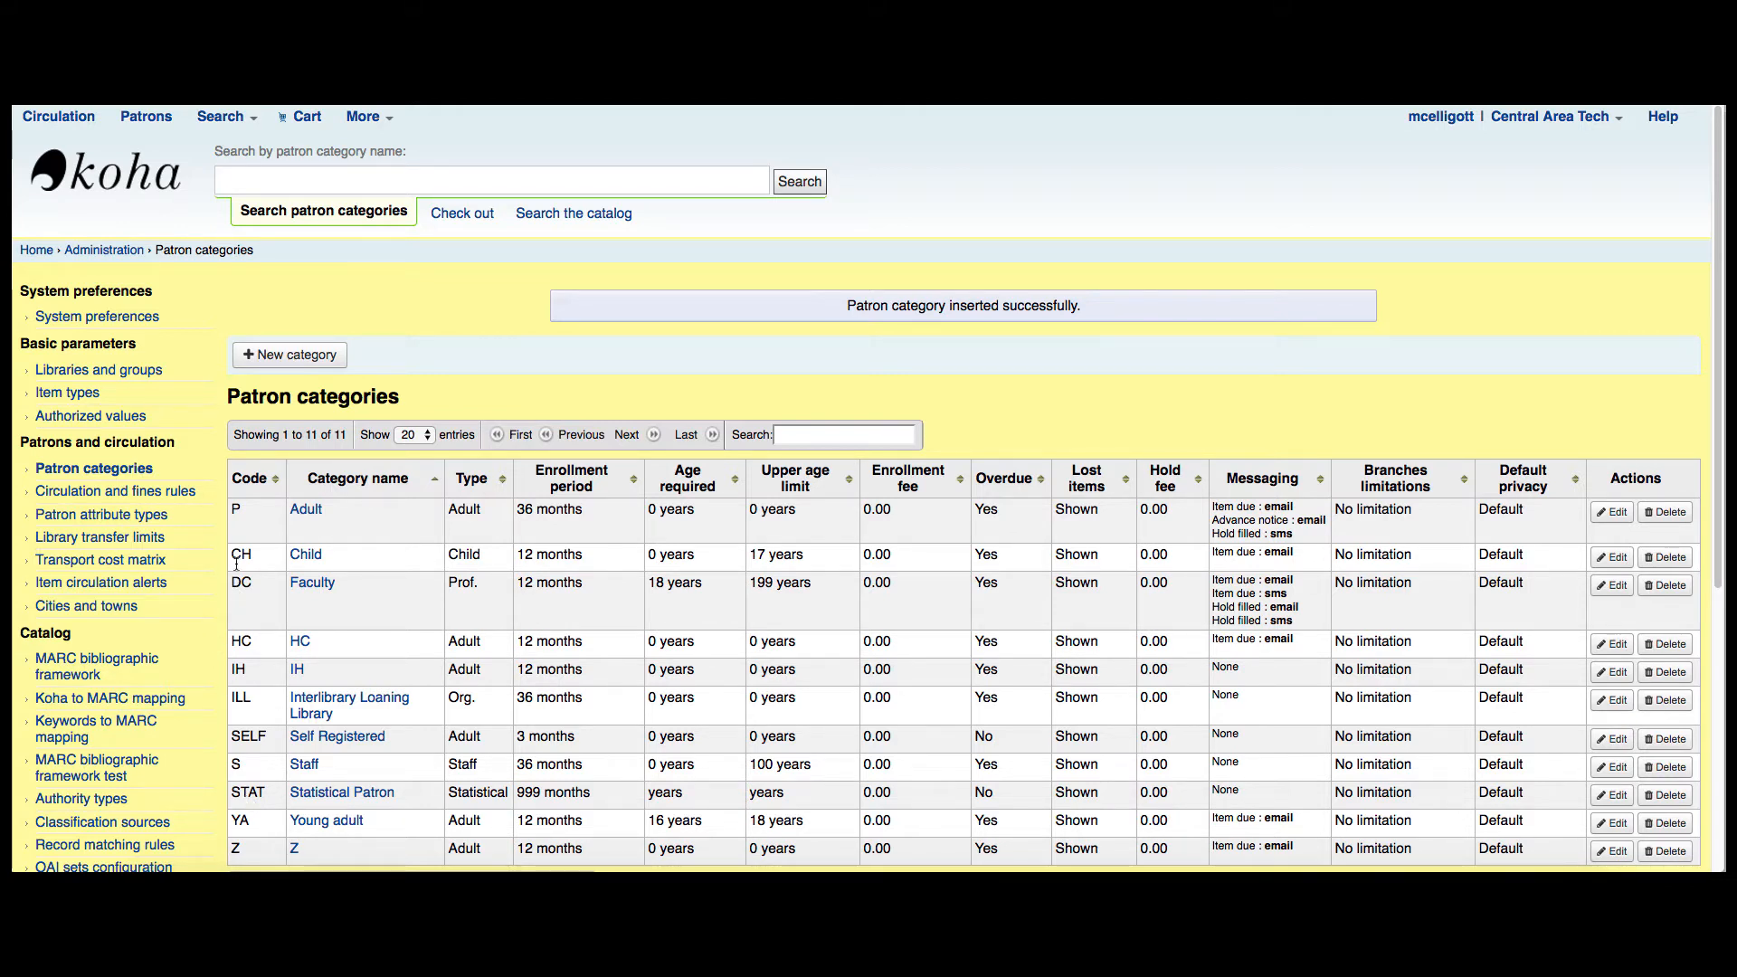
pyautogui.moveTo(145, 116)
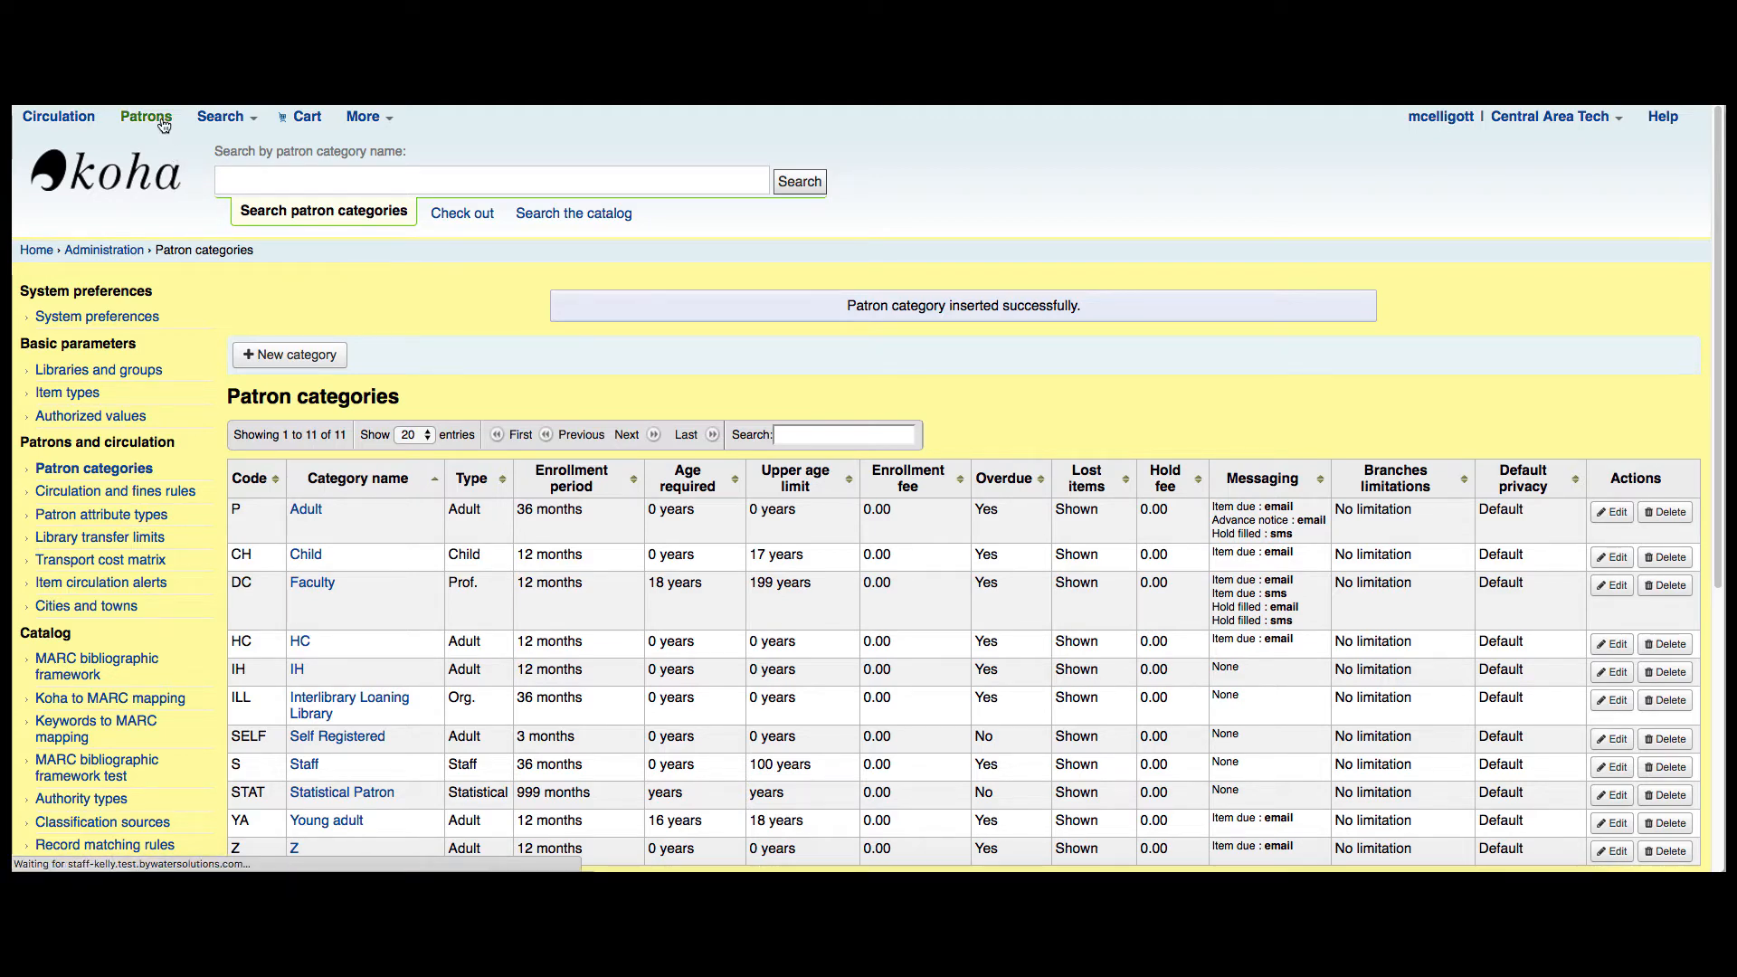
# - Go to Patrons and list the categories available for a new patron, including Statistical Patron
pyautogui.click(145, 116)
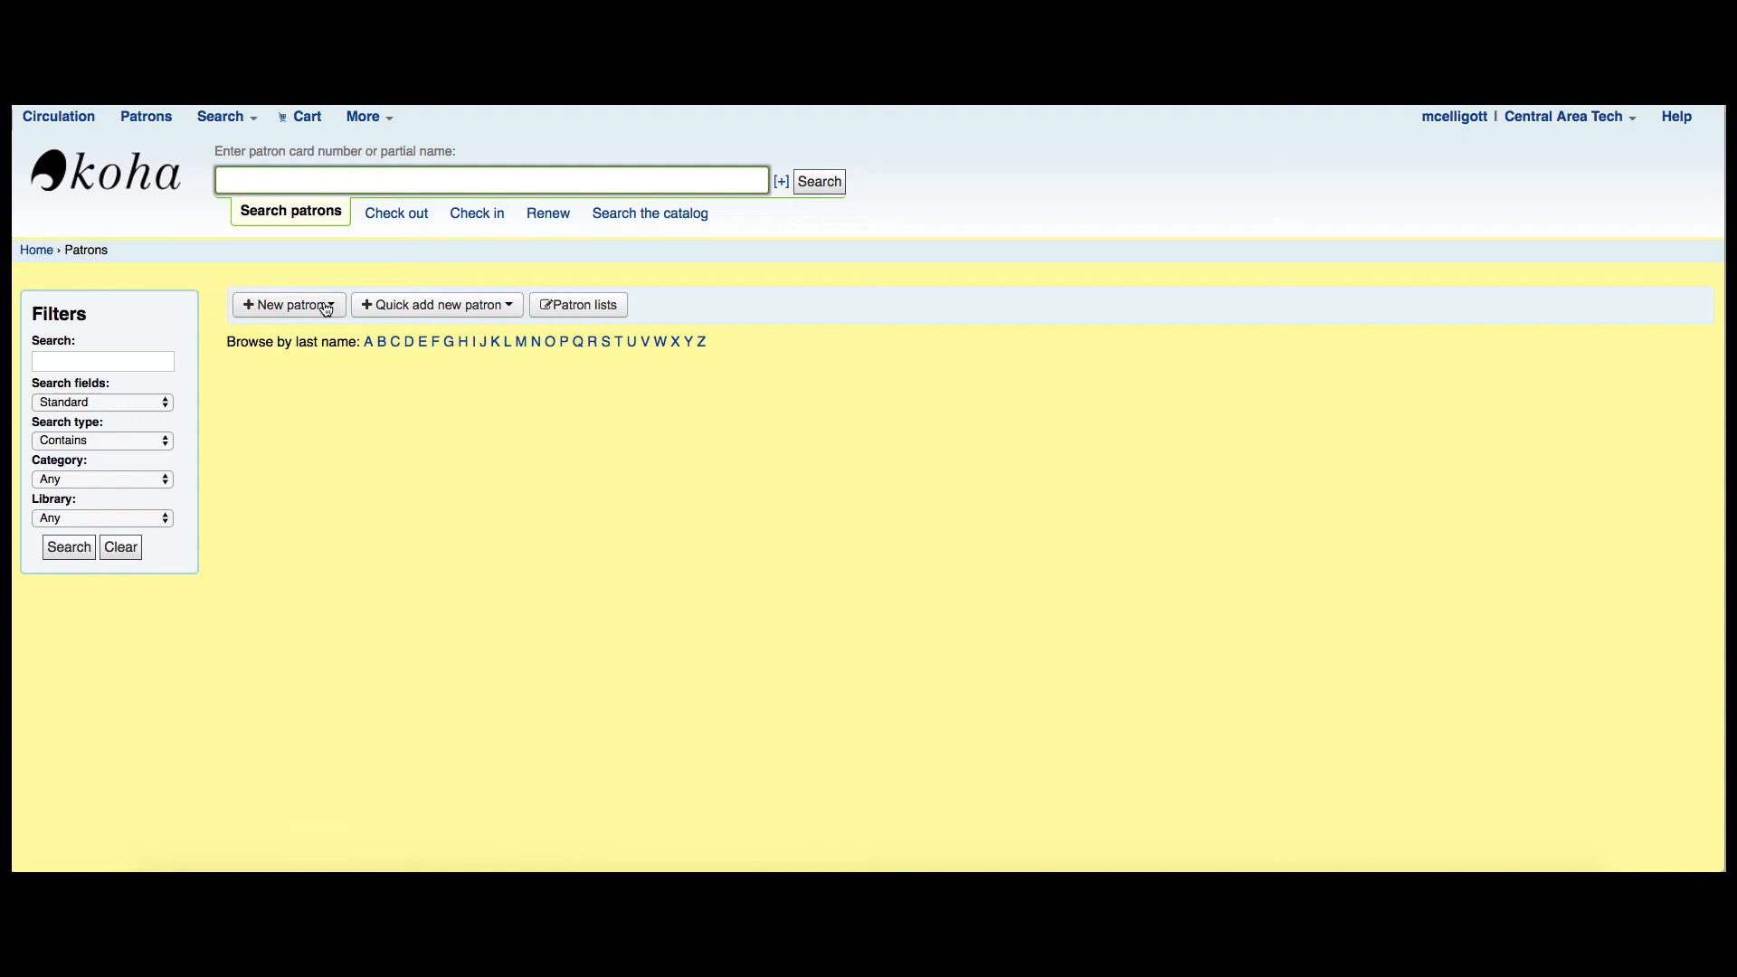
pyautogui.click(288, 304)
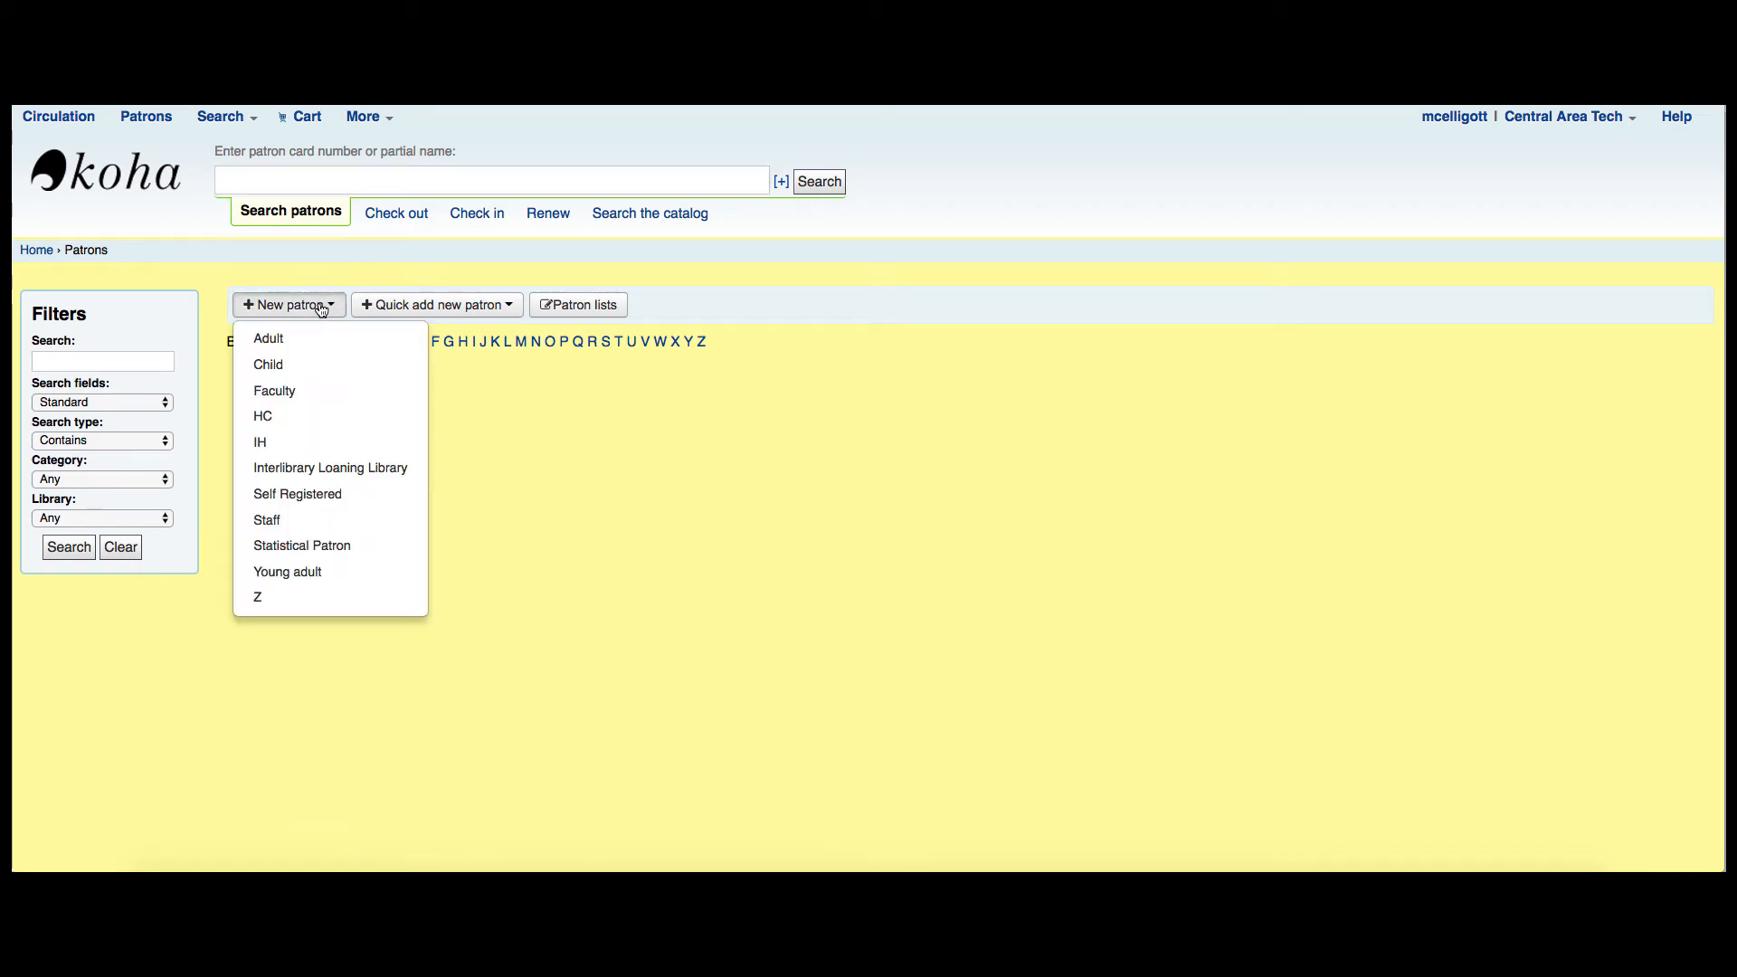
pyautogui.moveTo(302, 545)
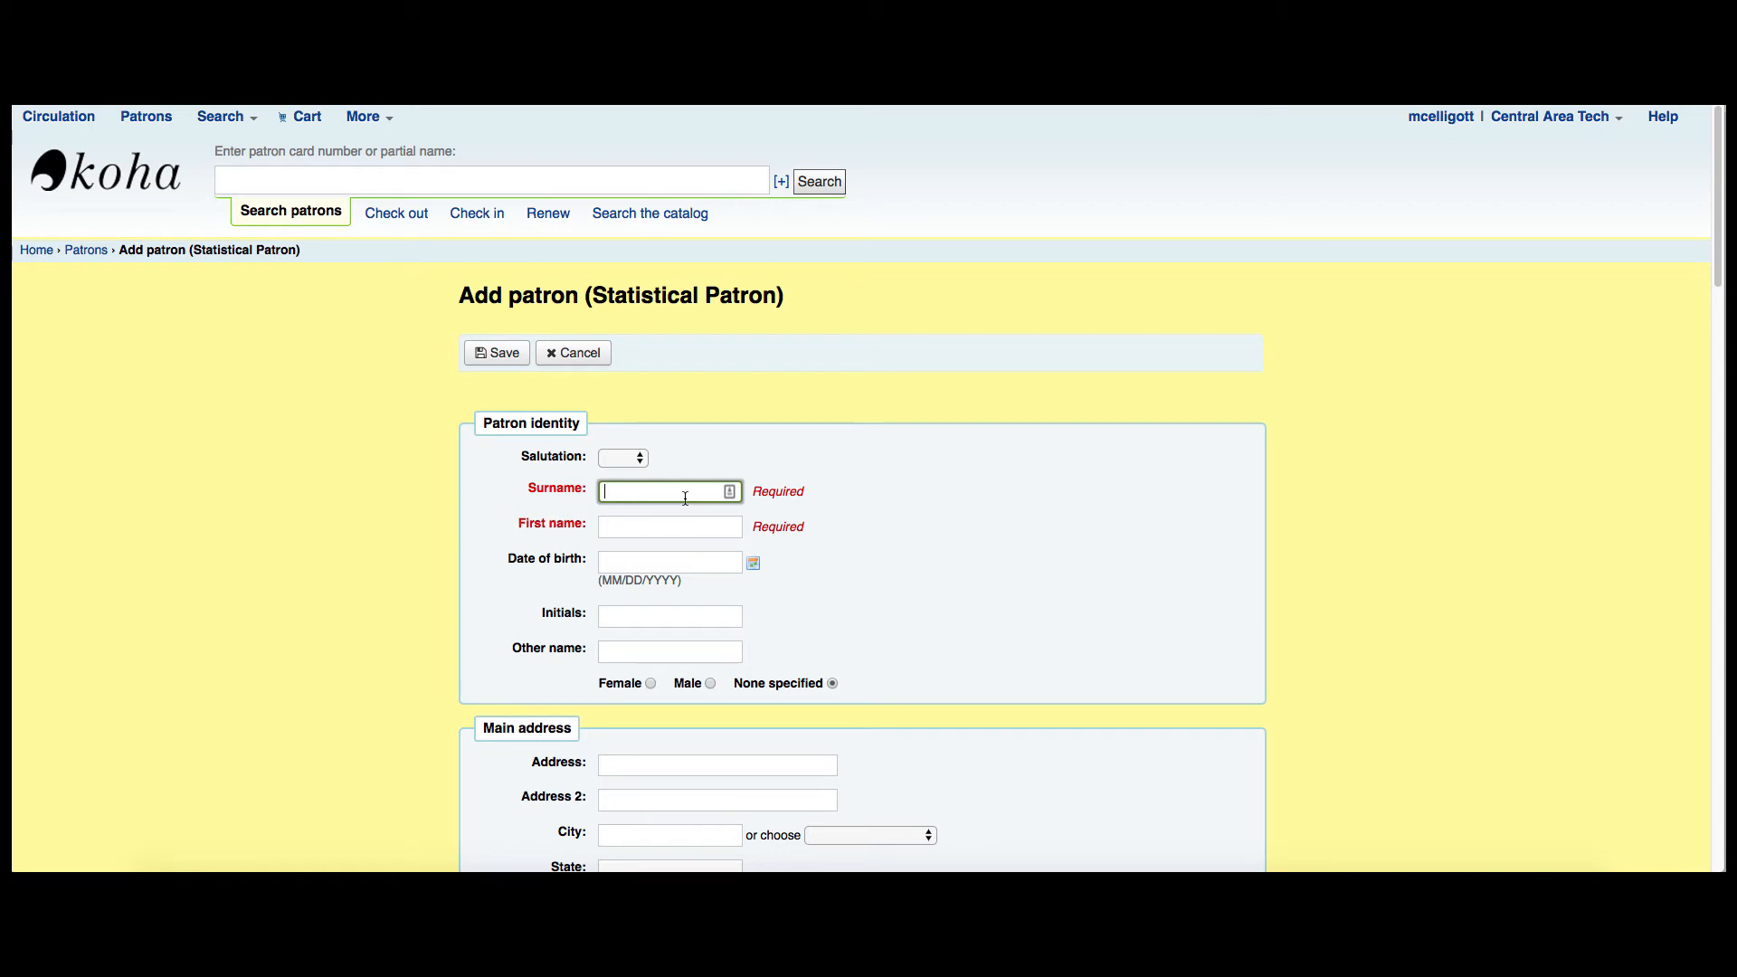
# - Name the new Statistical Patron 'IN HOUSE' 'USE' and move down the entry form
pyautogui.write('USE')
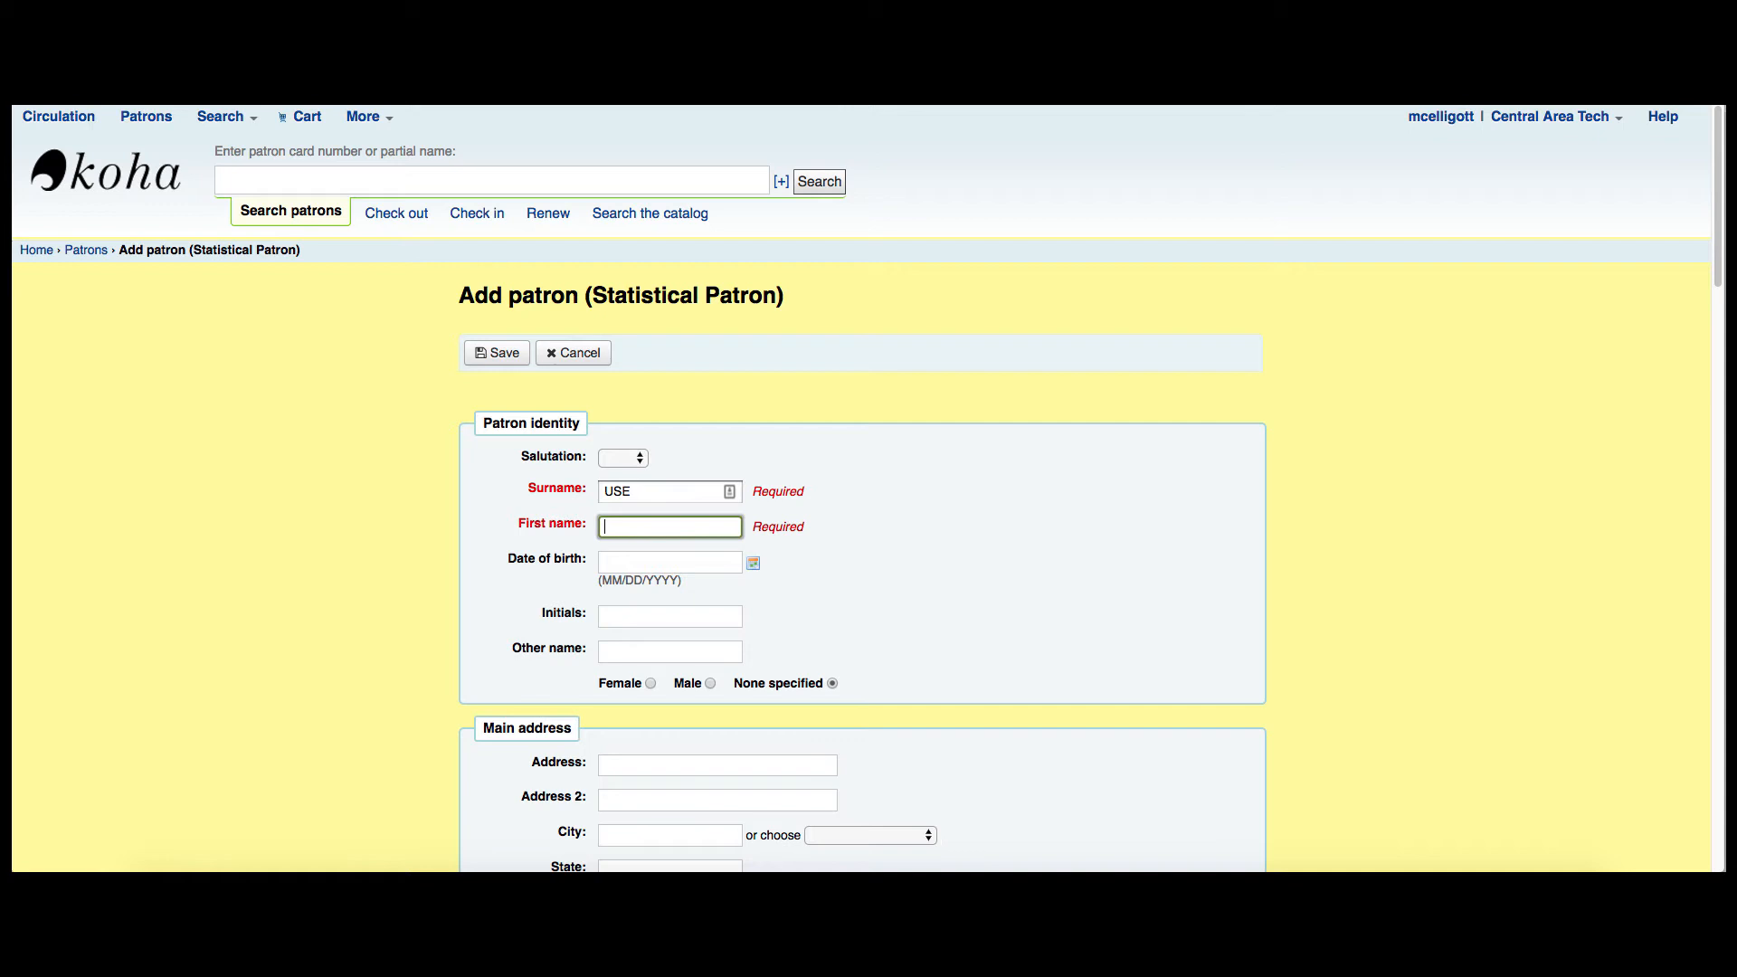
pyautogui.write('IN HOUSE')
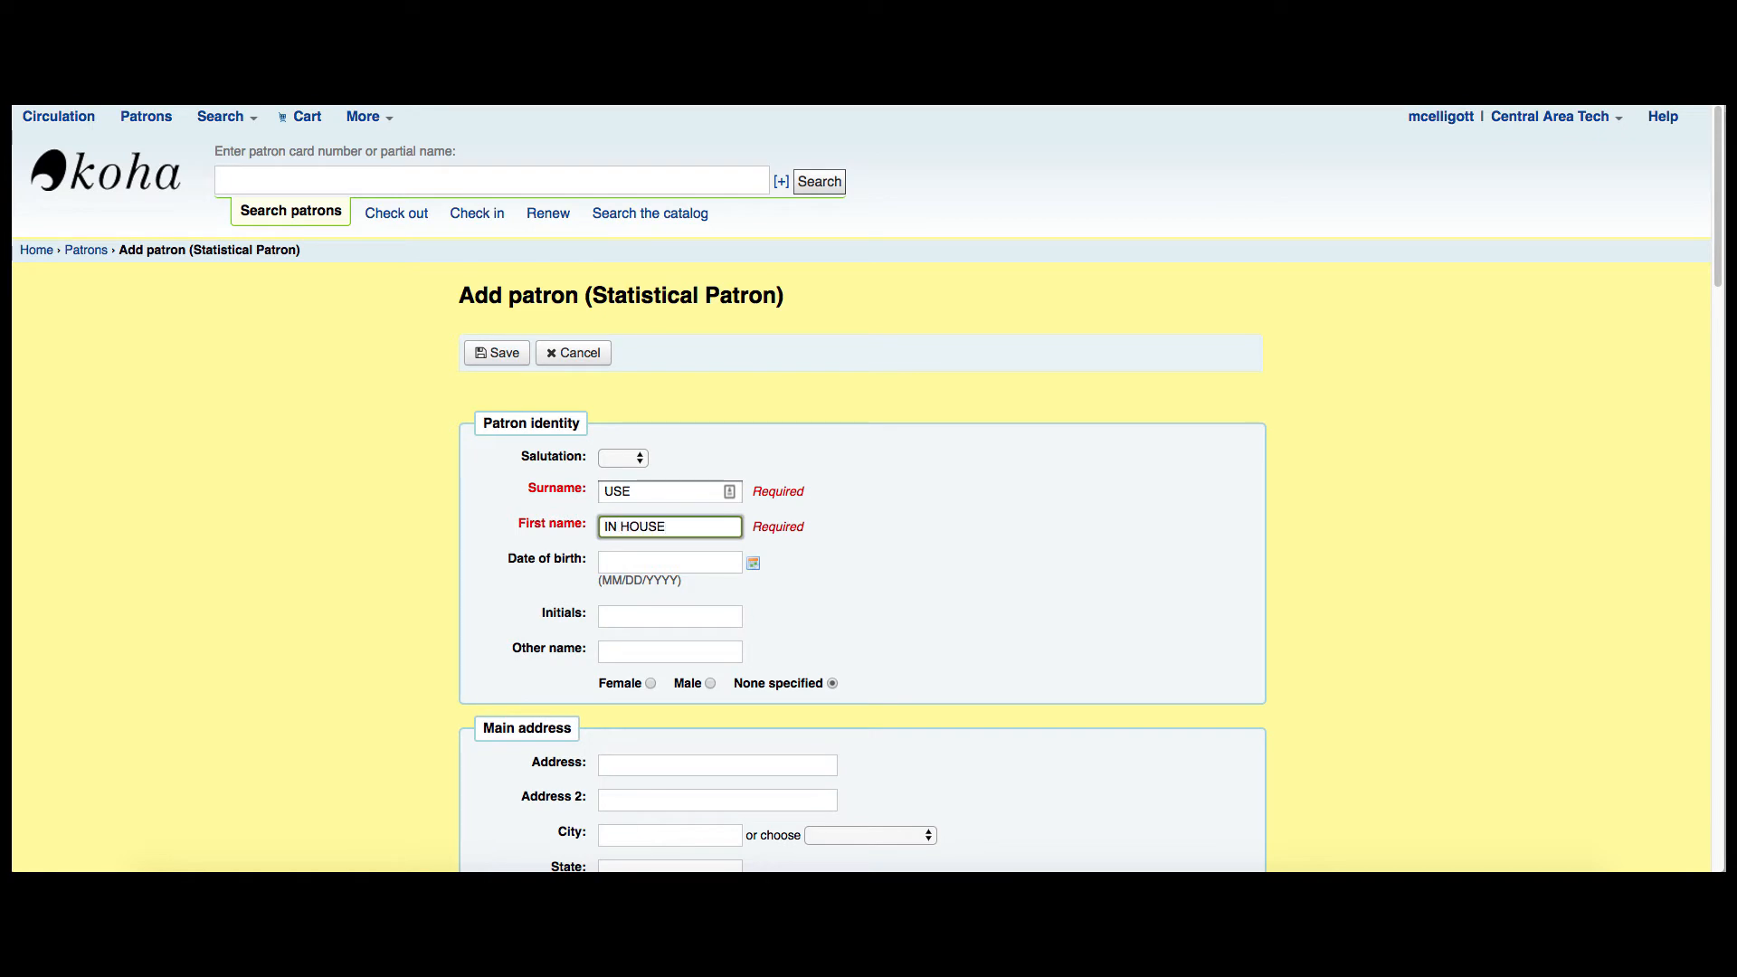
pyautogui.scroll(-3)
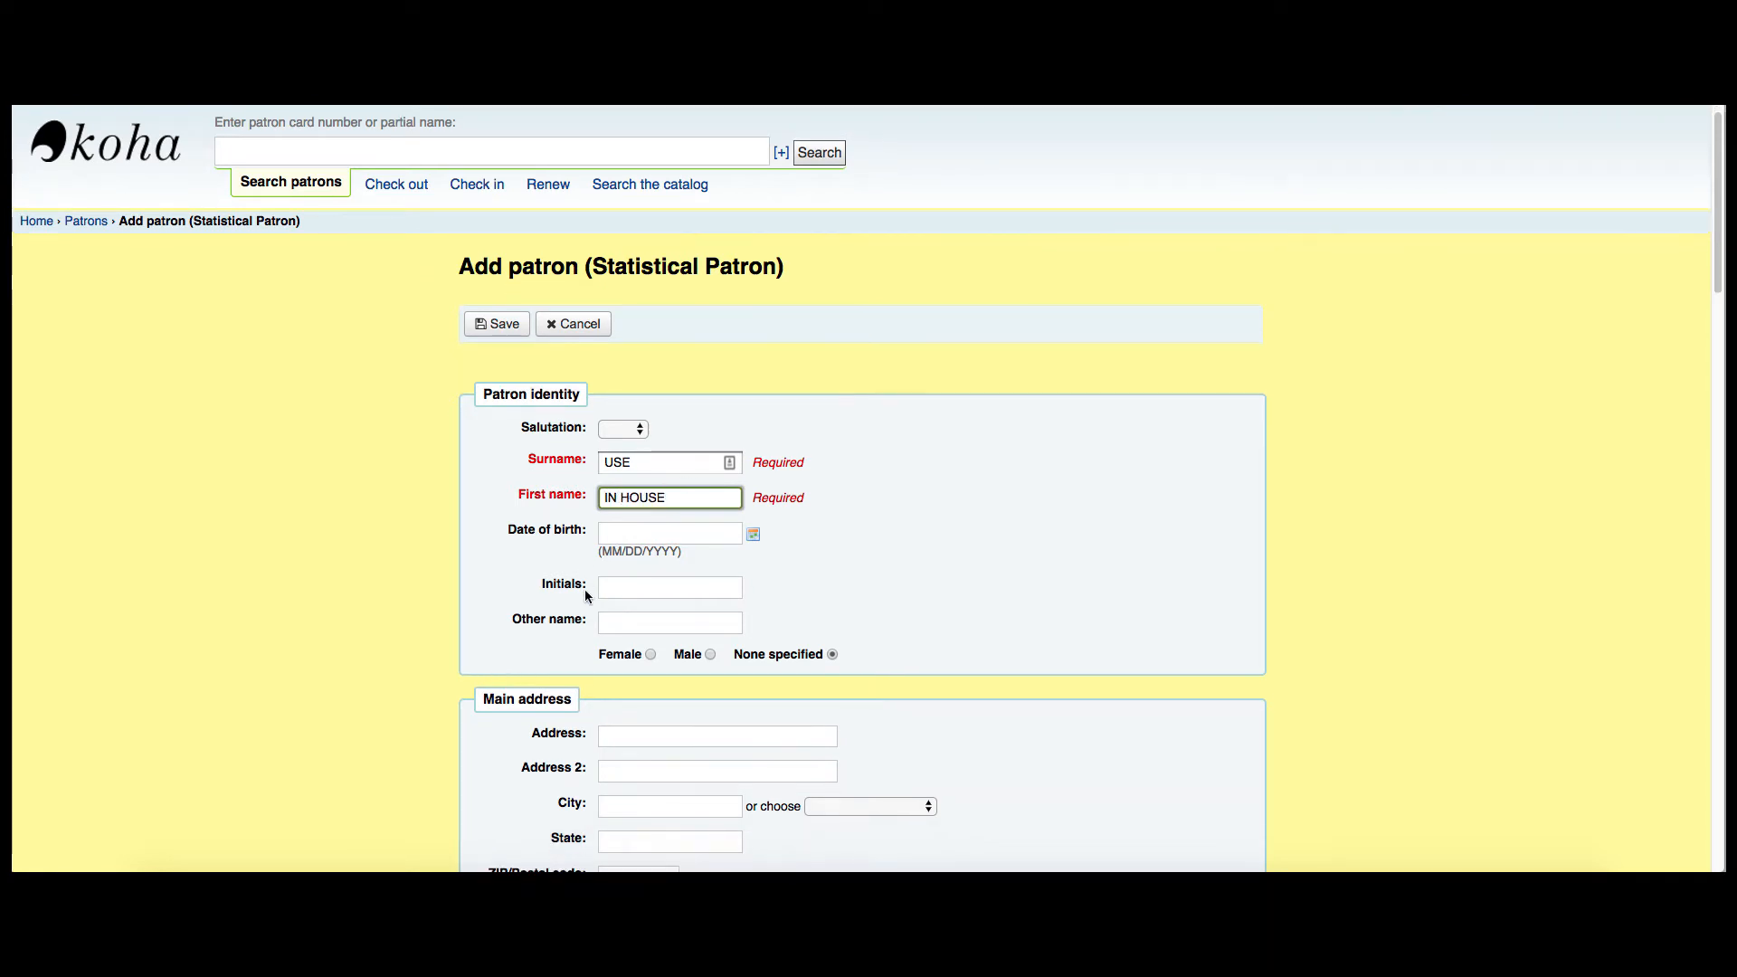
pyautogui.scroll(-3)
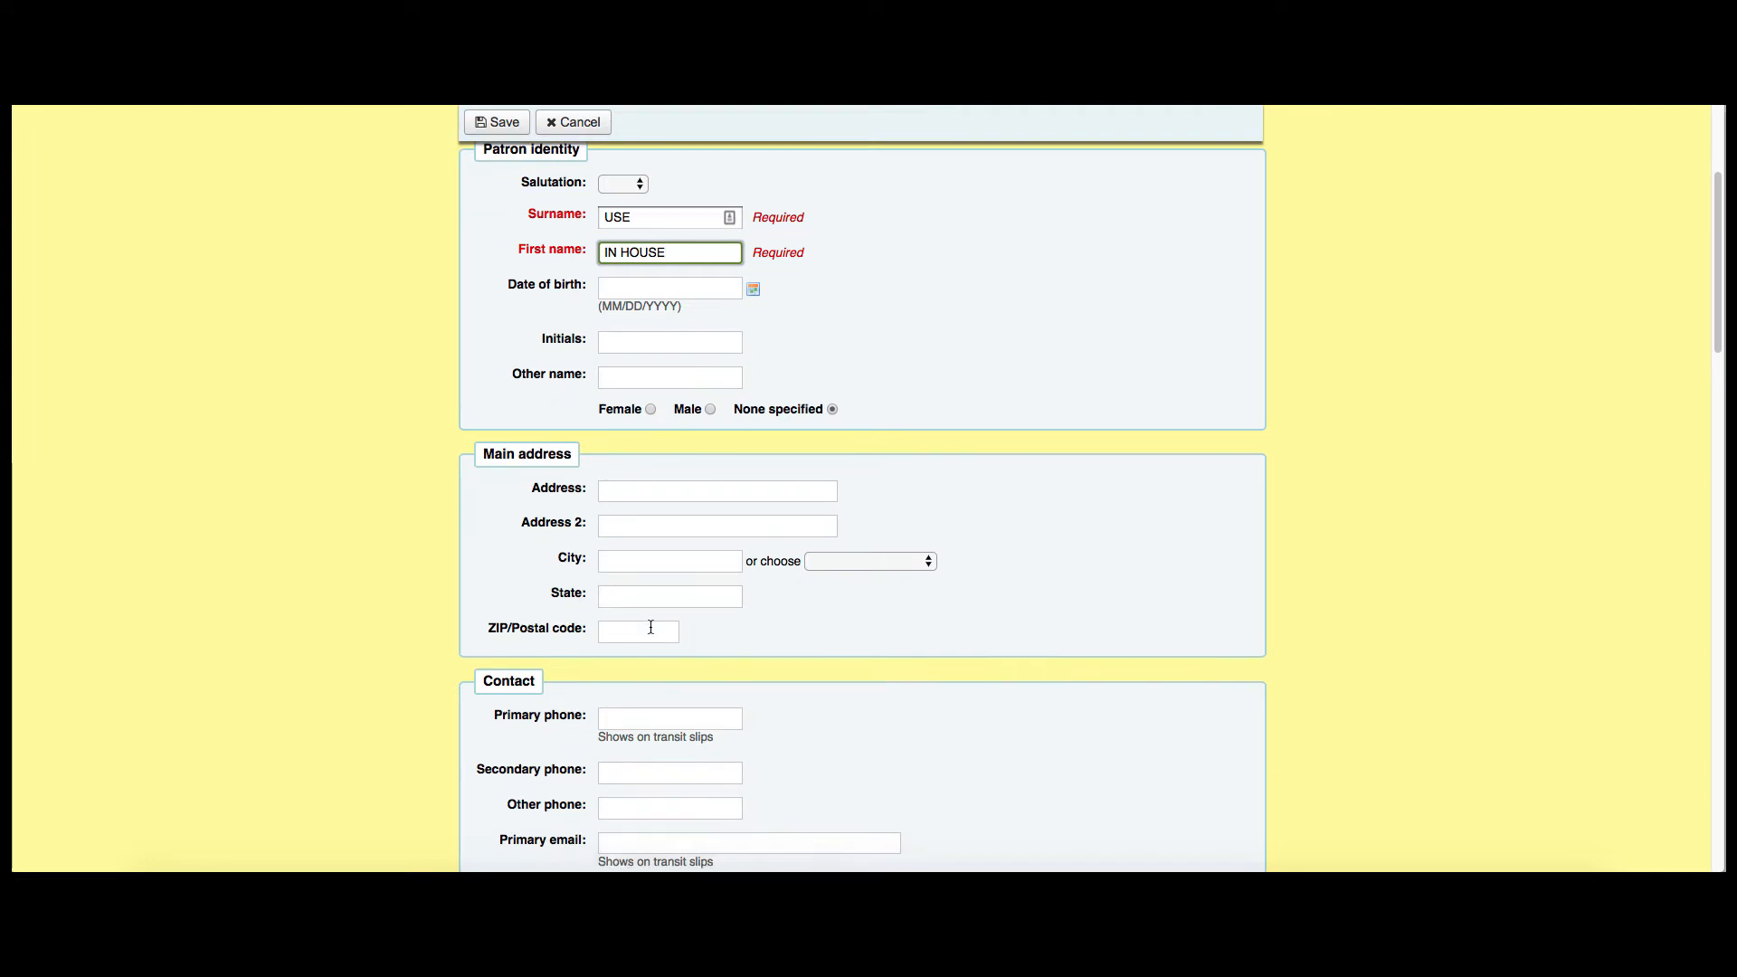
pyautogui.scroll(-3)
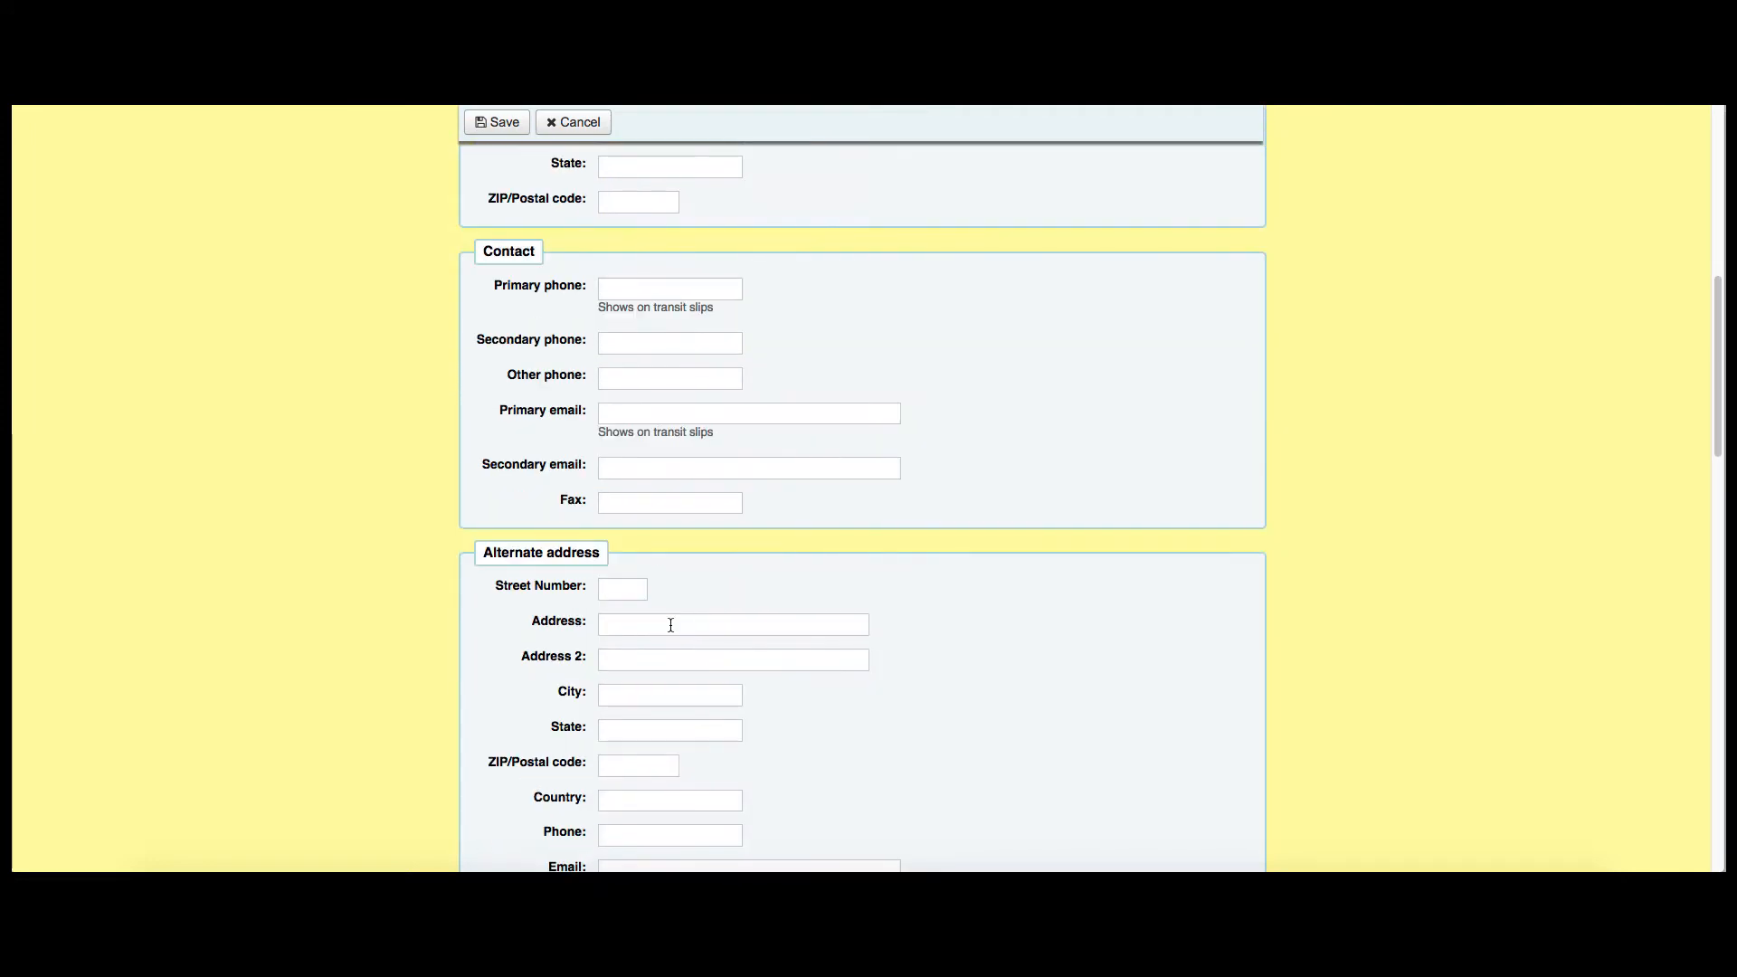
pyautogui.scroll(-3)
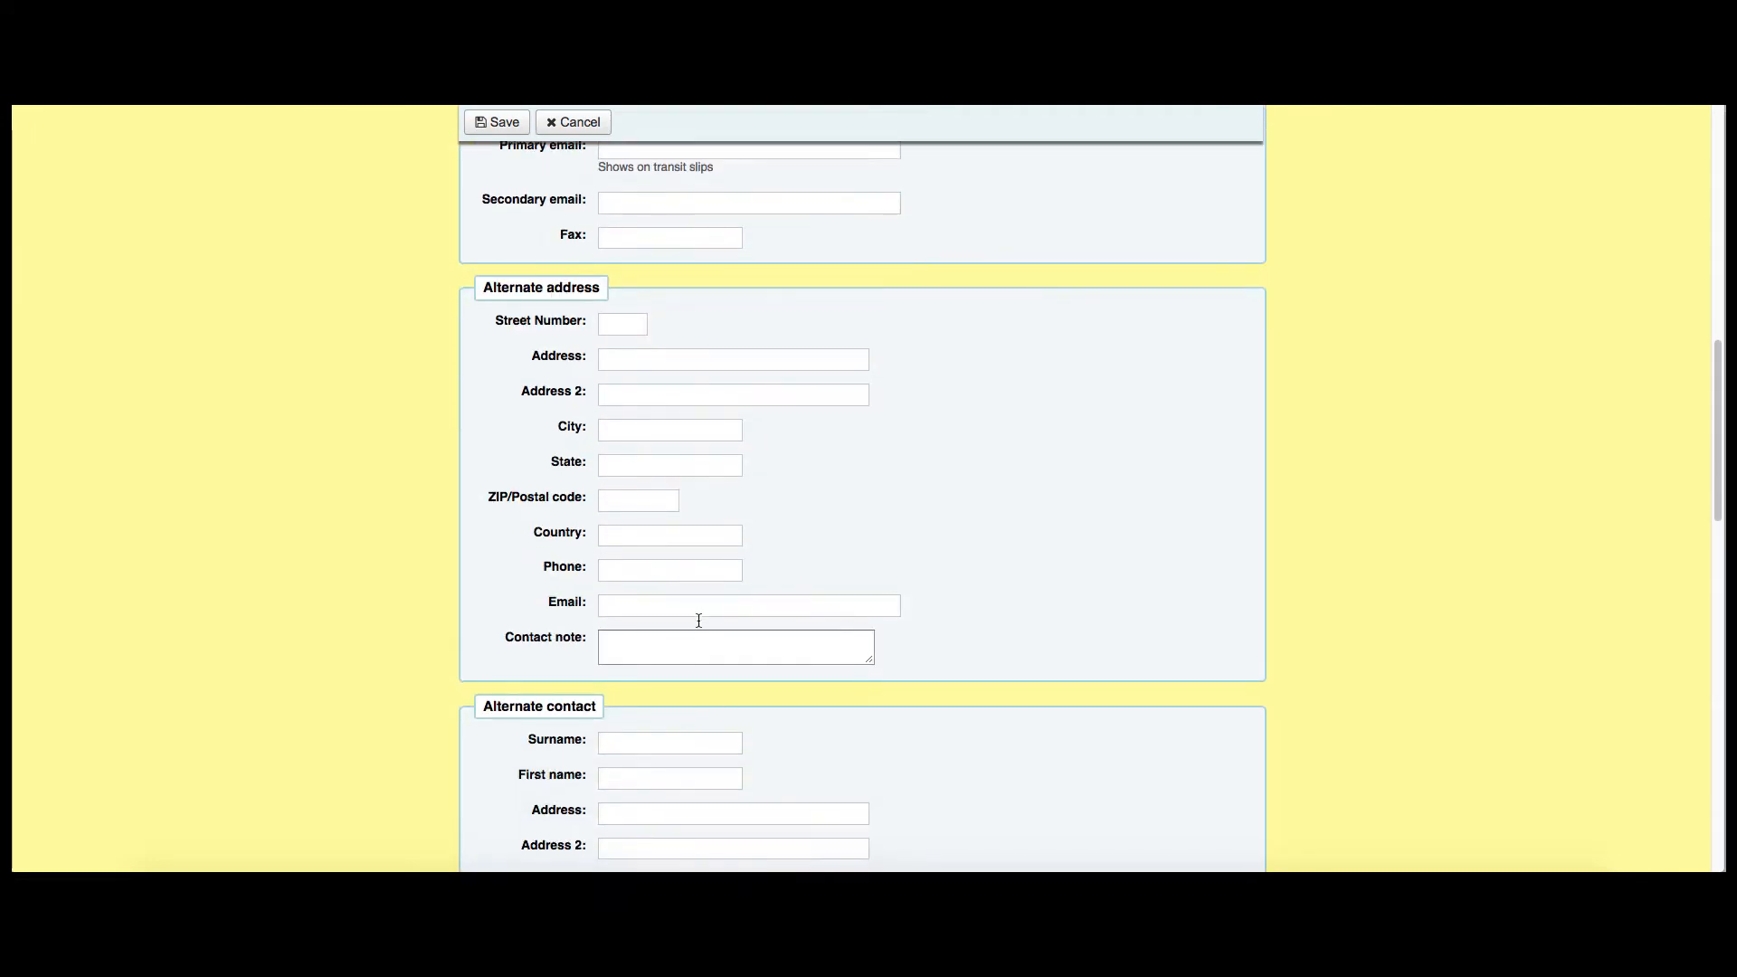
pyautogui.scroll(-3)
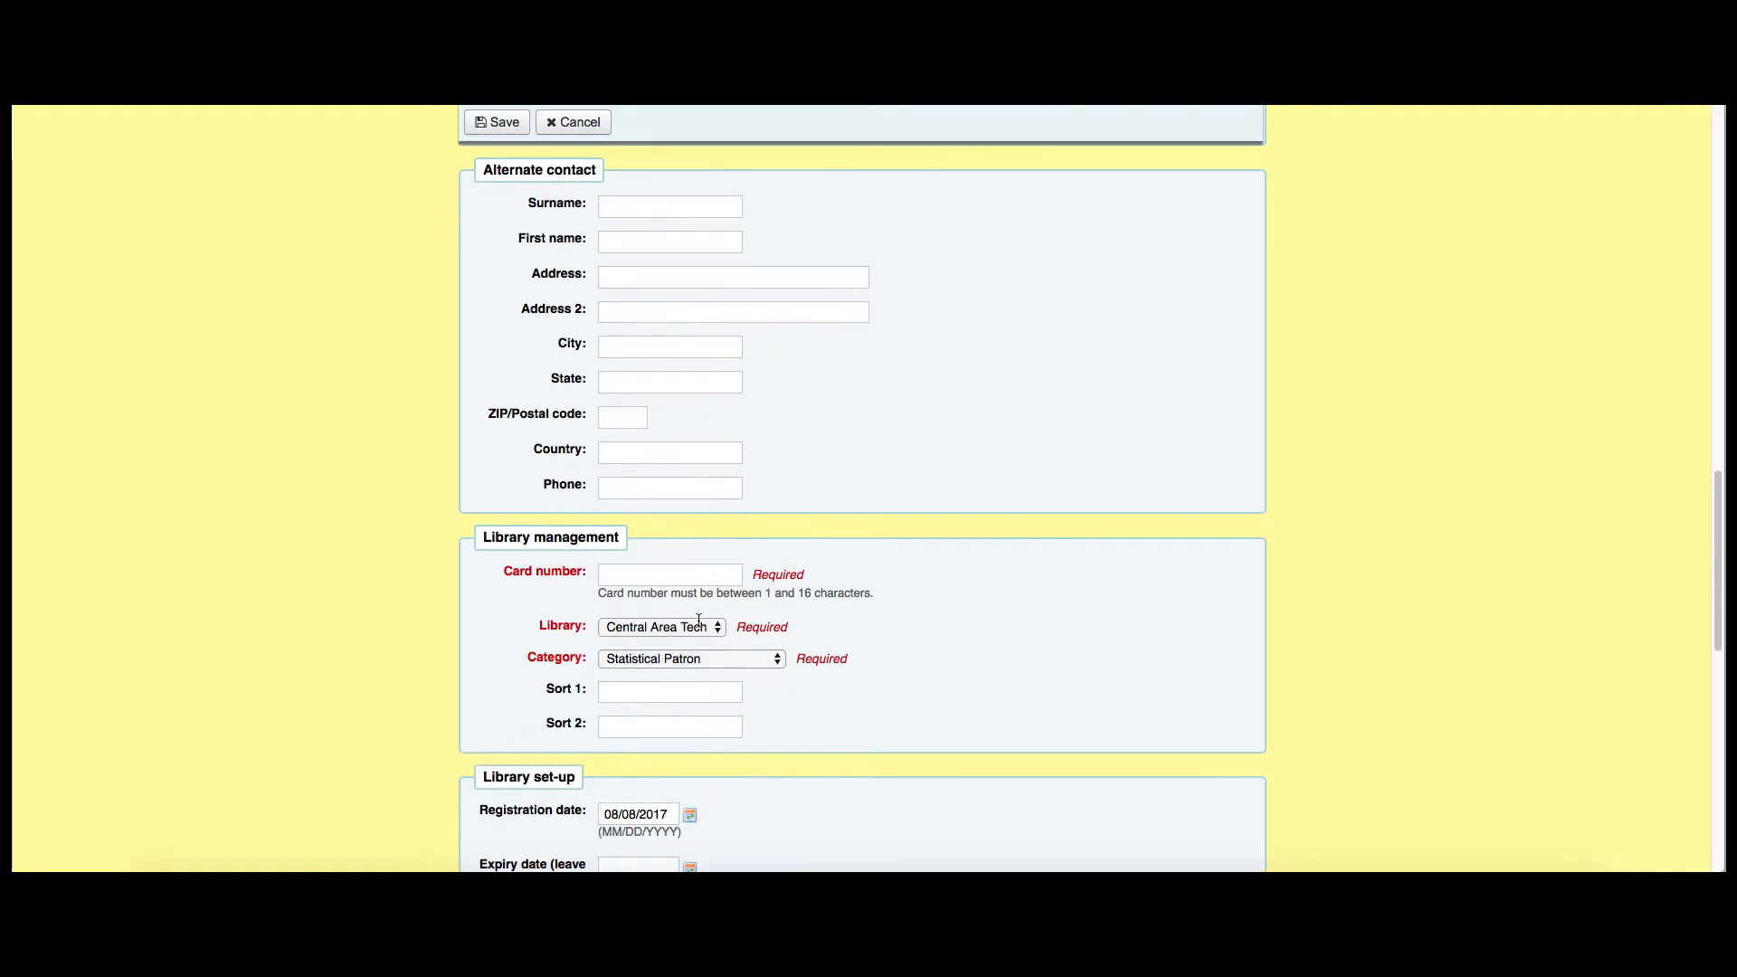
# - Give the patron card number INHOUSEUSE and save the record
pyautogui.click(669, 573)
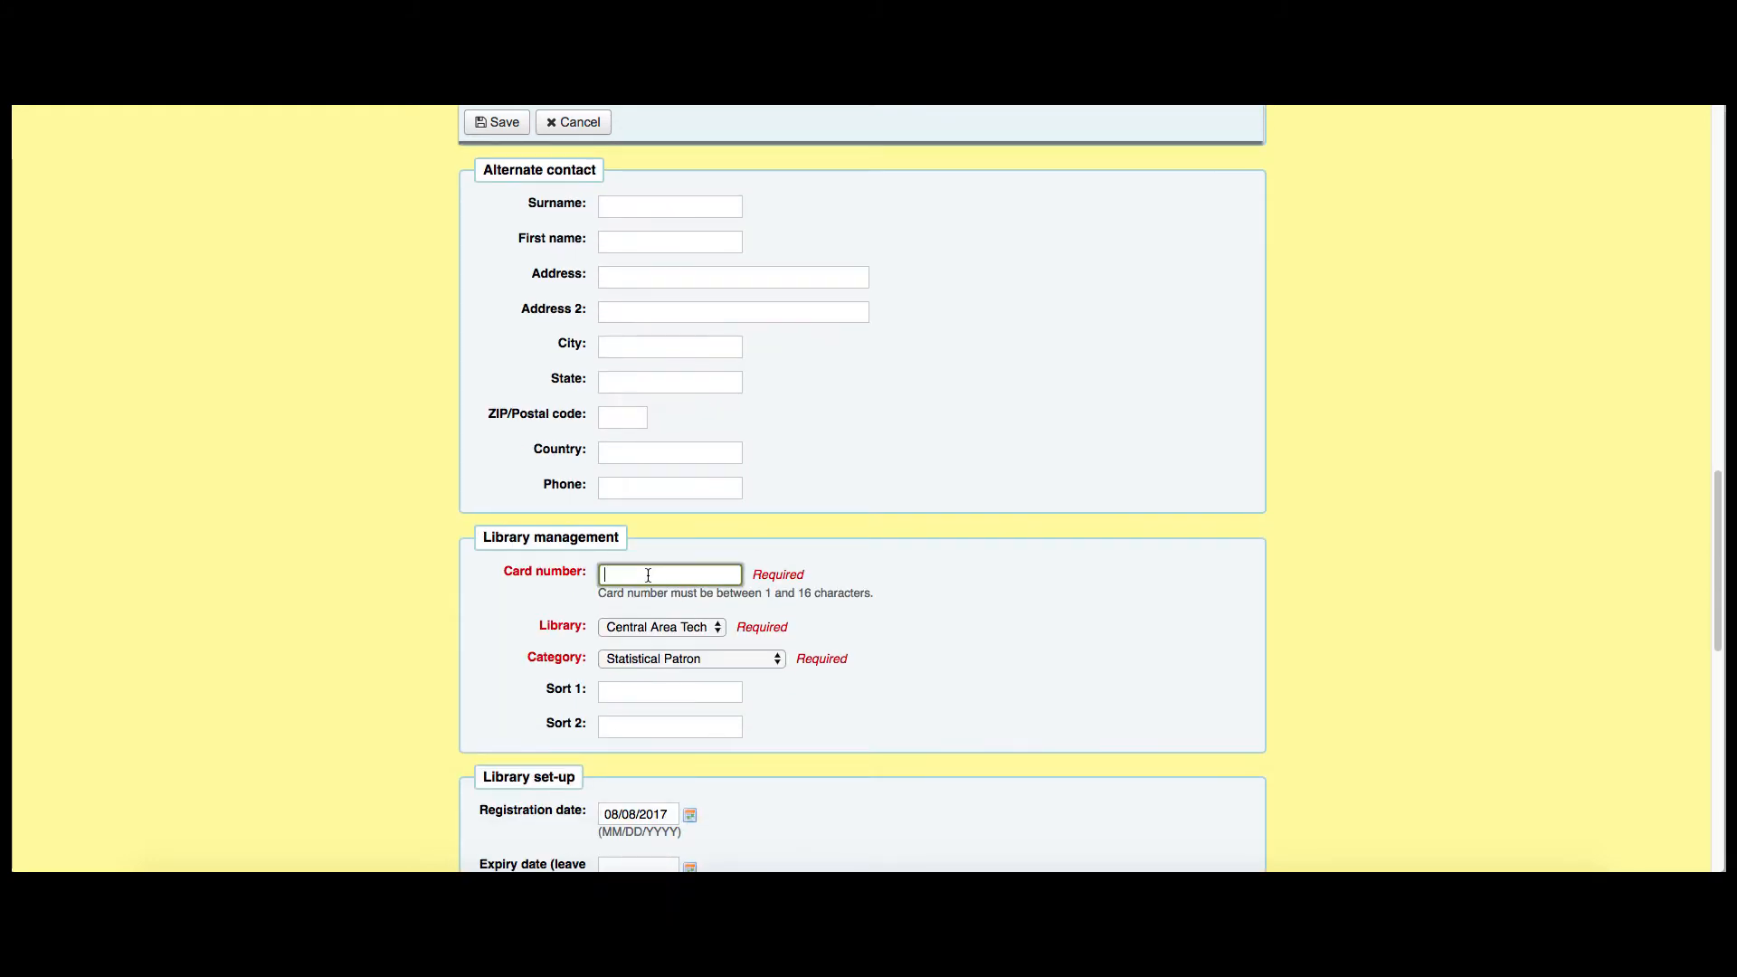
pyautogui.write('INHOUS')
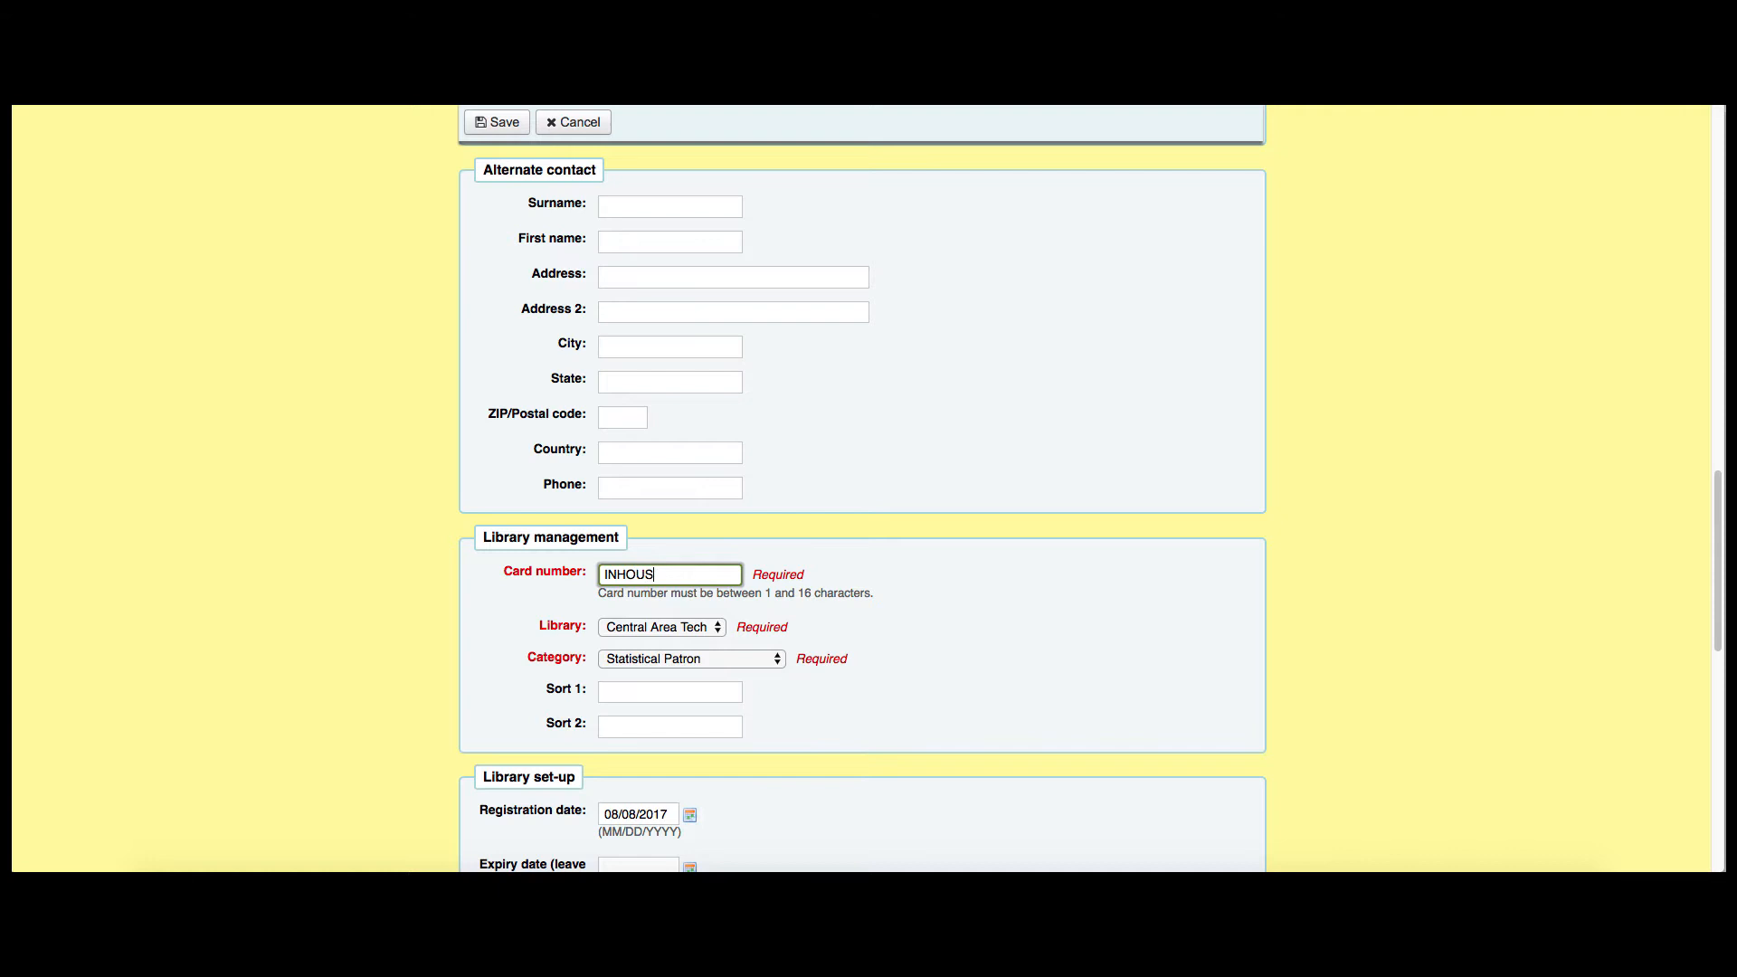
pyautogui.write('EUSE')
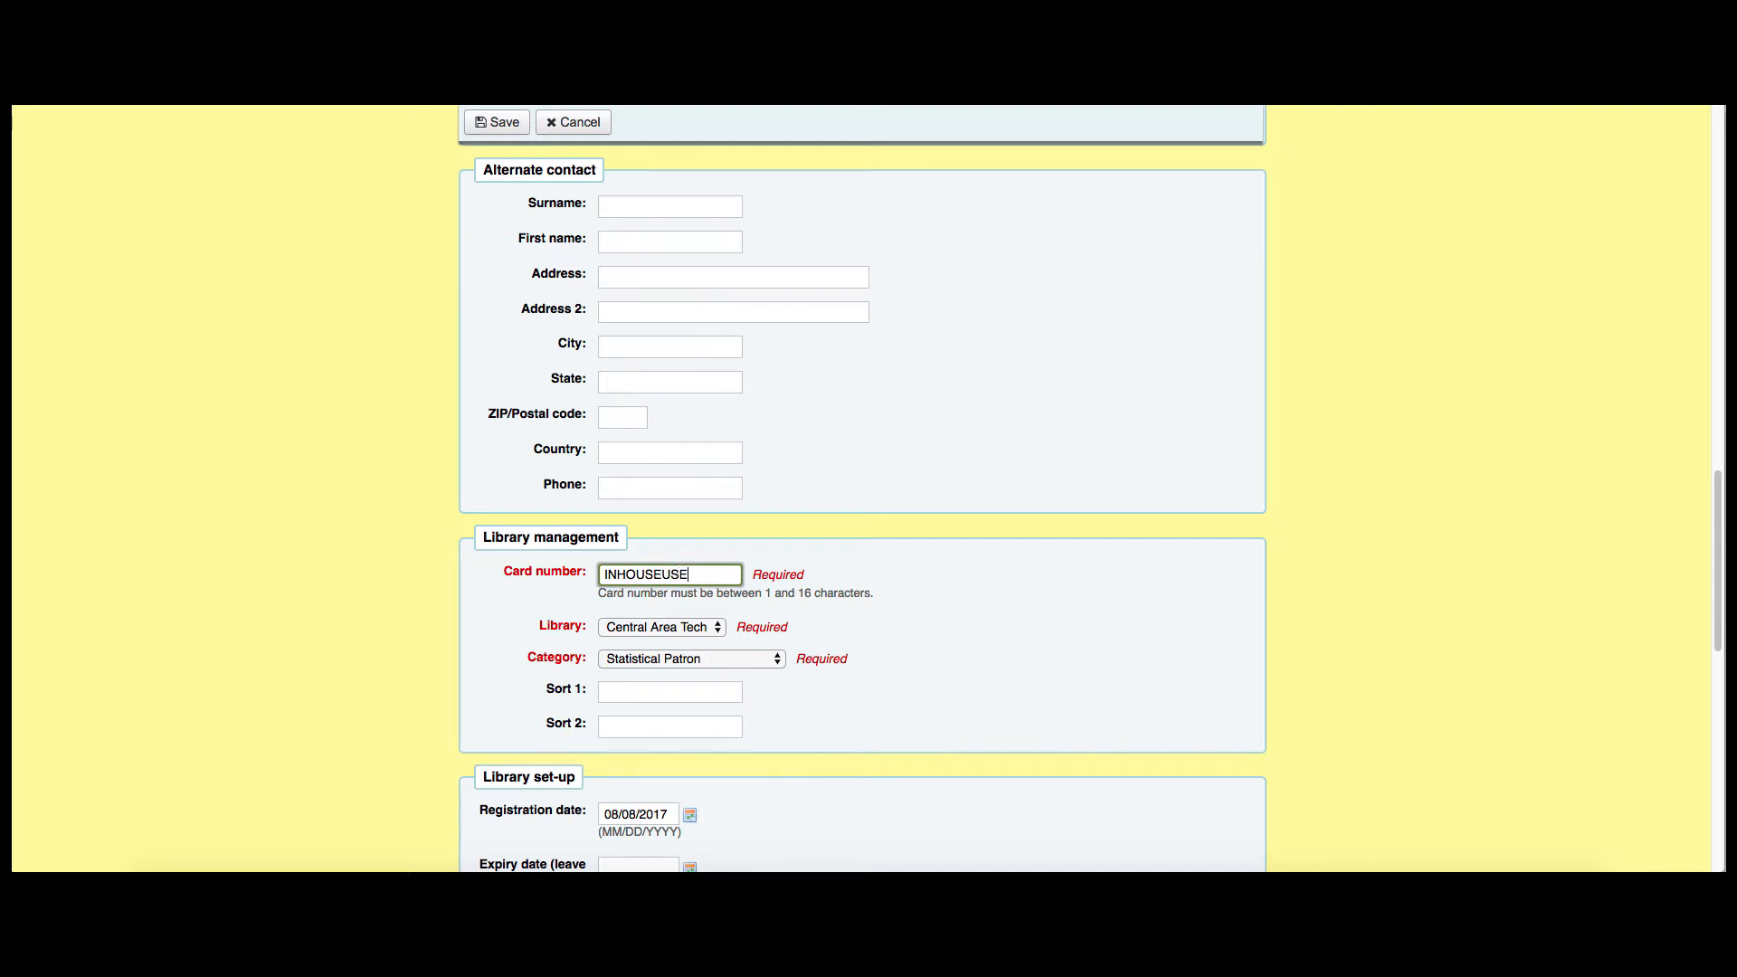
pyautogui.moveTo(492, 634)
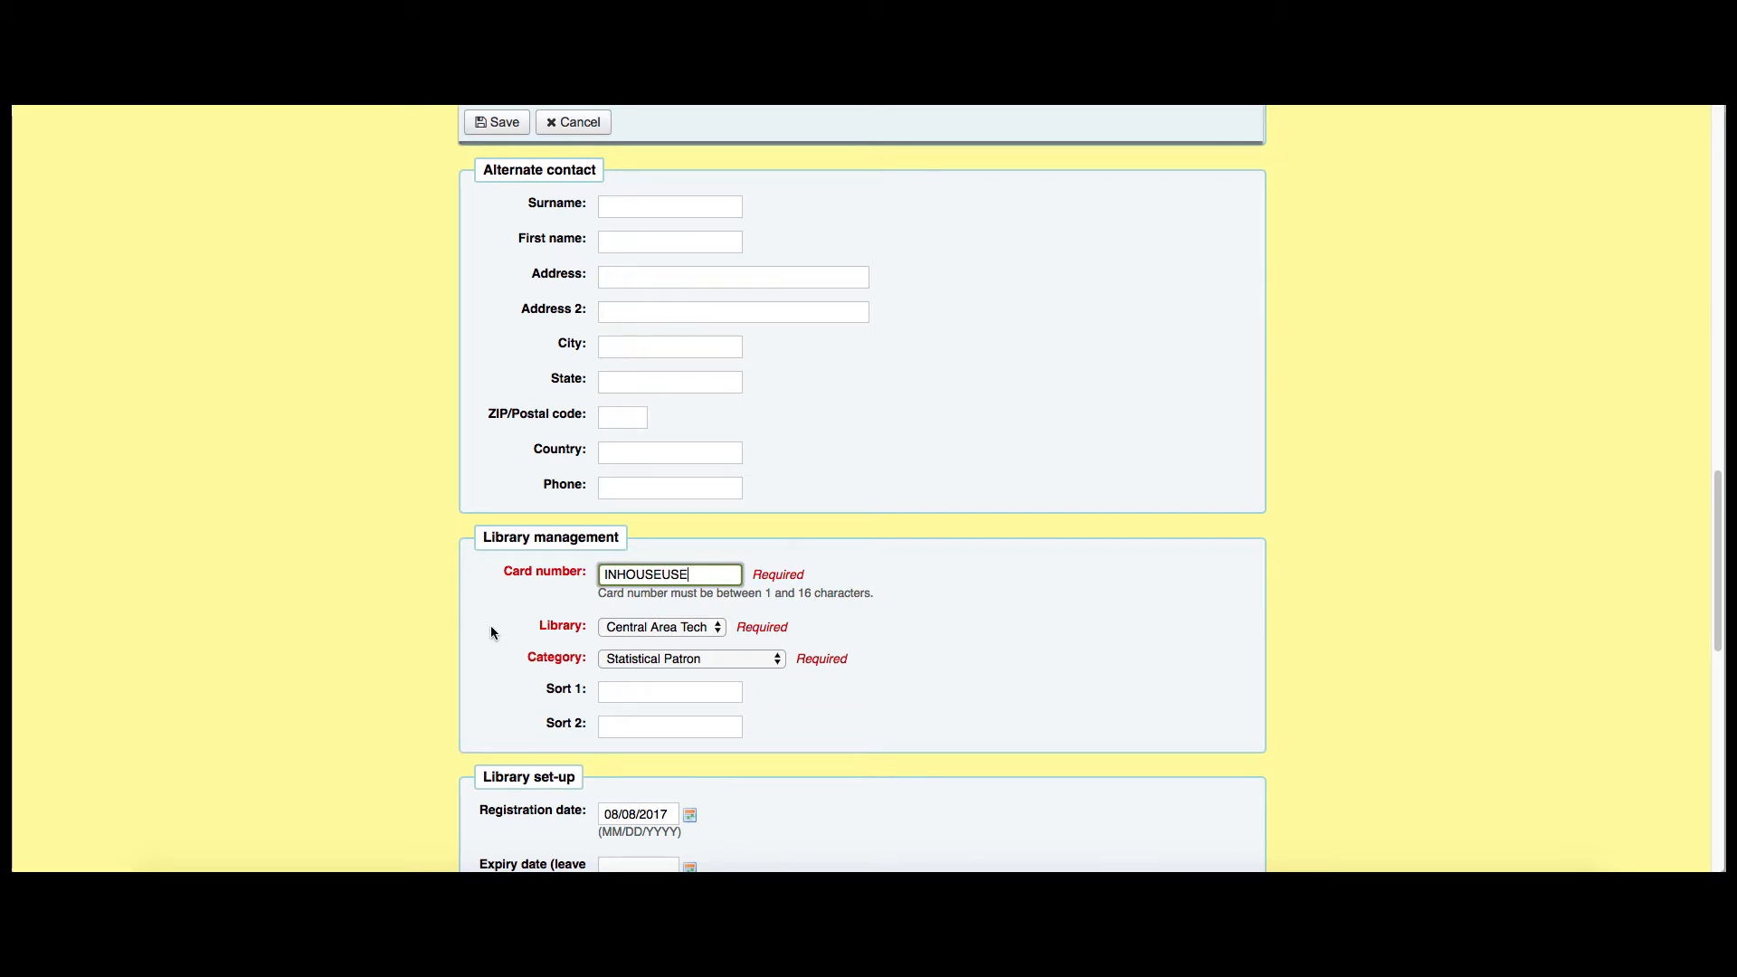
pyautogui.scroll(-3)
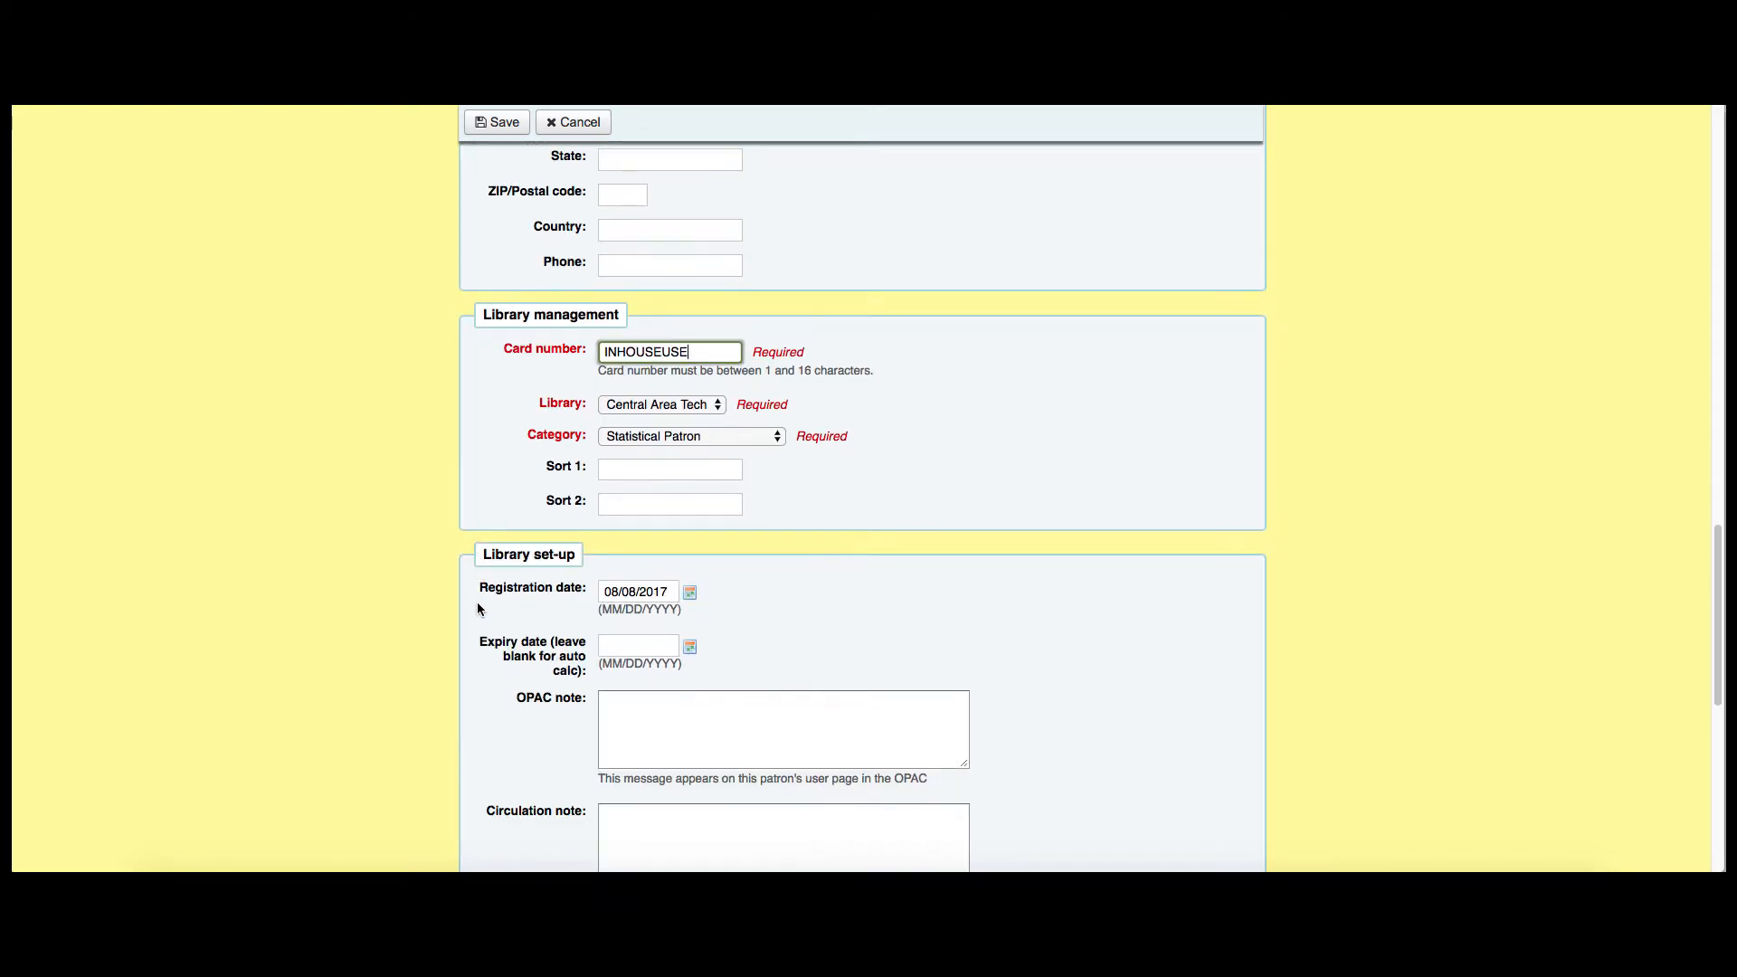
pyautogui.scroll(-3)
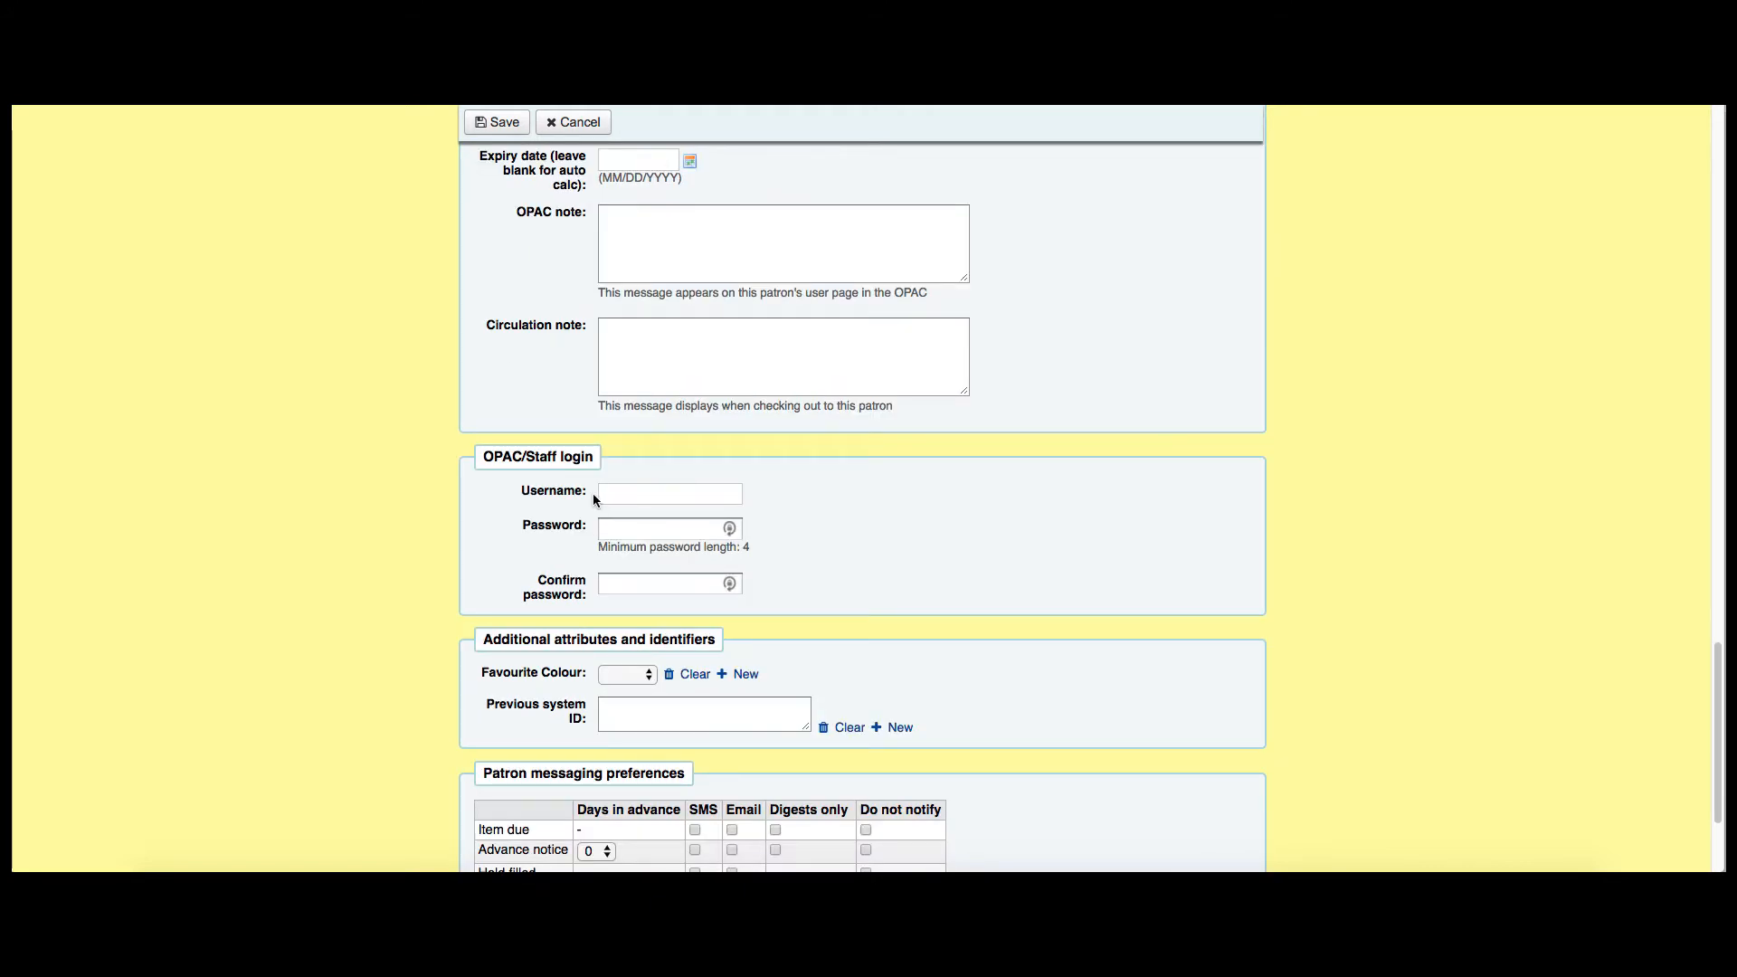
pyautogui.scroll(-3)
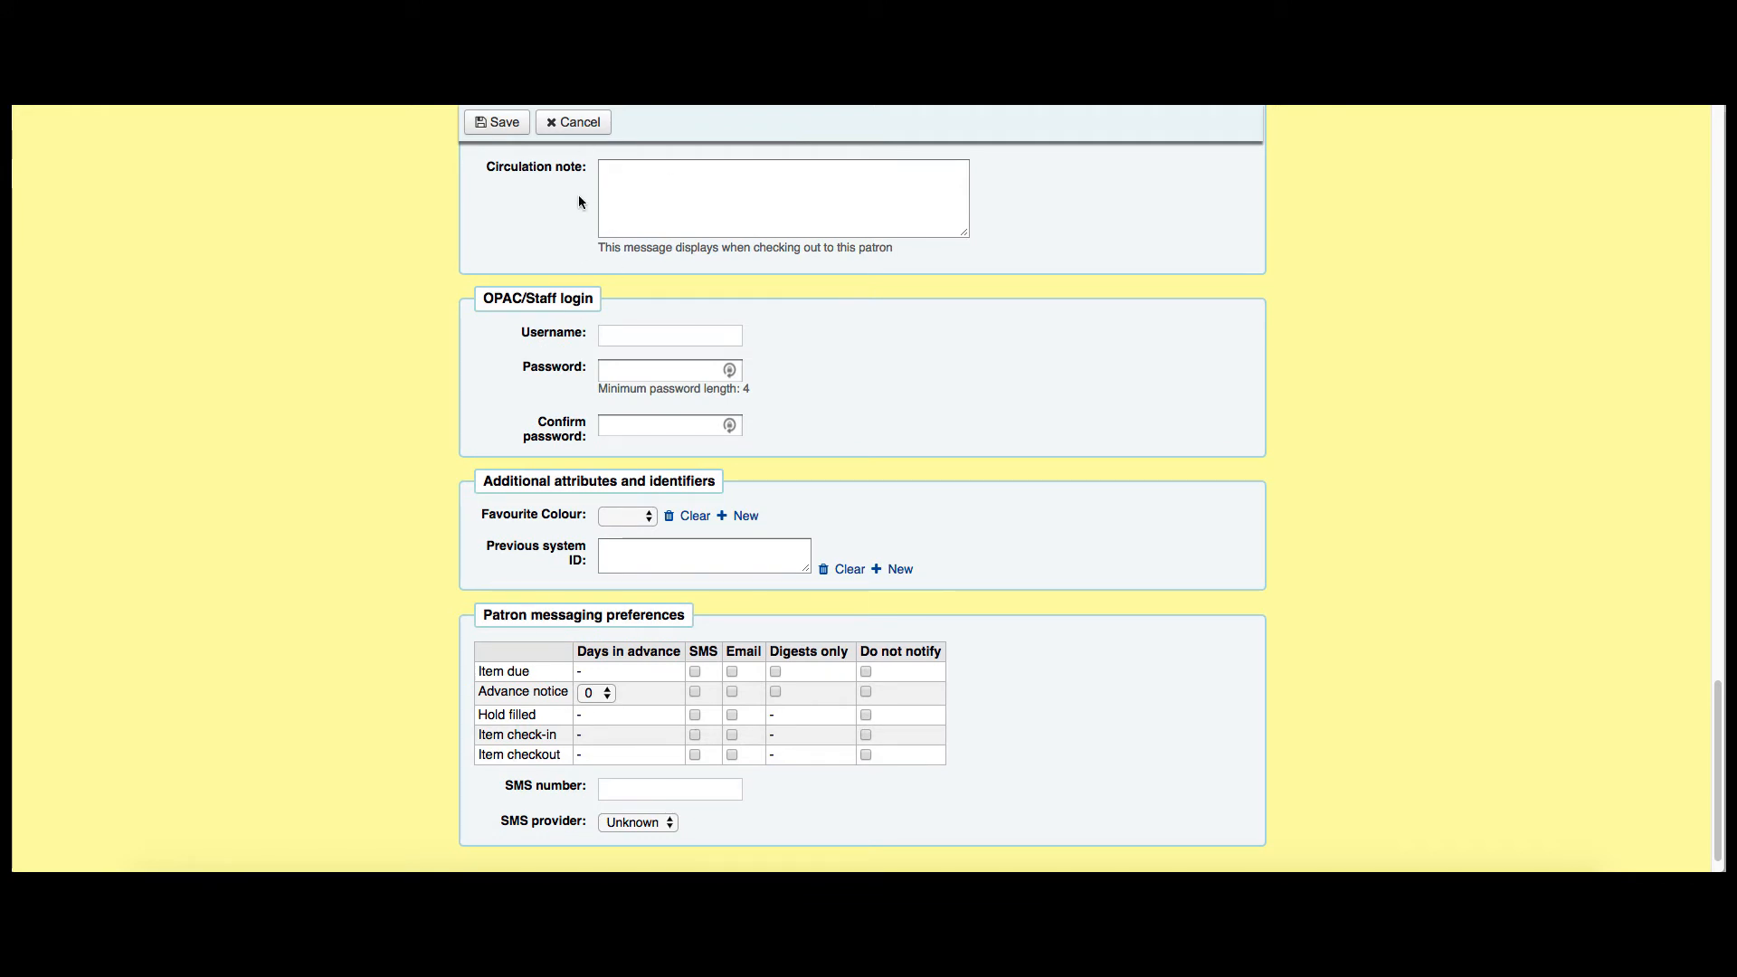
pyautogui.click(497, 121)
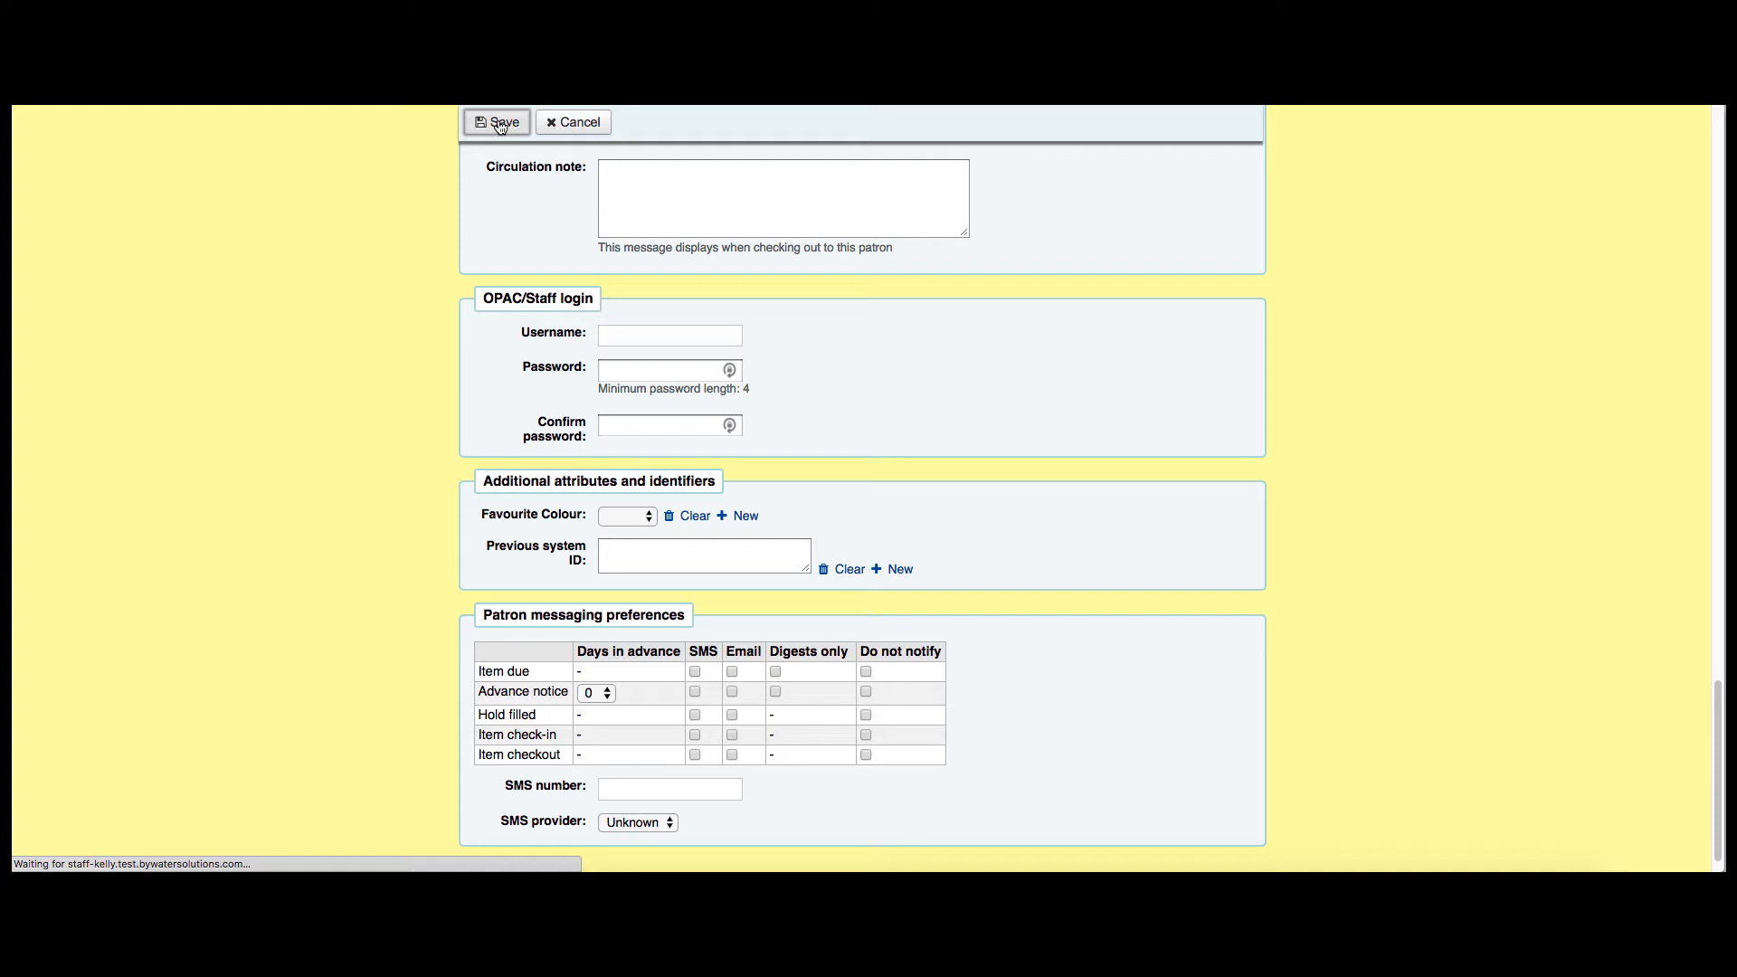
# - View the saved IN HOUSE USE patron's details and start a checkout for them
pyautogui.click(496, 122)
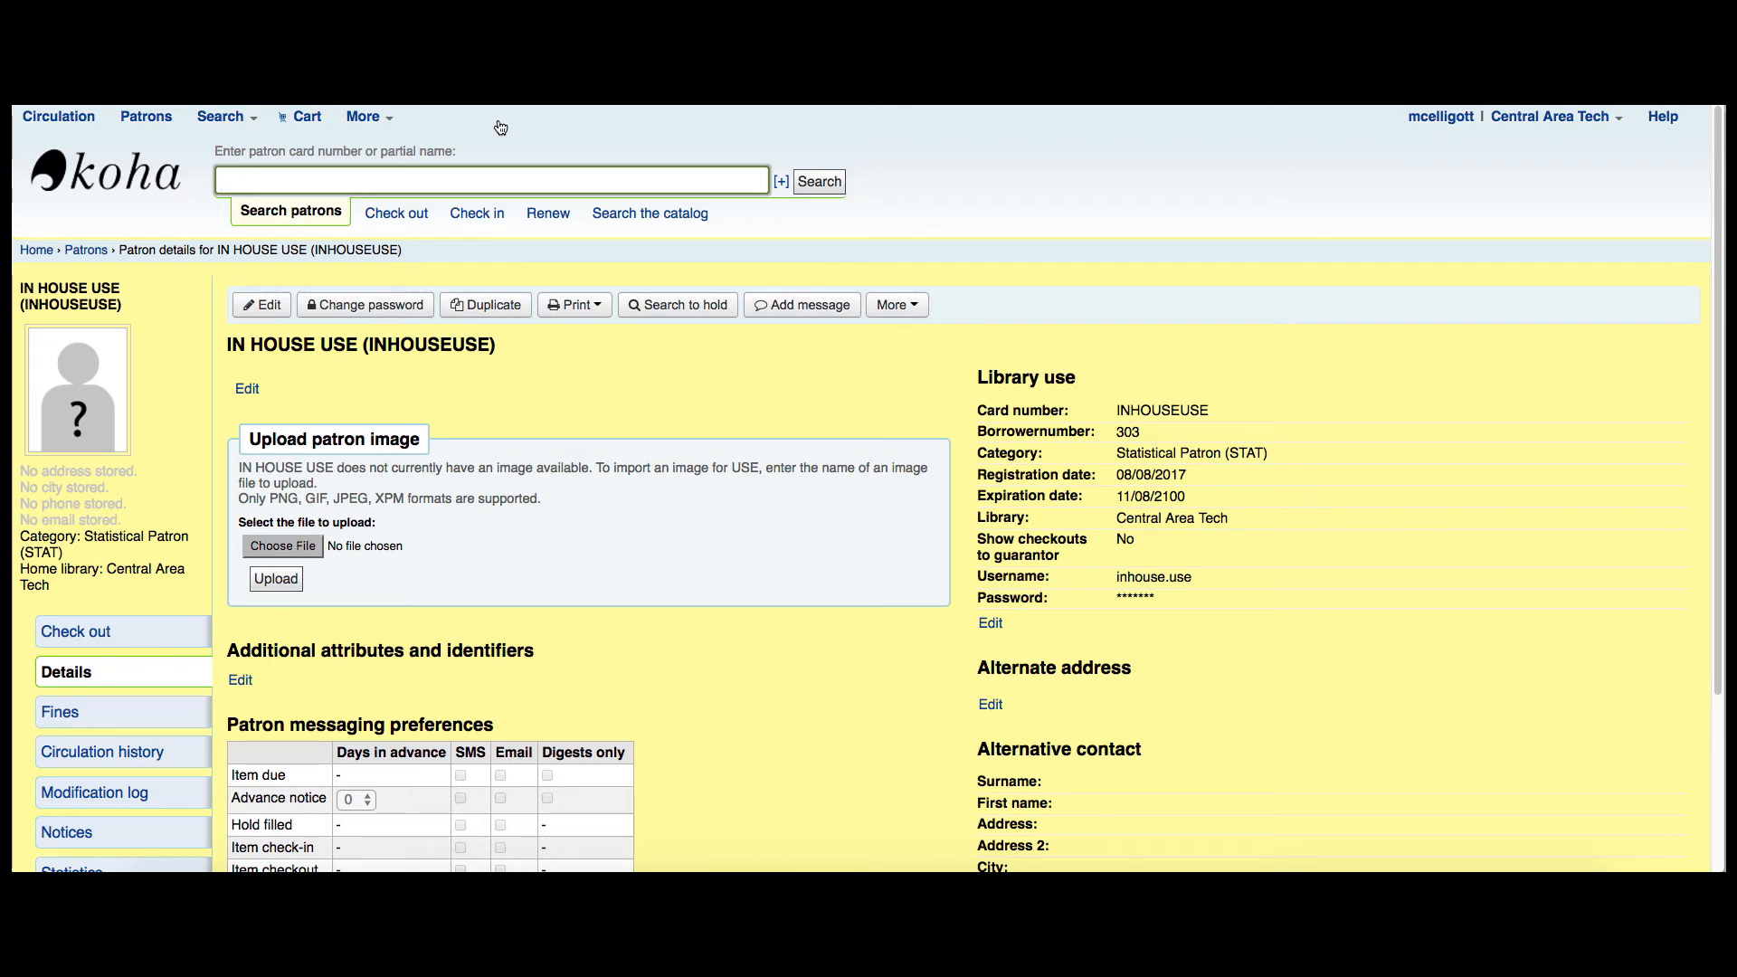
pyautogui.click(76, 631)
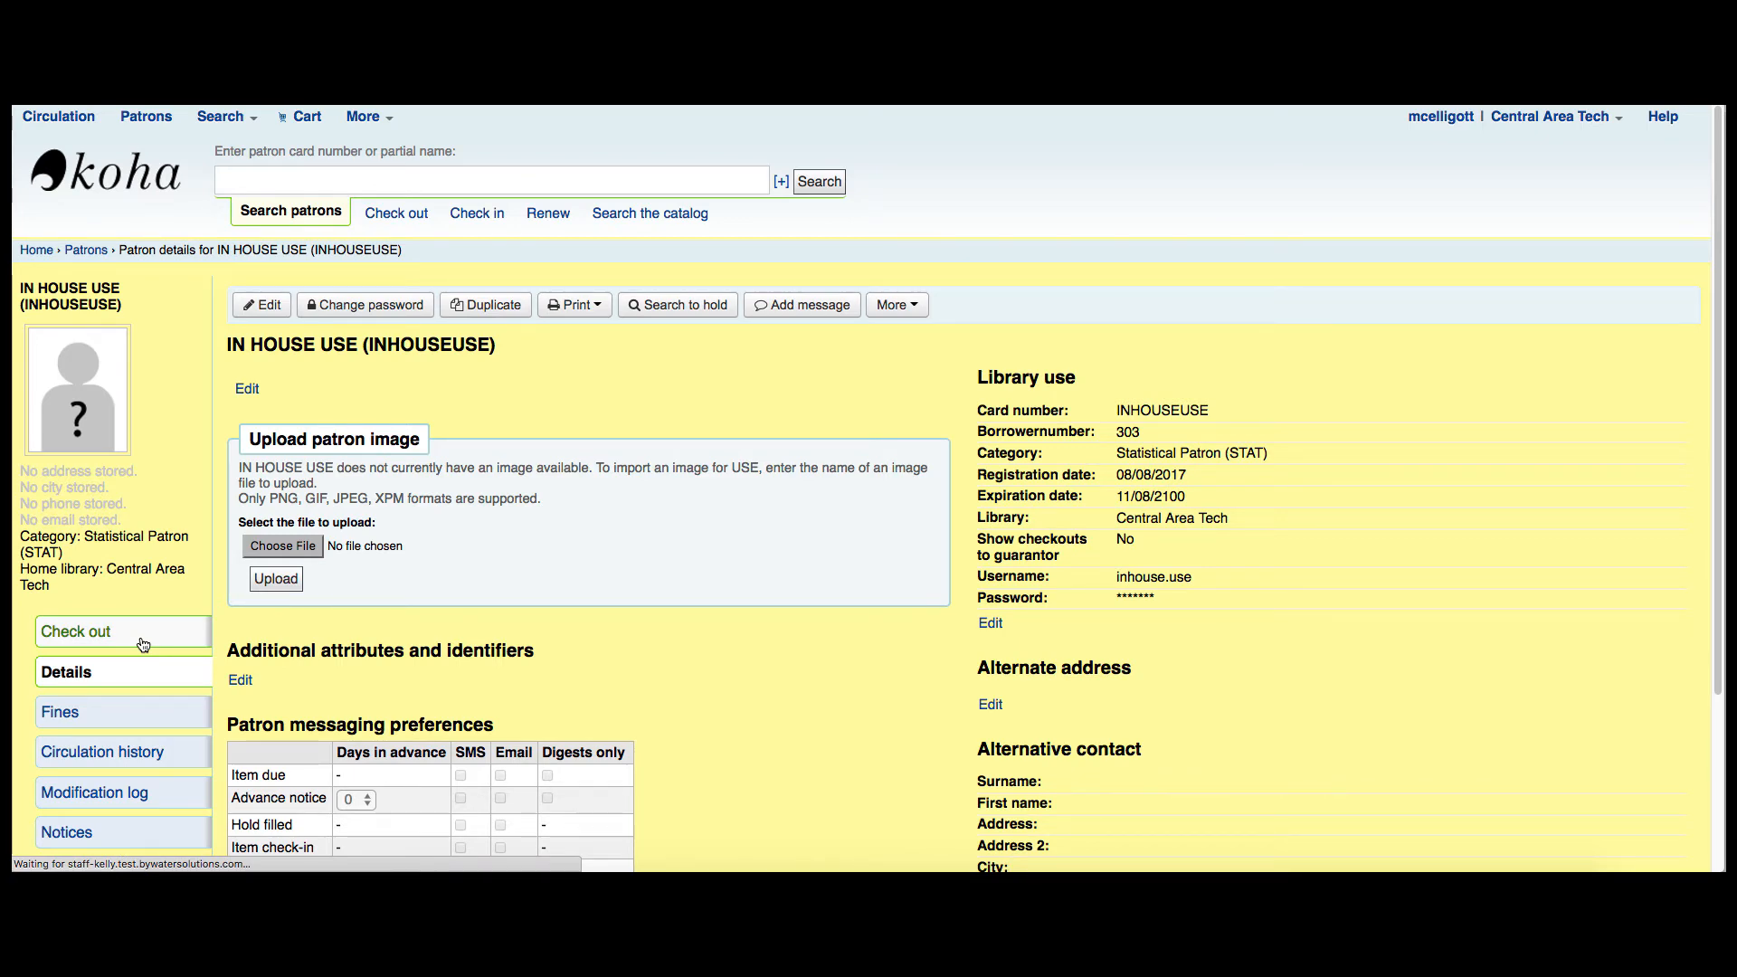
# - Check out item SN500067743E to the IN HOUSE USE patron, recording local use, then return home
pyautogui.click(76, 631)
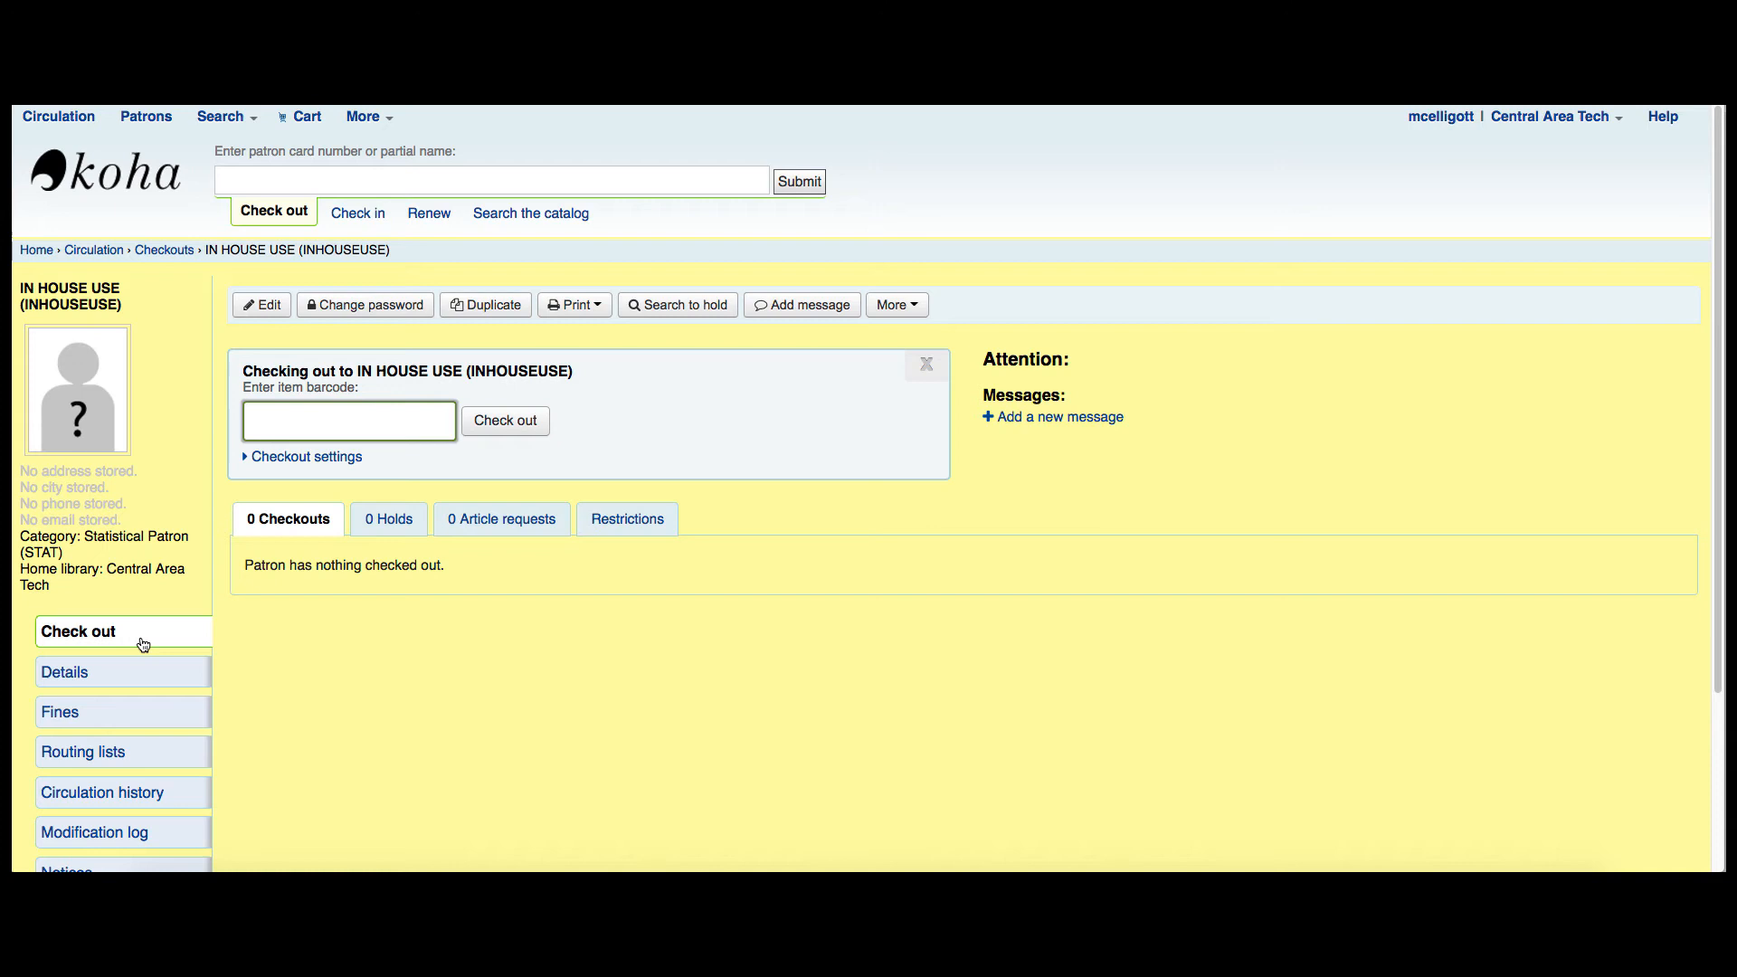
pyautogui.write('SN500067743E')
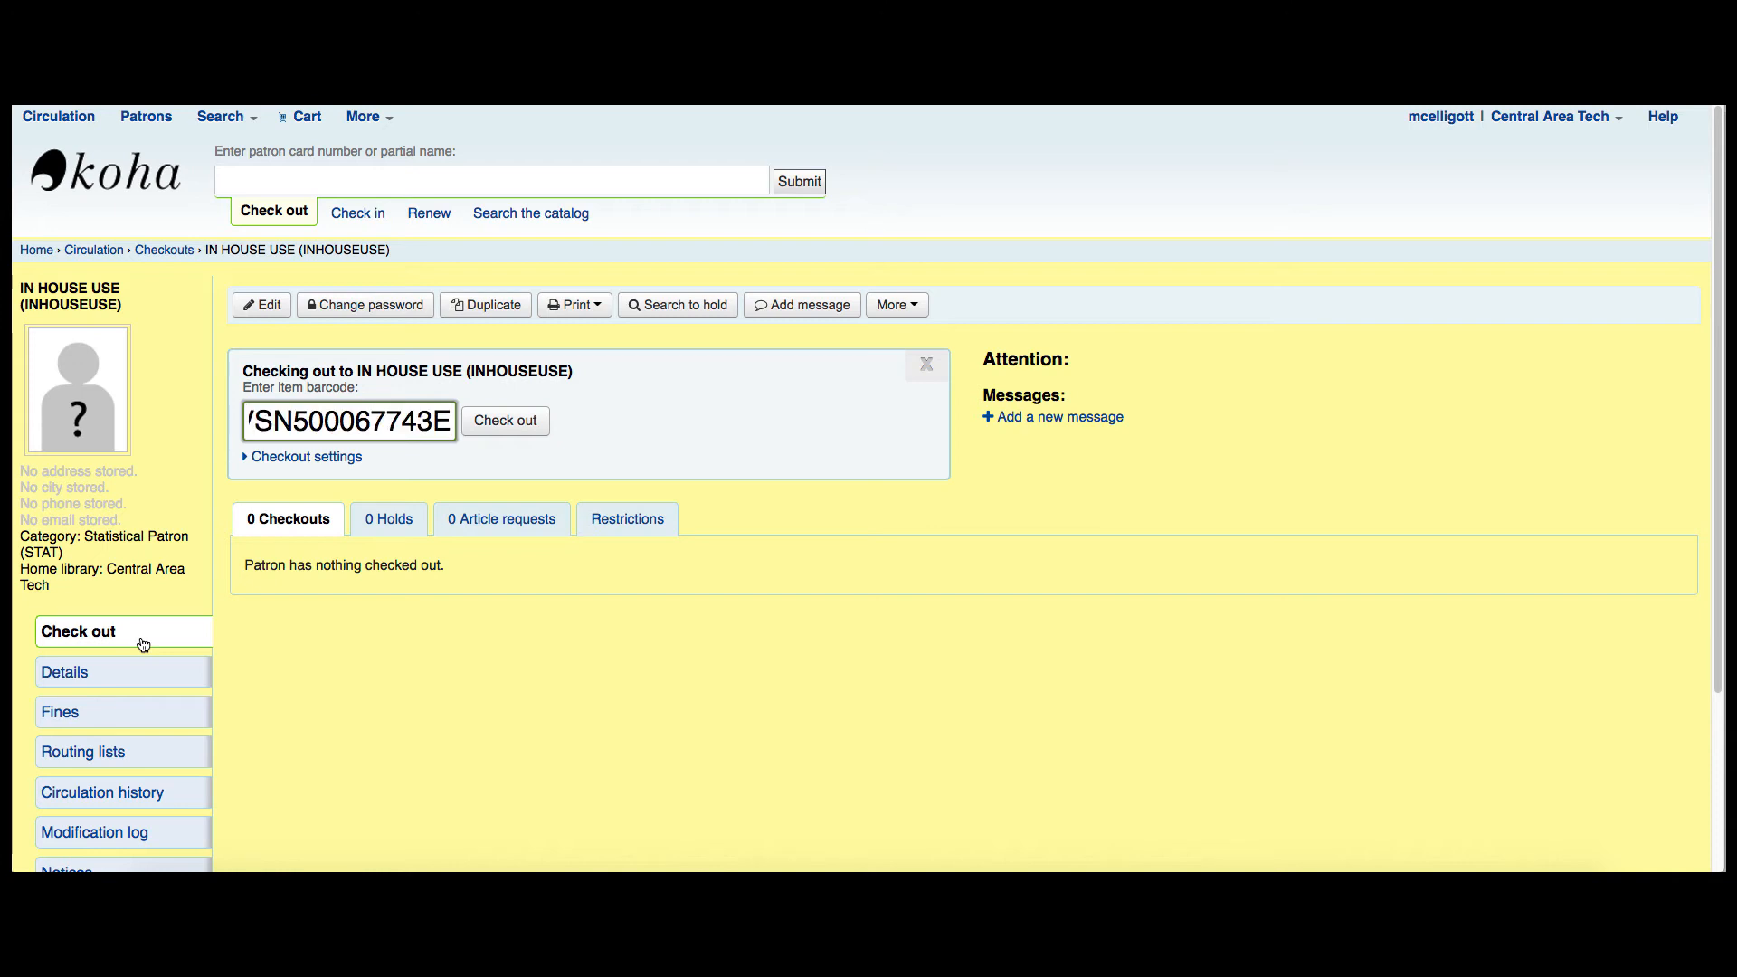
pyautogui.click(504, 422)
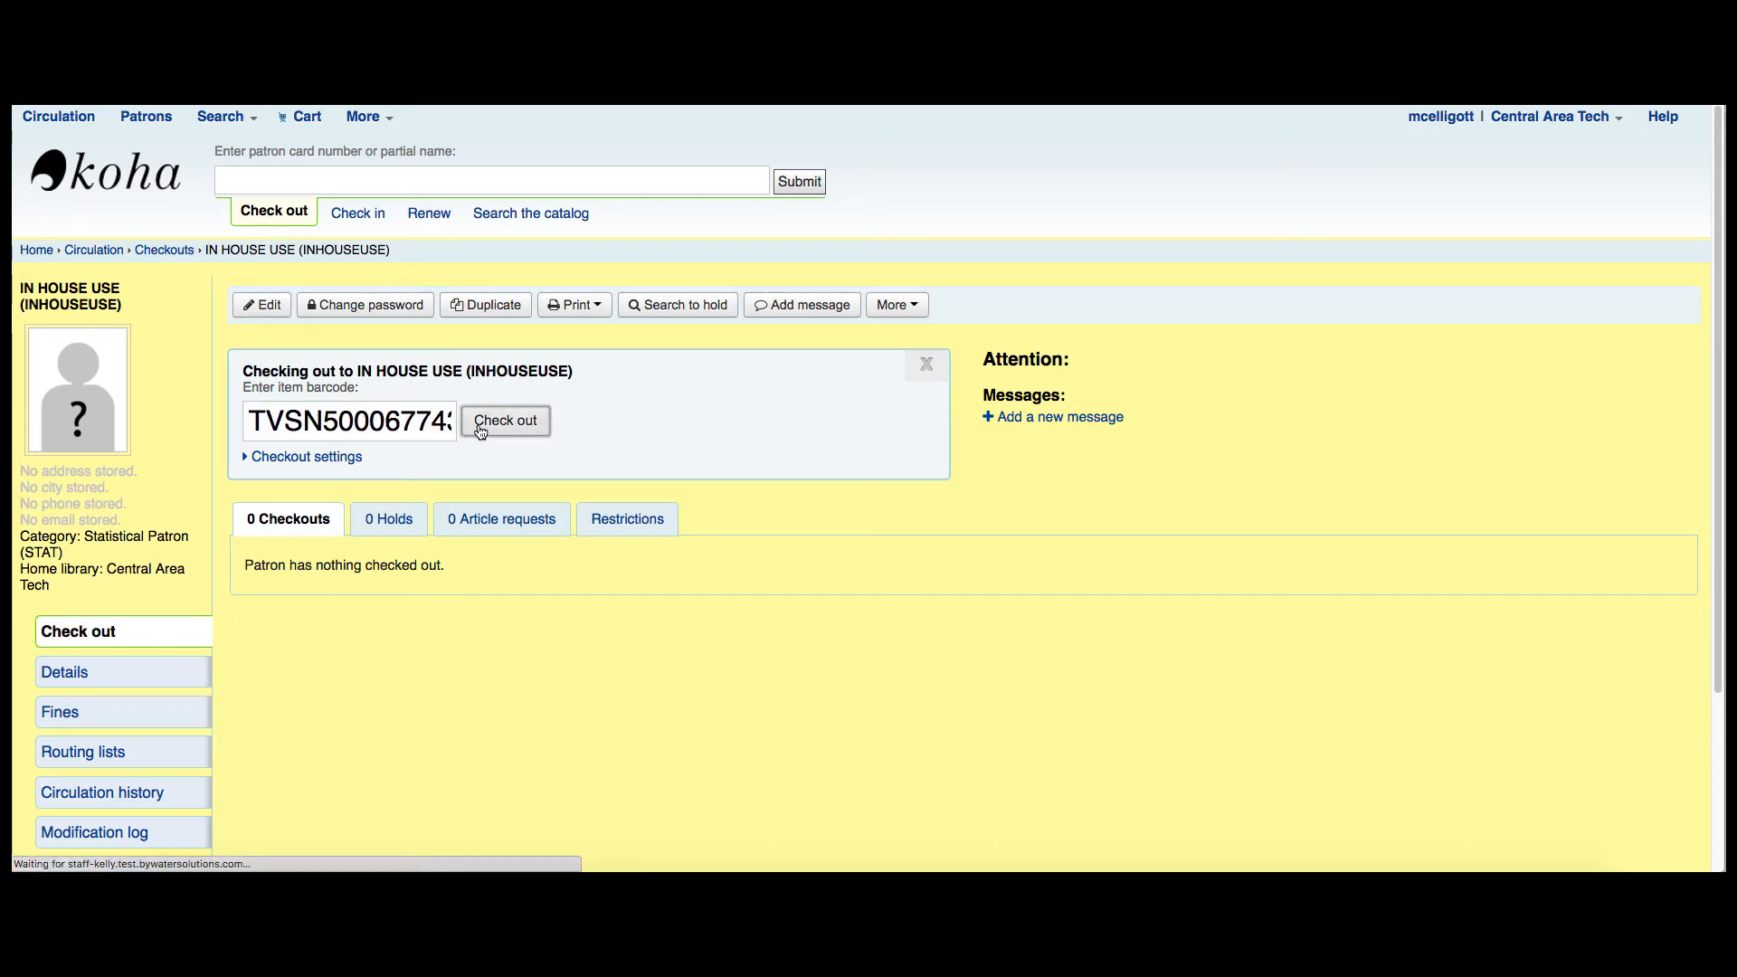
pyautogui.click(505, 421)
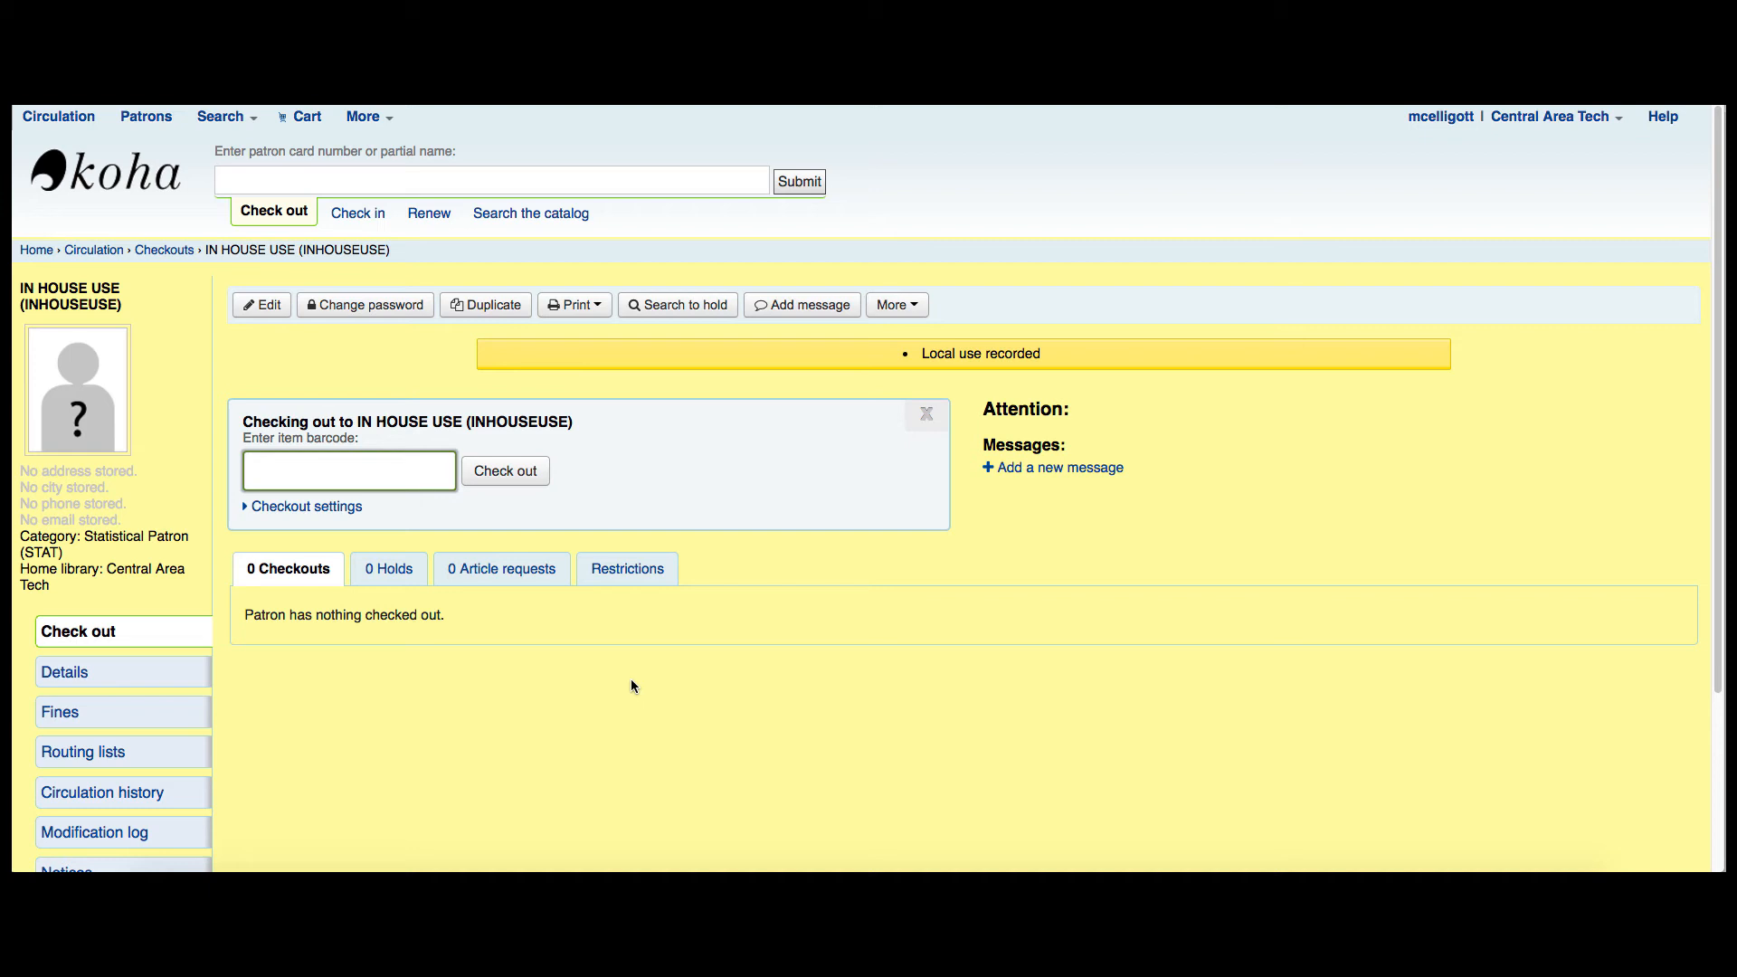
pyautogui.click(347, 471)
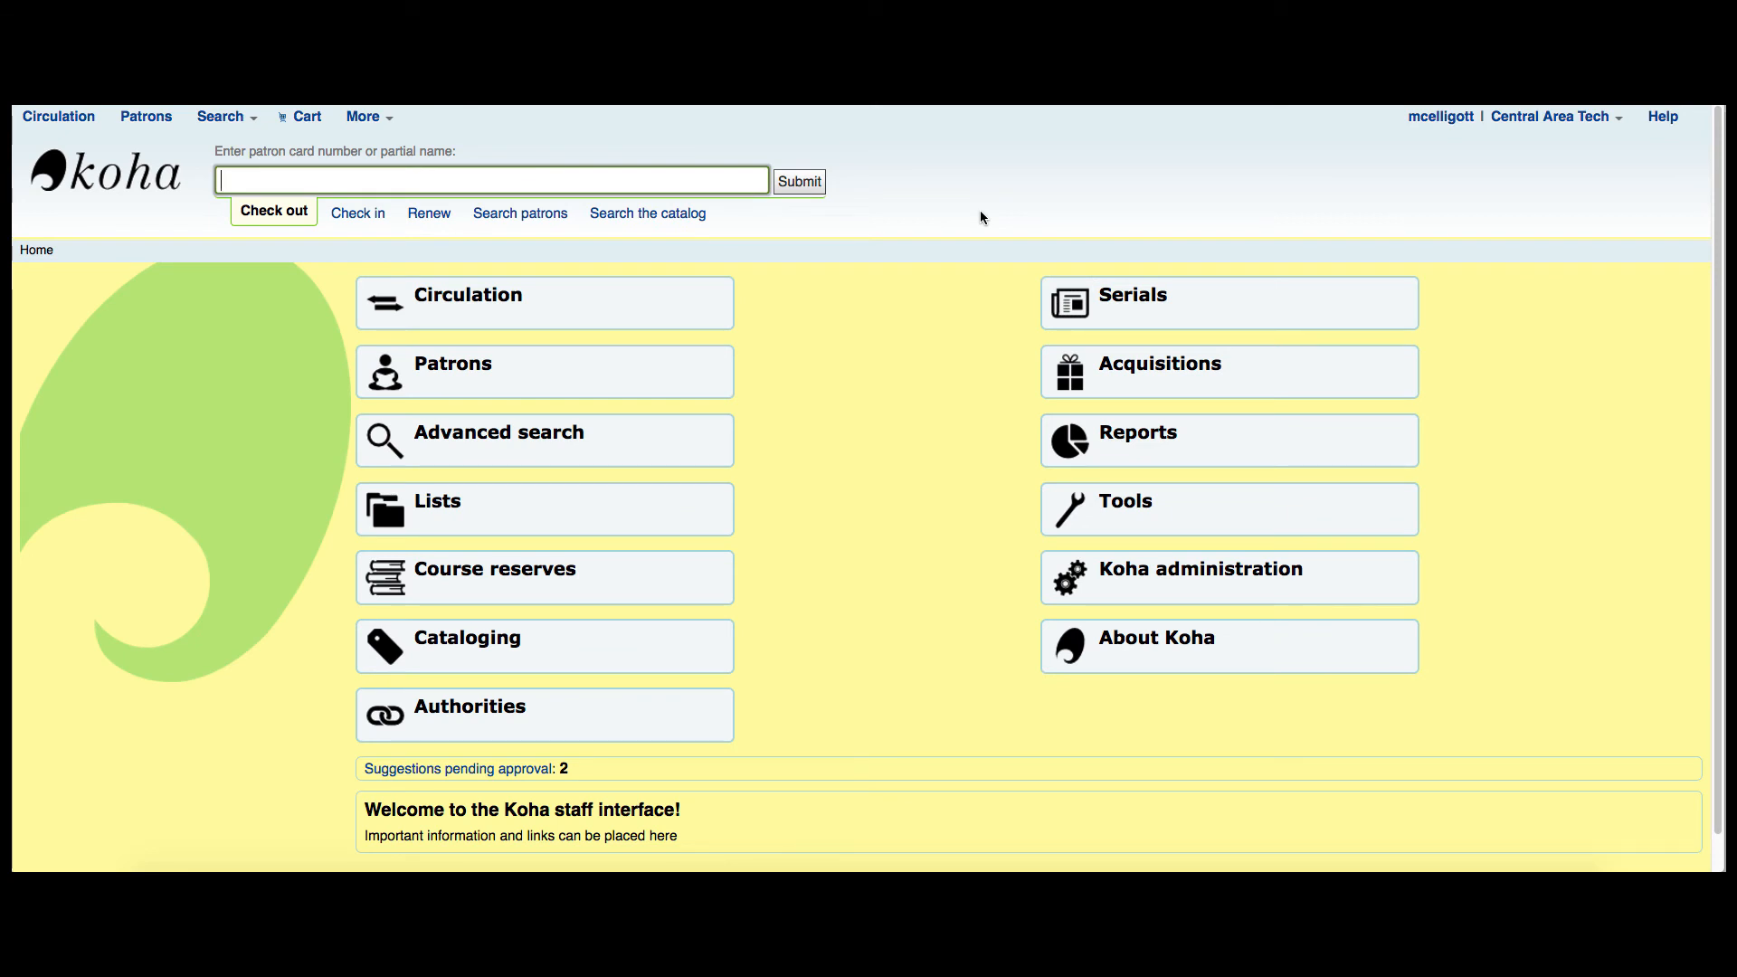
# - Search the global system preferences for 'rec' to find RecordLocalUseOnReturn
pyautogui.click(1200, 568)
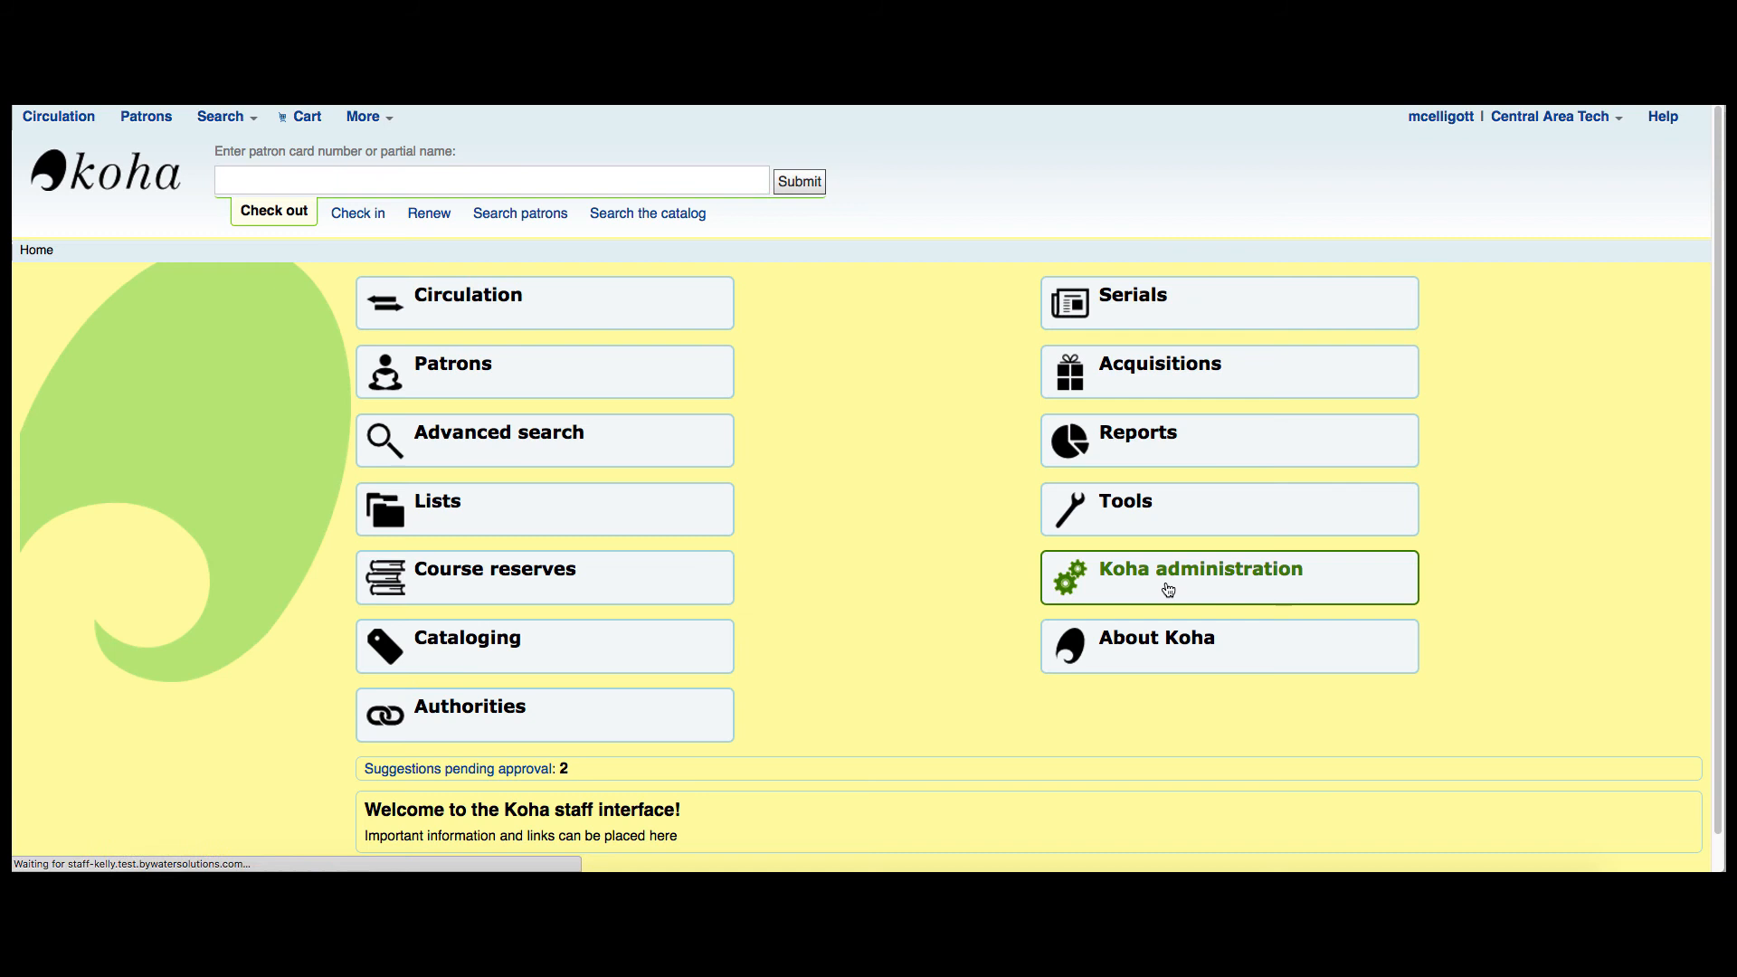
pyautogui.click(1199, 568)
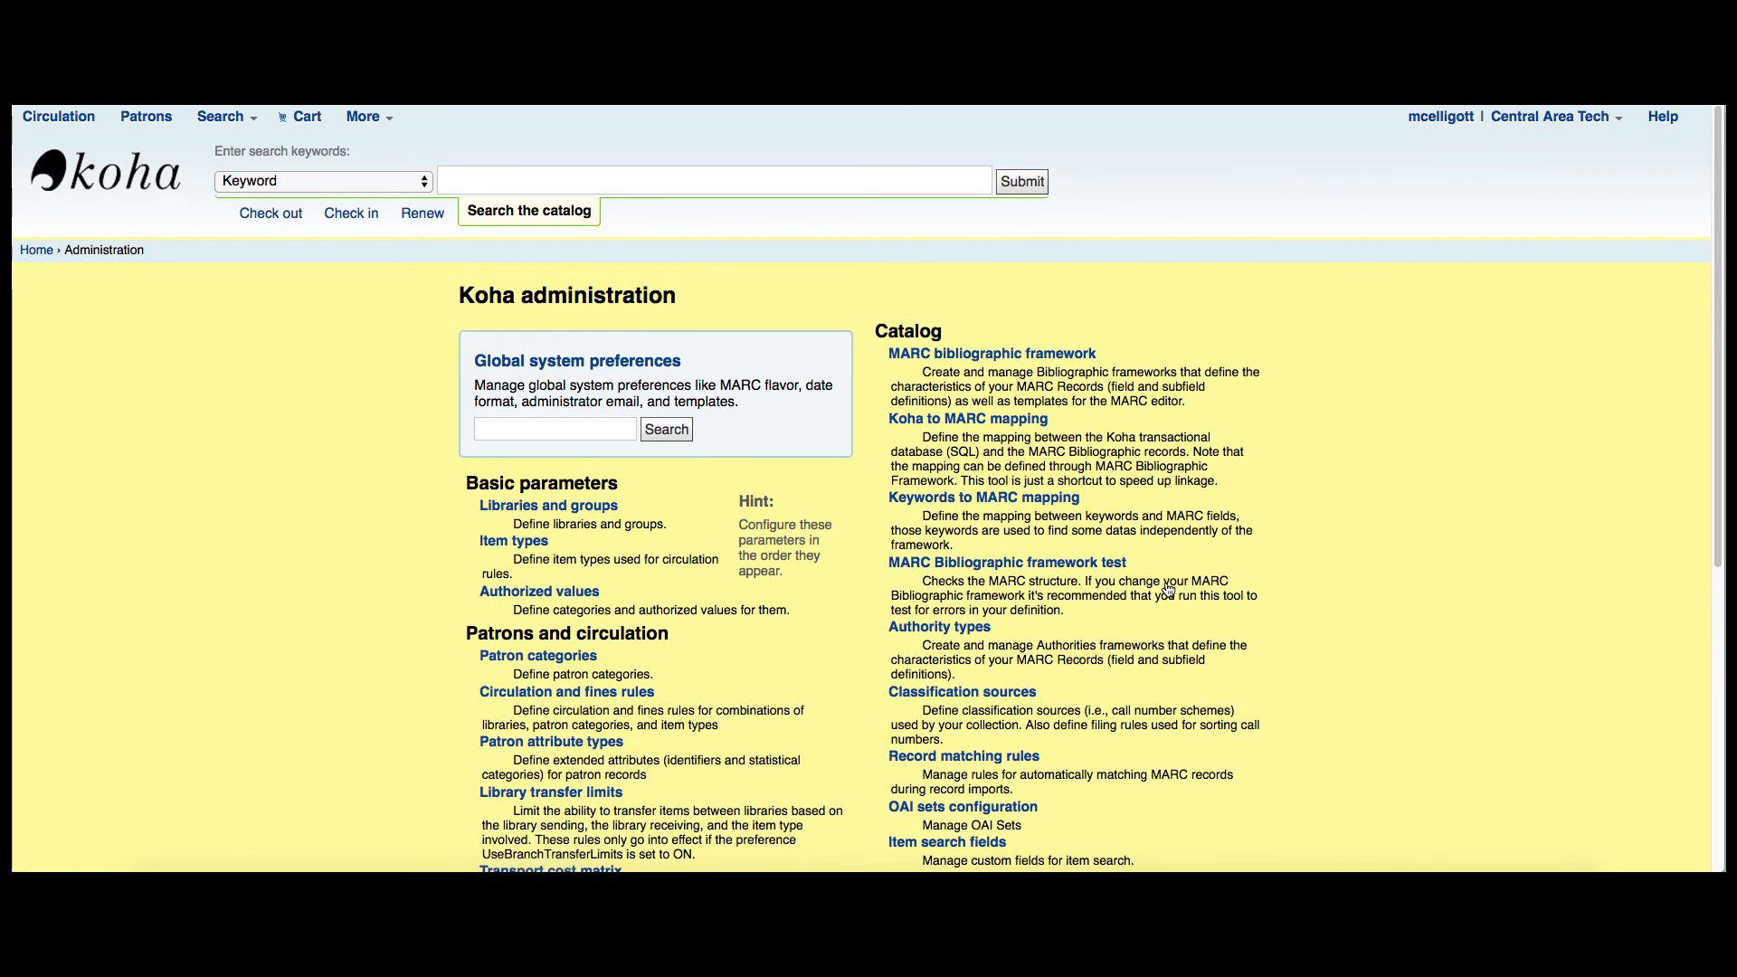
pyautogui.moveTo(576, 360)
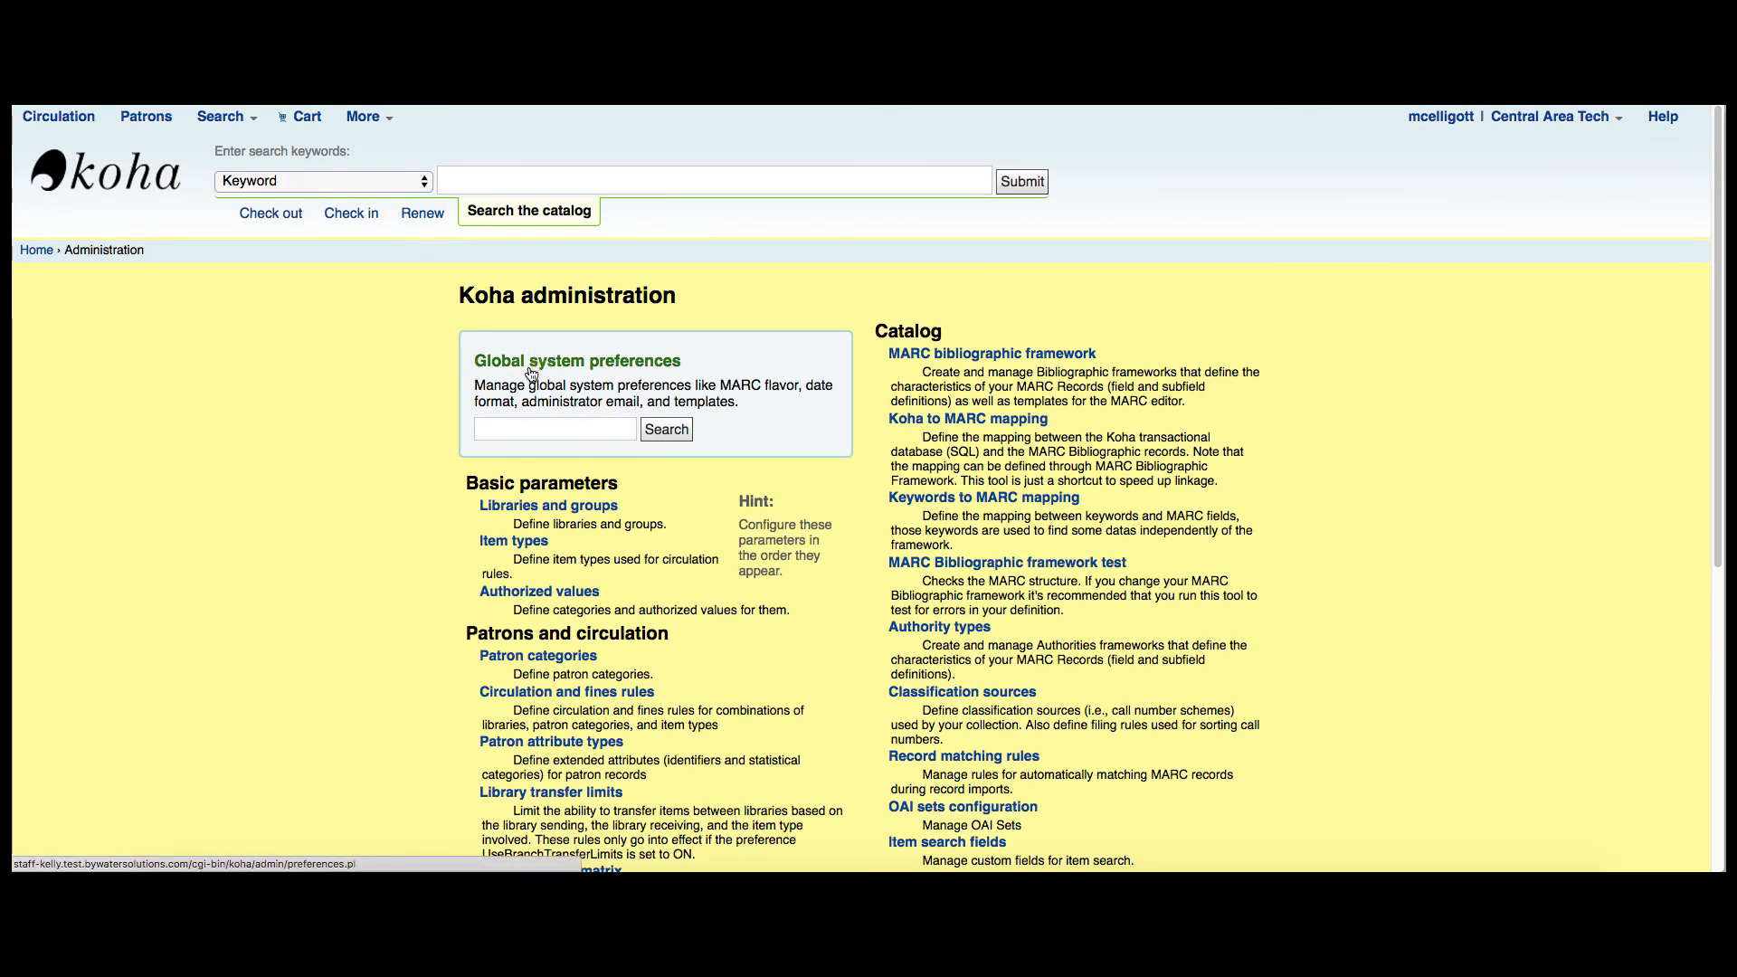
pyautogui.write('recordlocal')
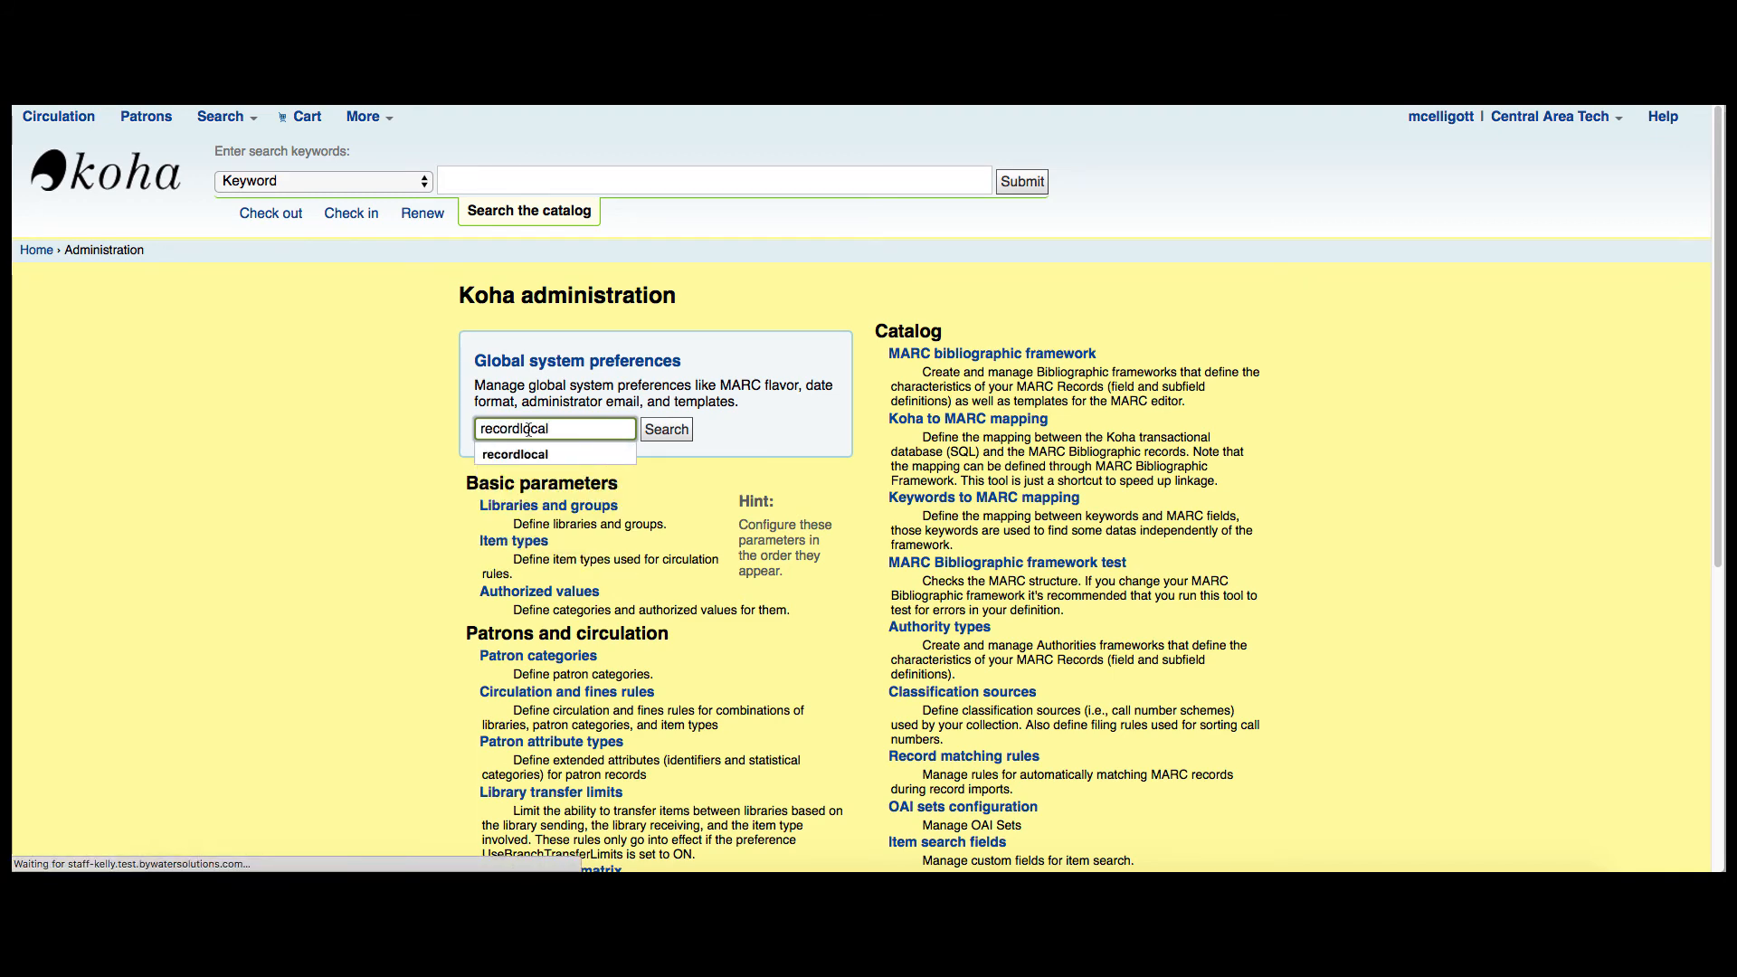
pyautogui.click(666, 429)
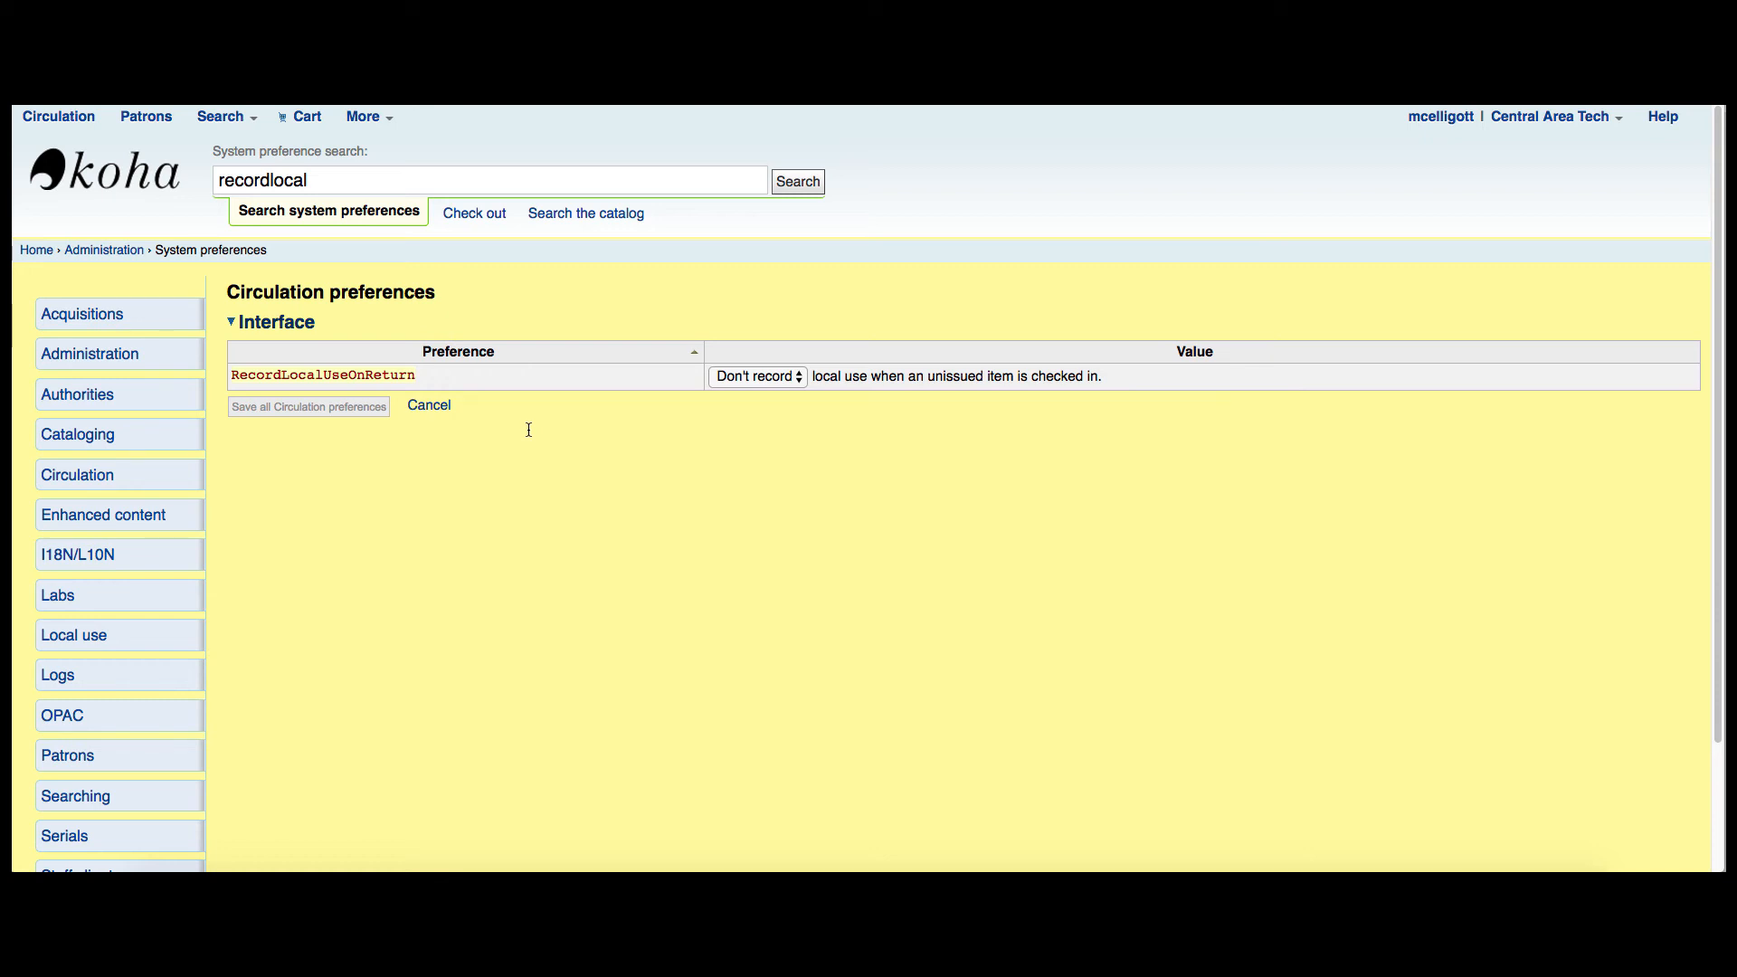
# - Set RecordLocalUseOnReturn to Record, save the circulation preferences and return home
pyautogui.click(756, 376)
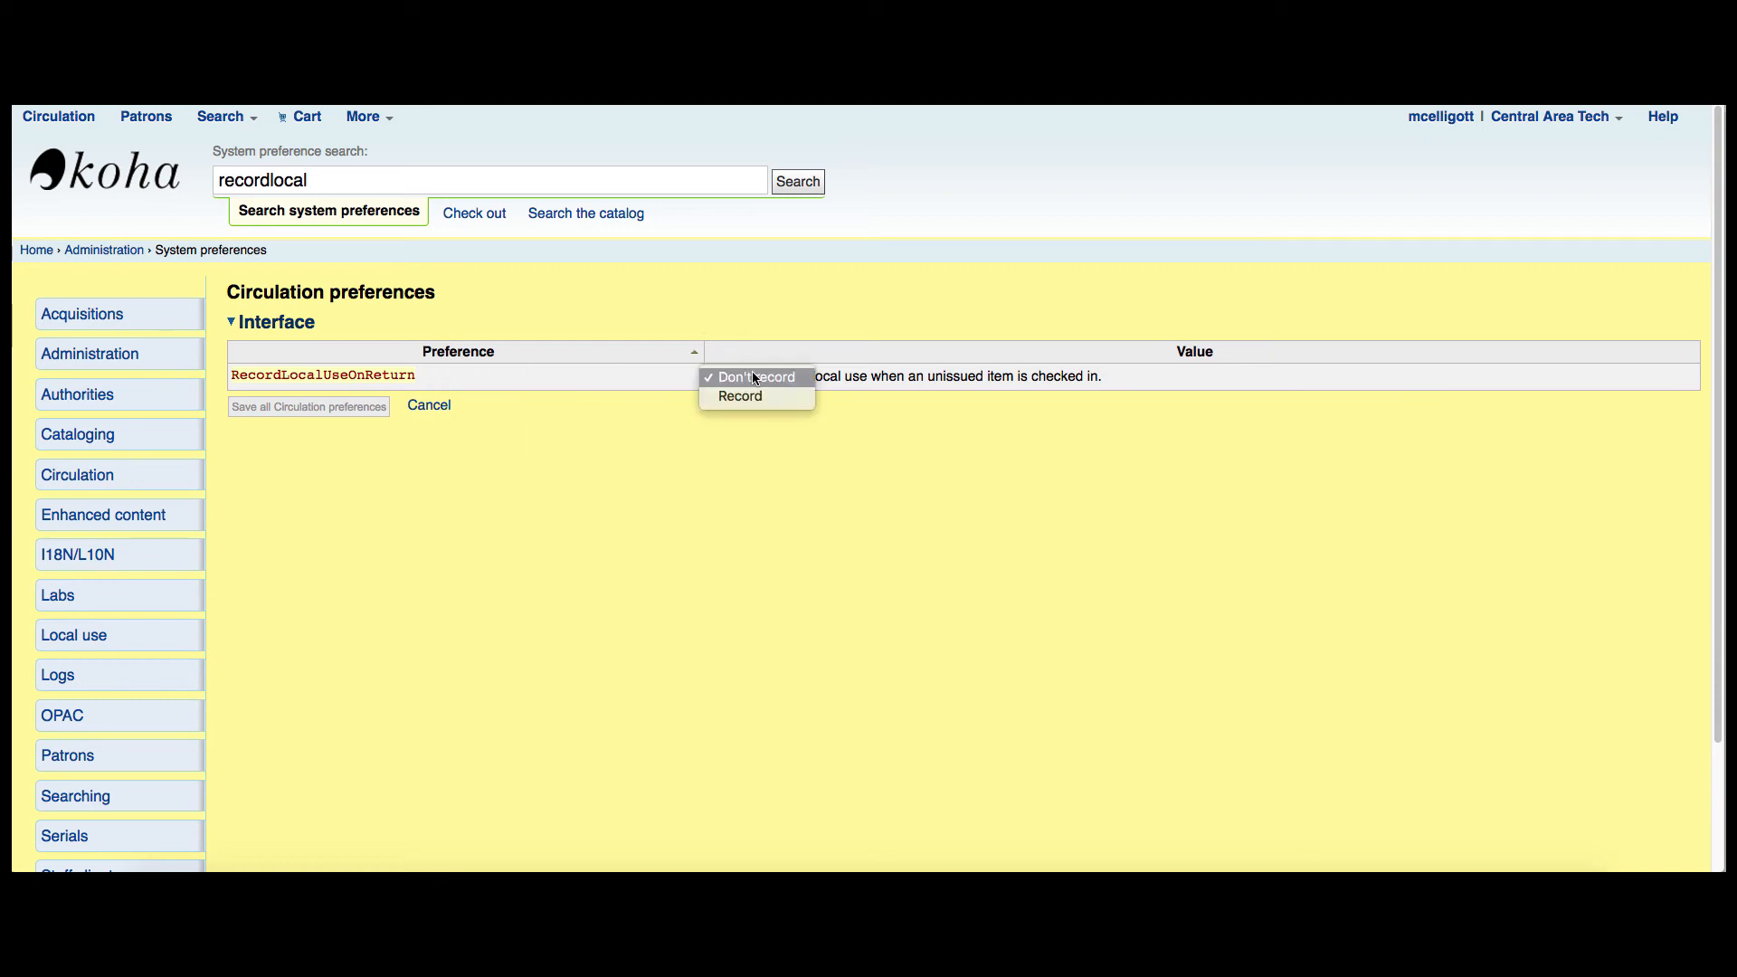
pyautogui.click(738, 396)
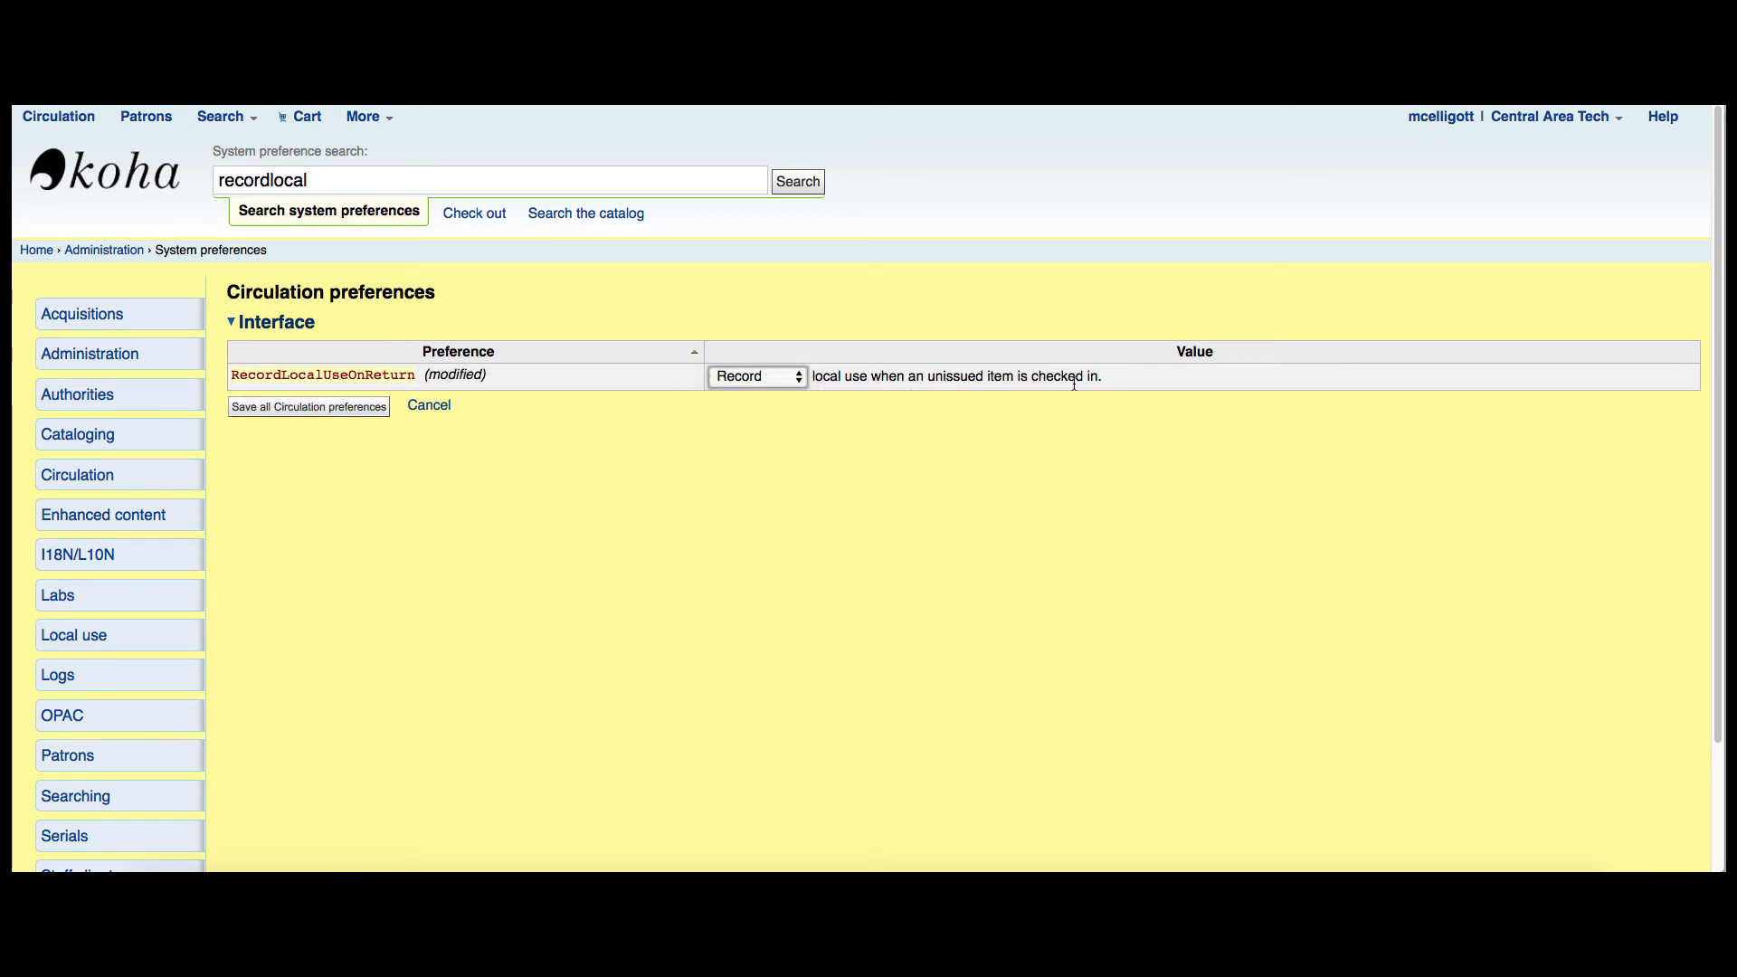
pyautogui.moveTo(1073, 380)
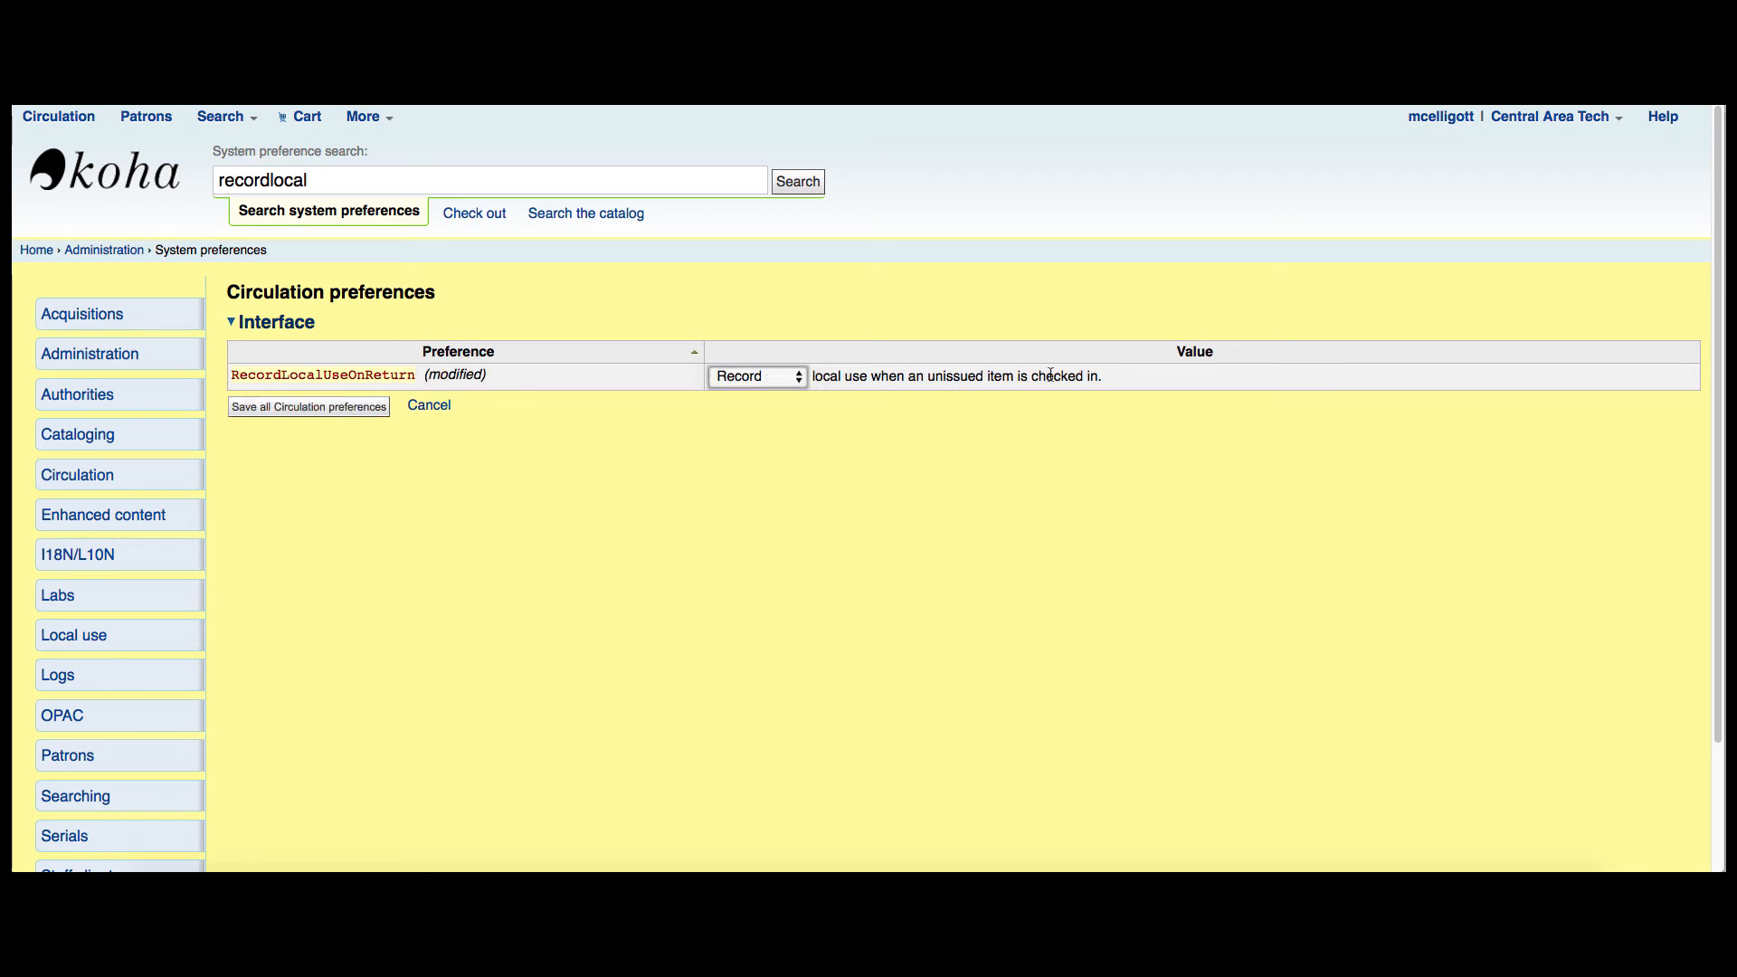
pyautogui.click(308, 407)
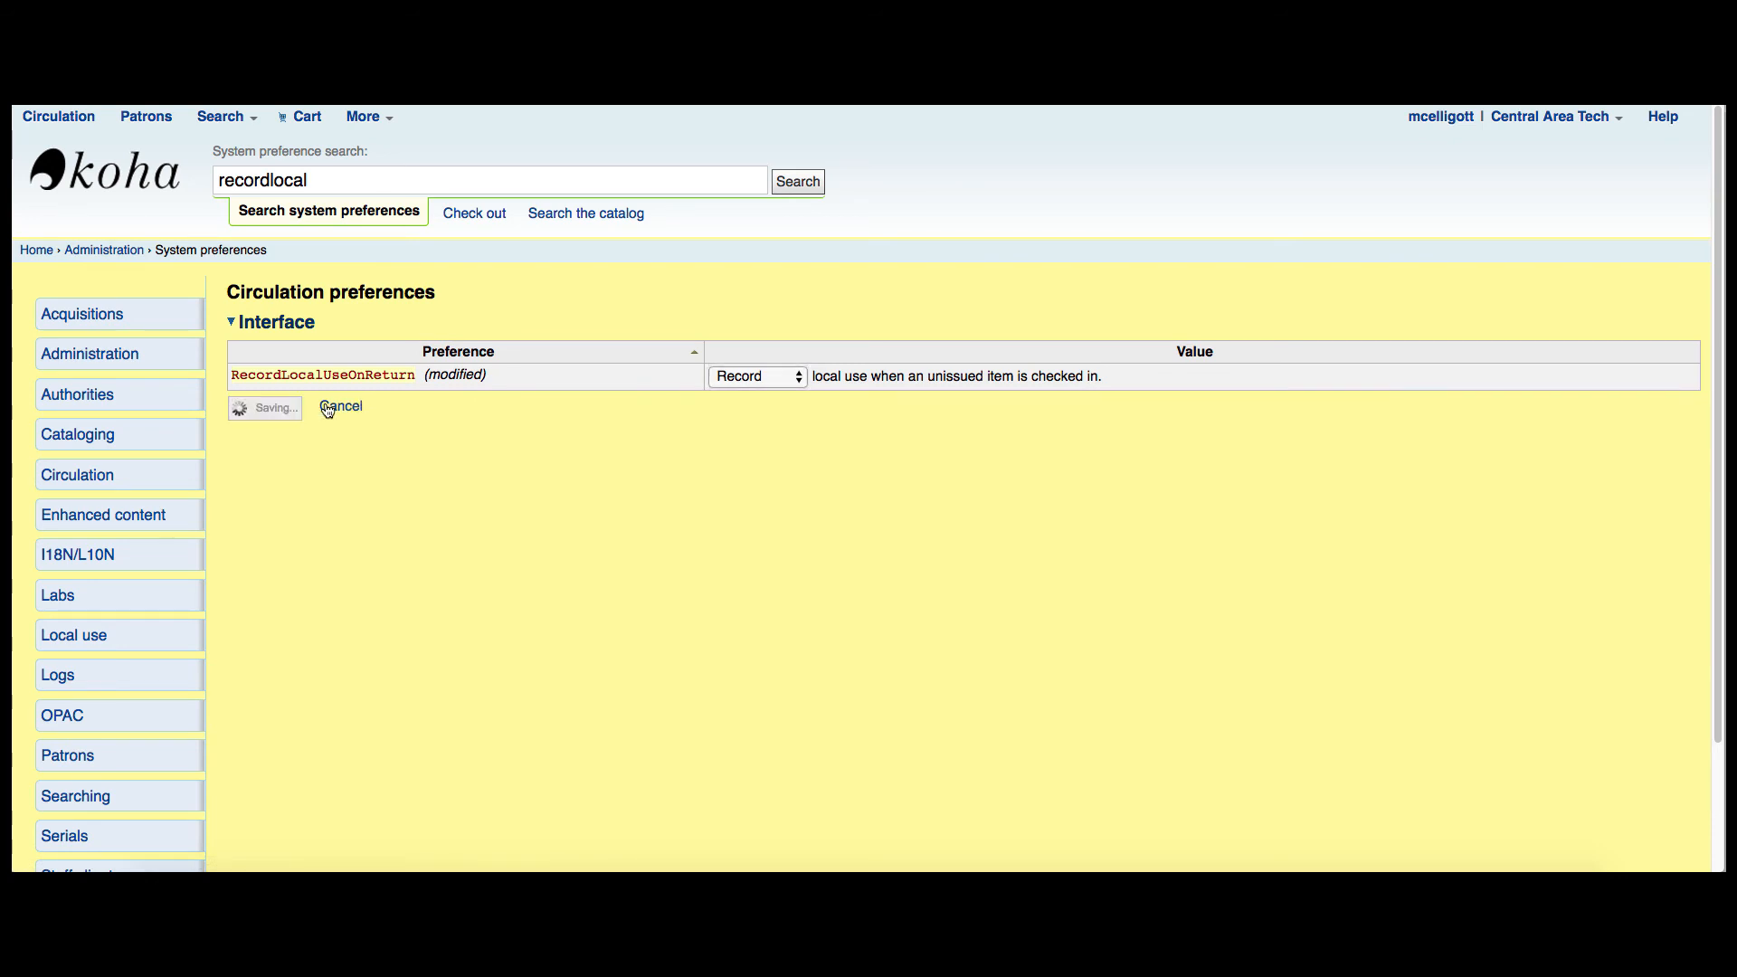
pyautogui.click(308, 407)
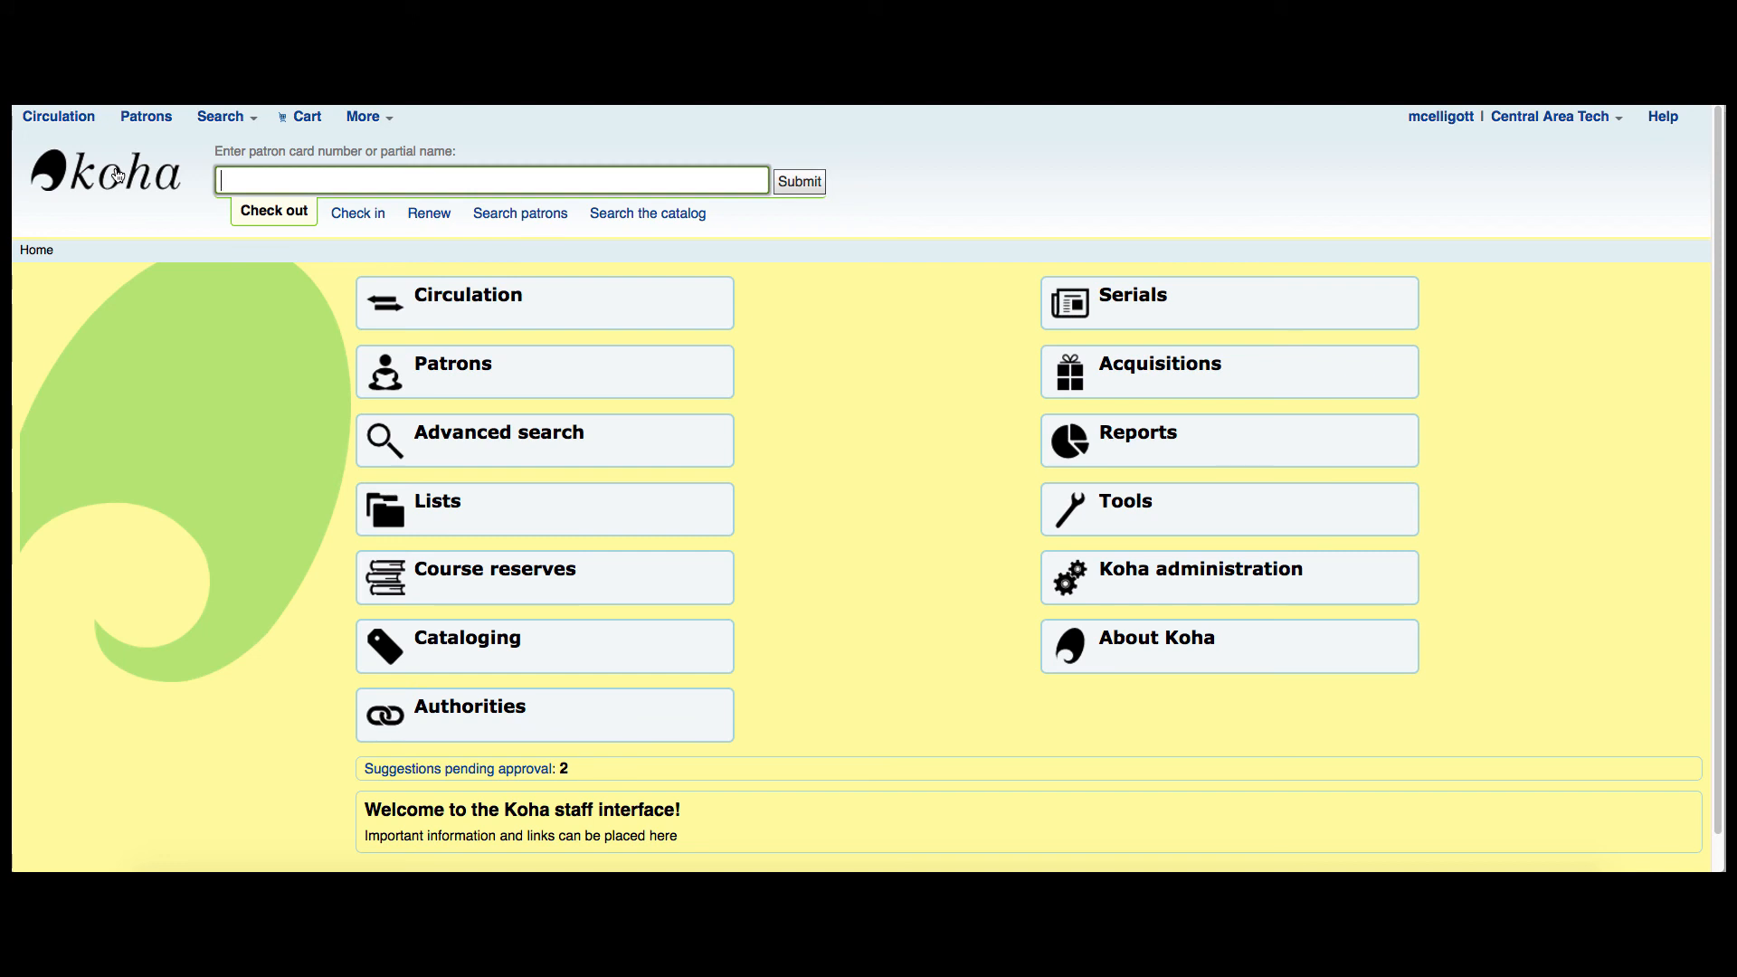
# - Check in barcode TVSN500067743E, returning Not checked out with Local use recorded
pyautogui.click(356, 214)
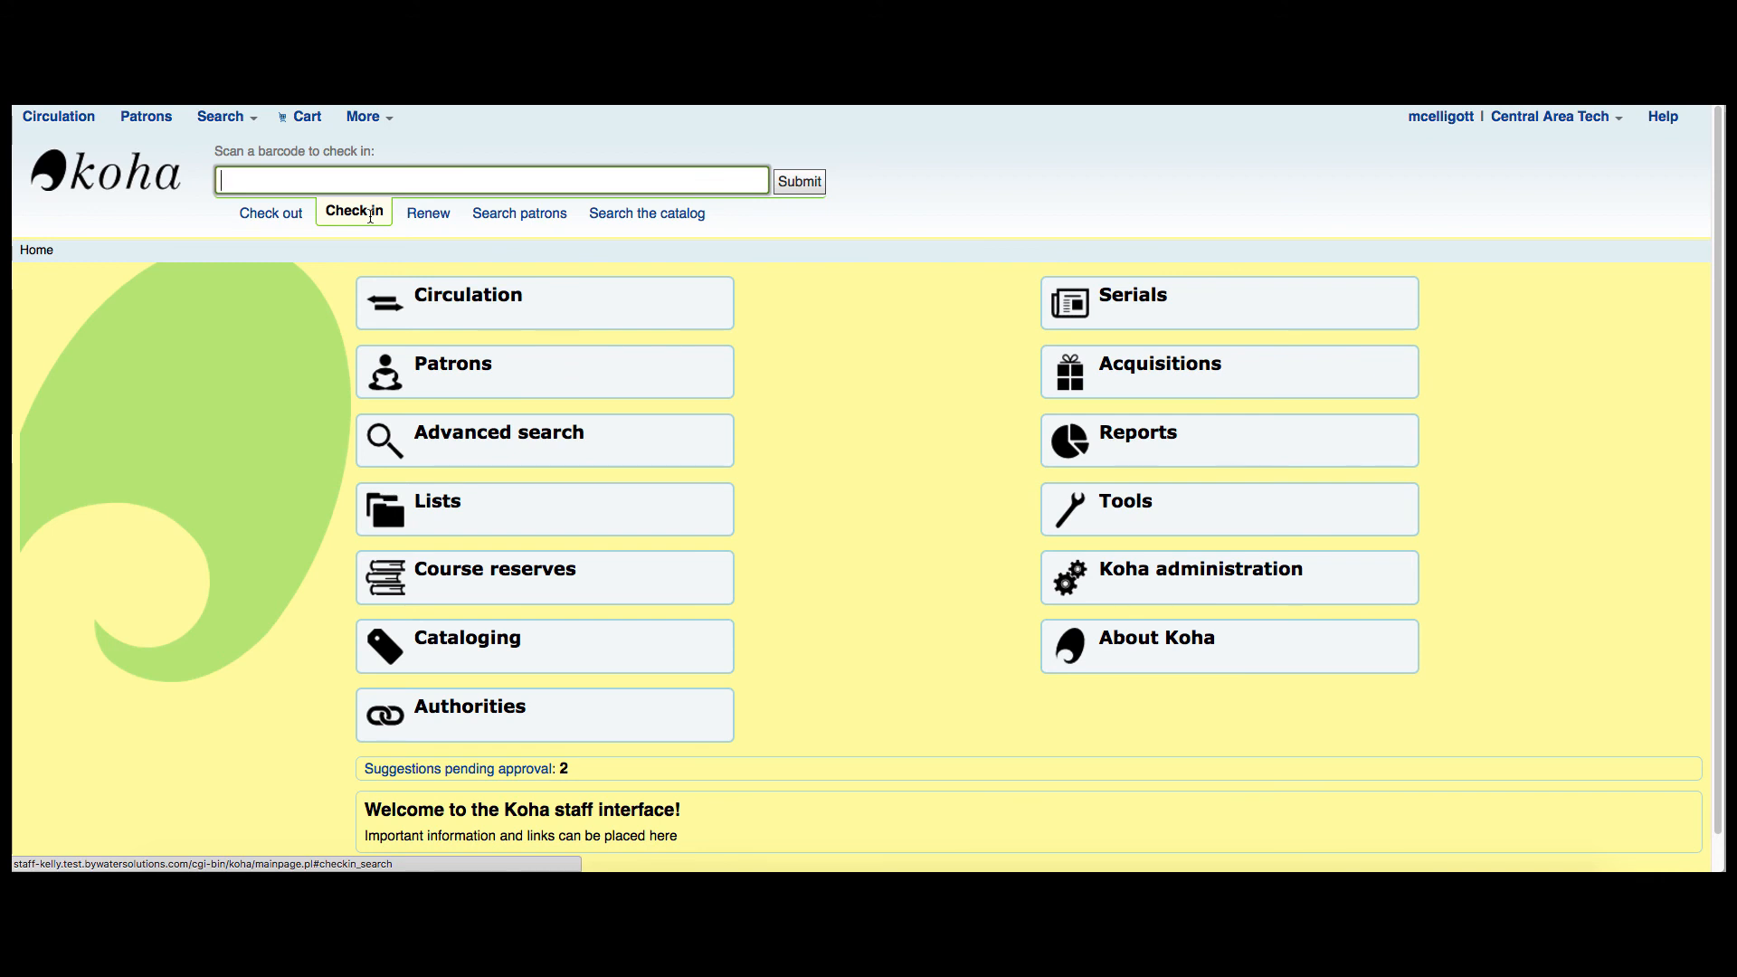
pyautogui.write('TVSN500067743E')
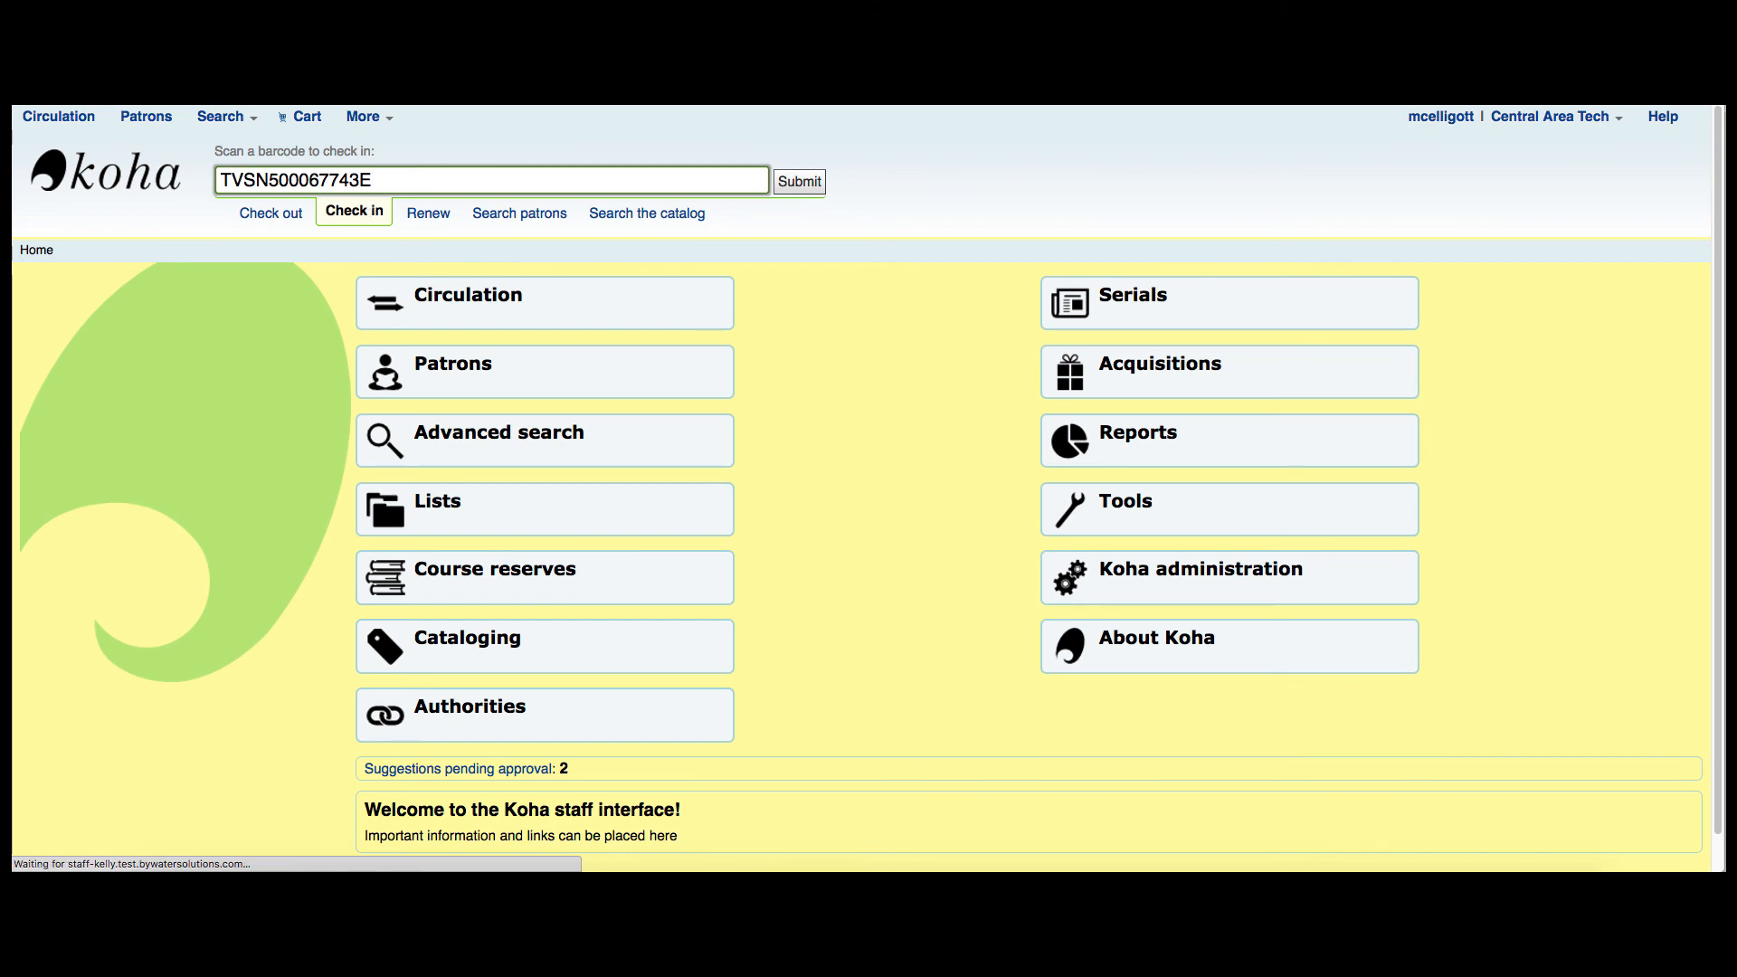
pyautogui.click(798, 181)
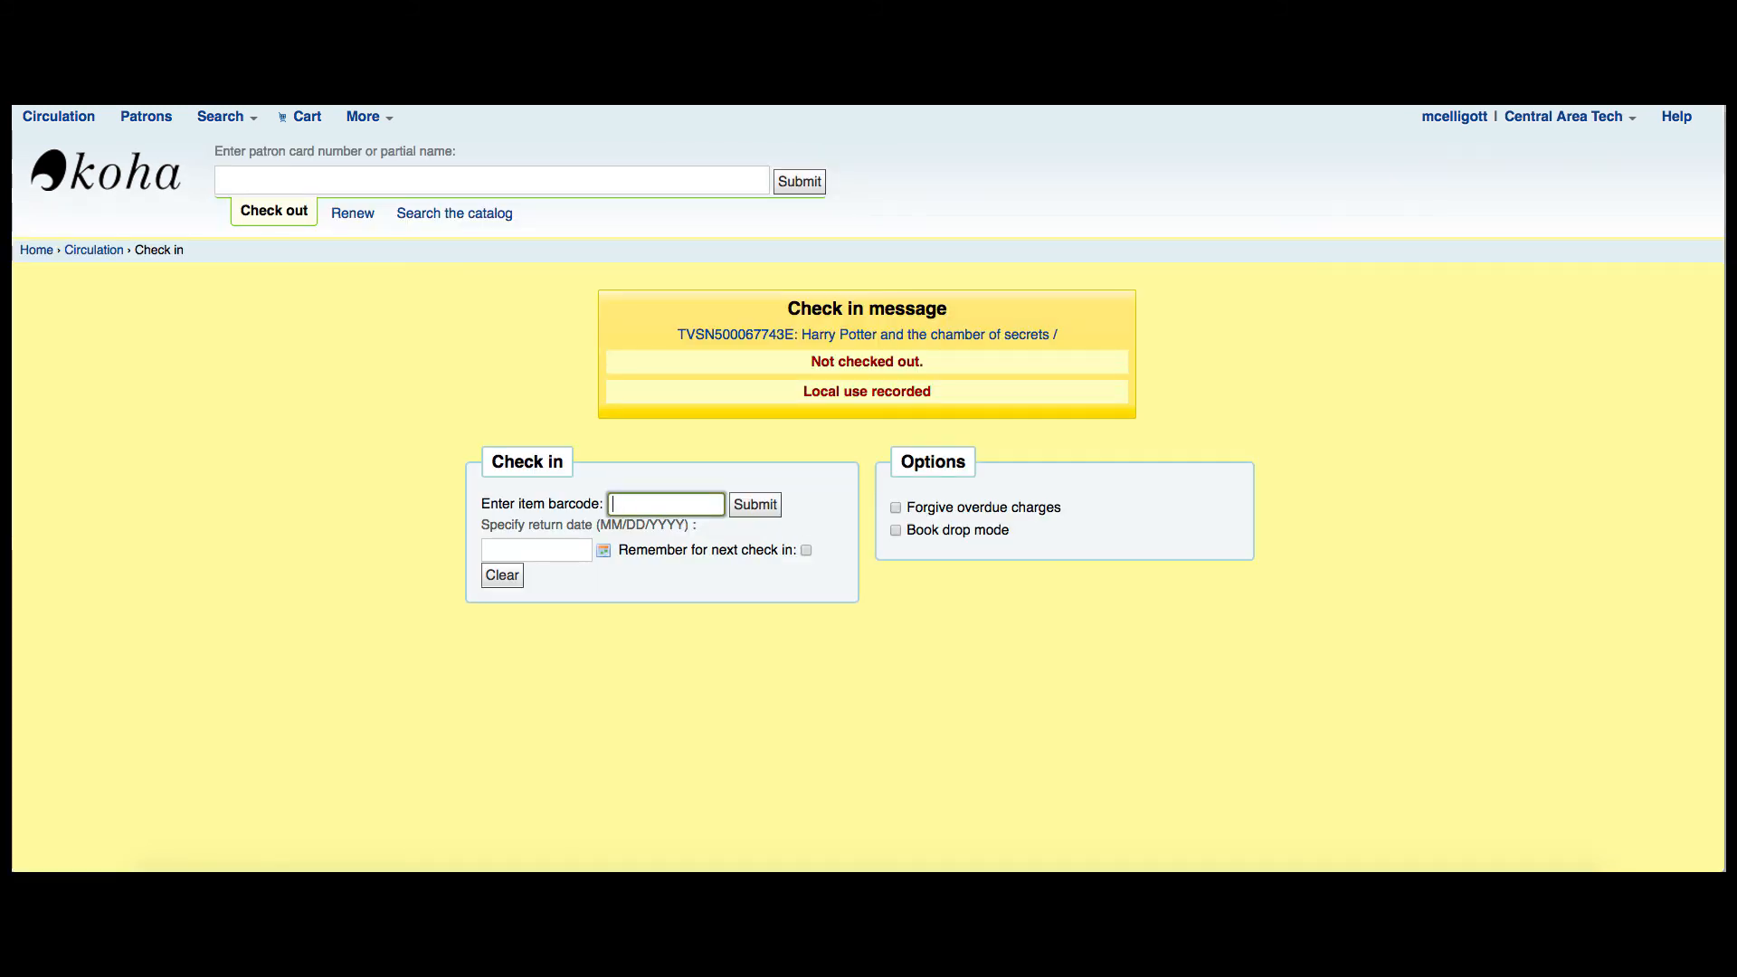